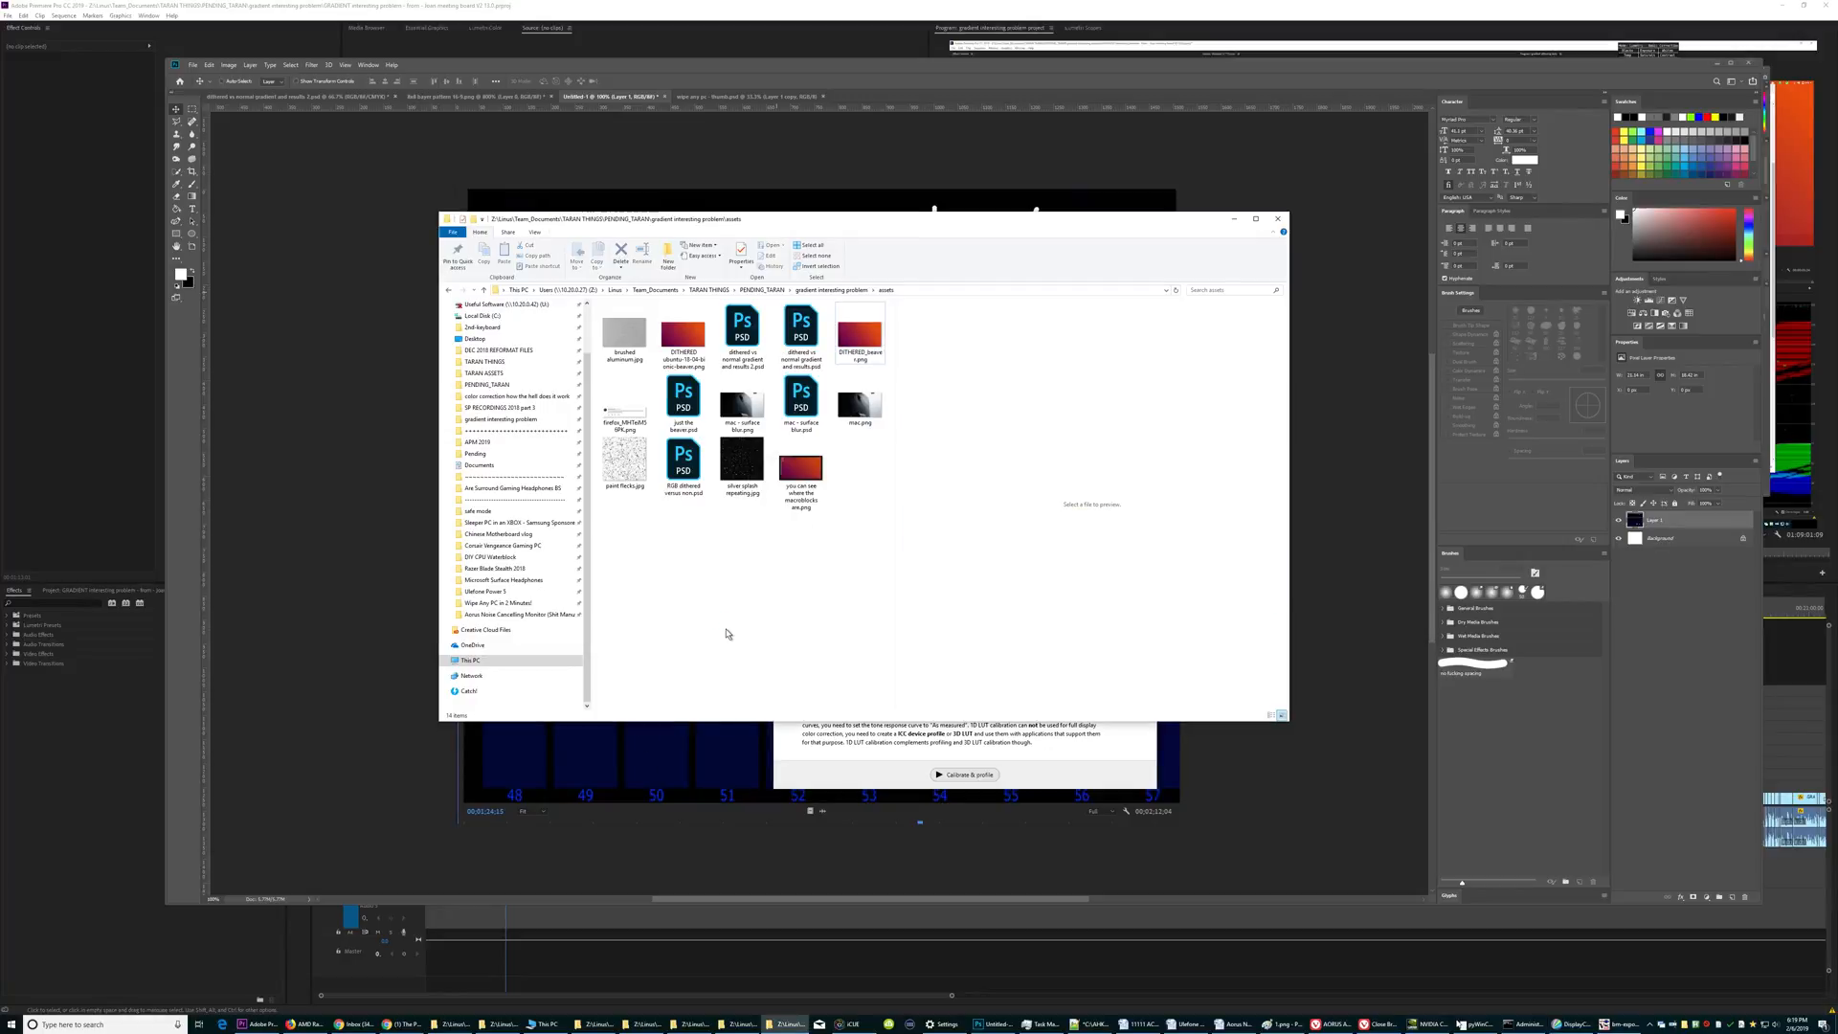
Open the dithered bionic Ubuntu wallpaper PNG with Adobe Photoshop CC 2019.
click(860, 332)
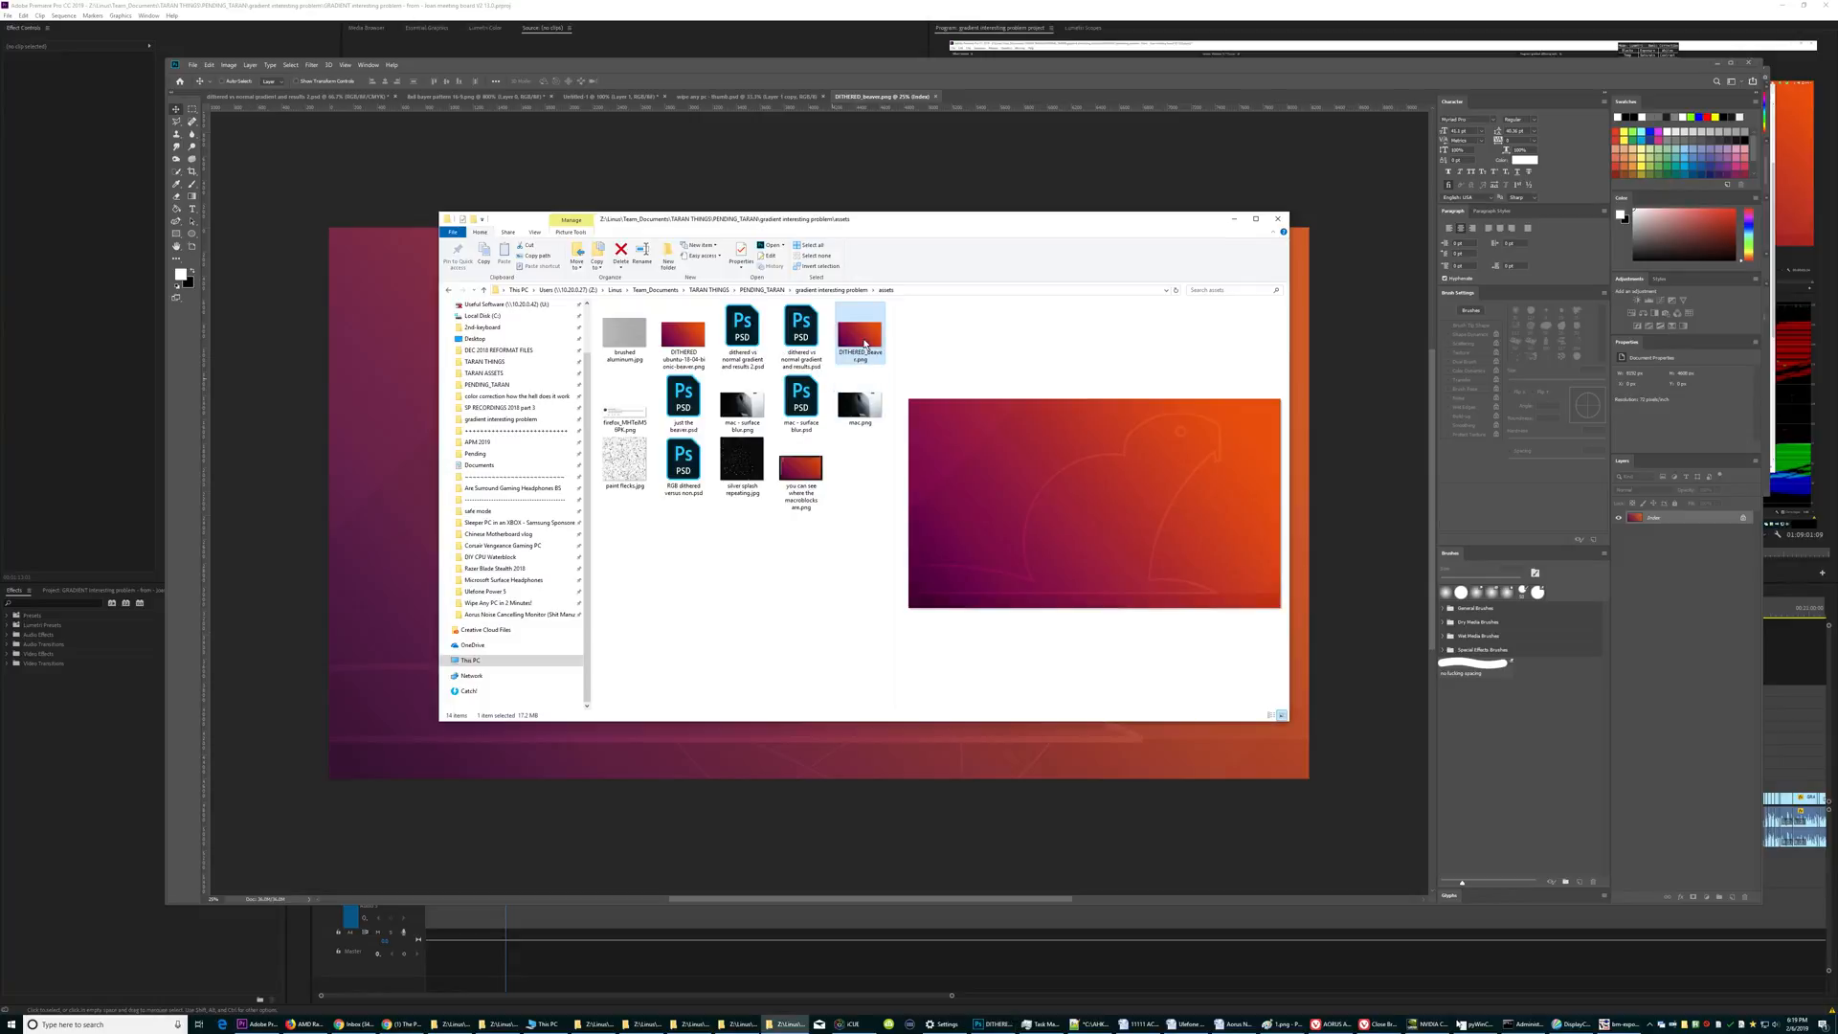
right_click(862, 334)
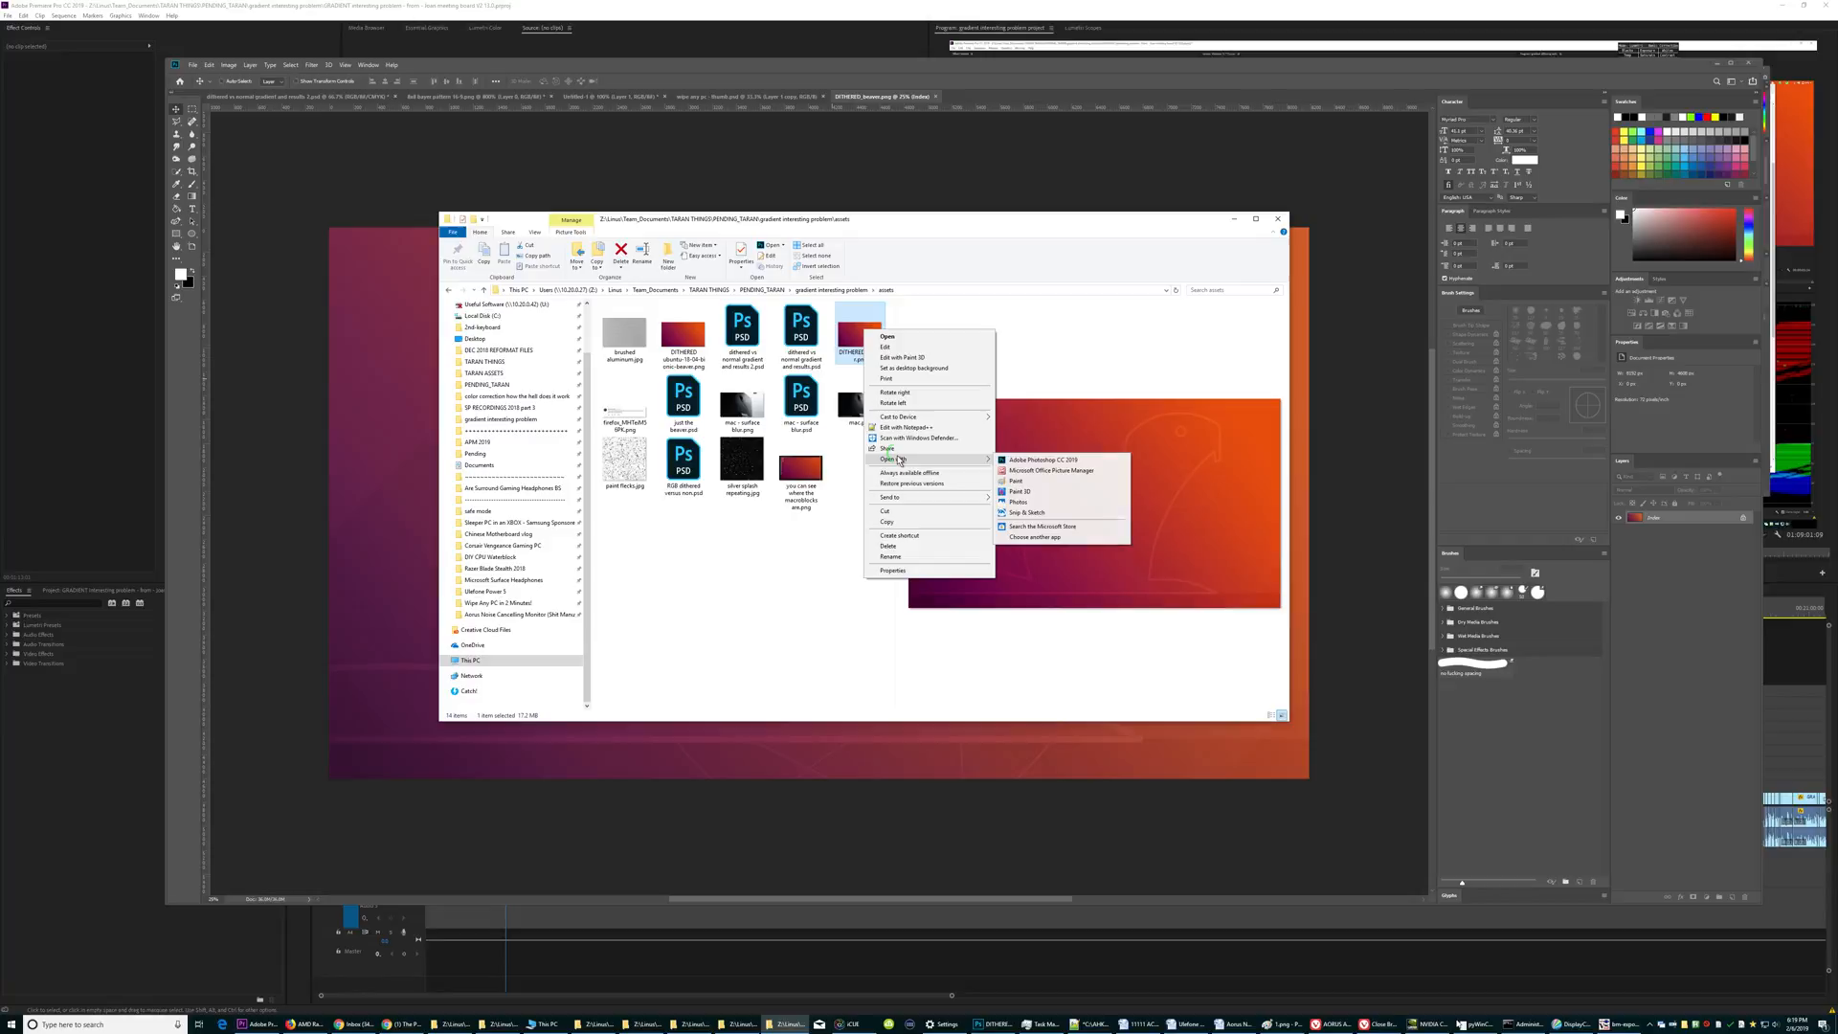
click(1015, 481)
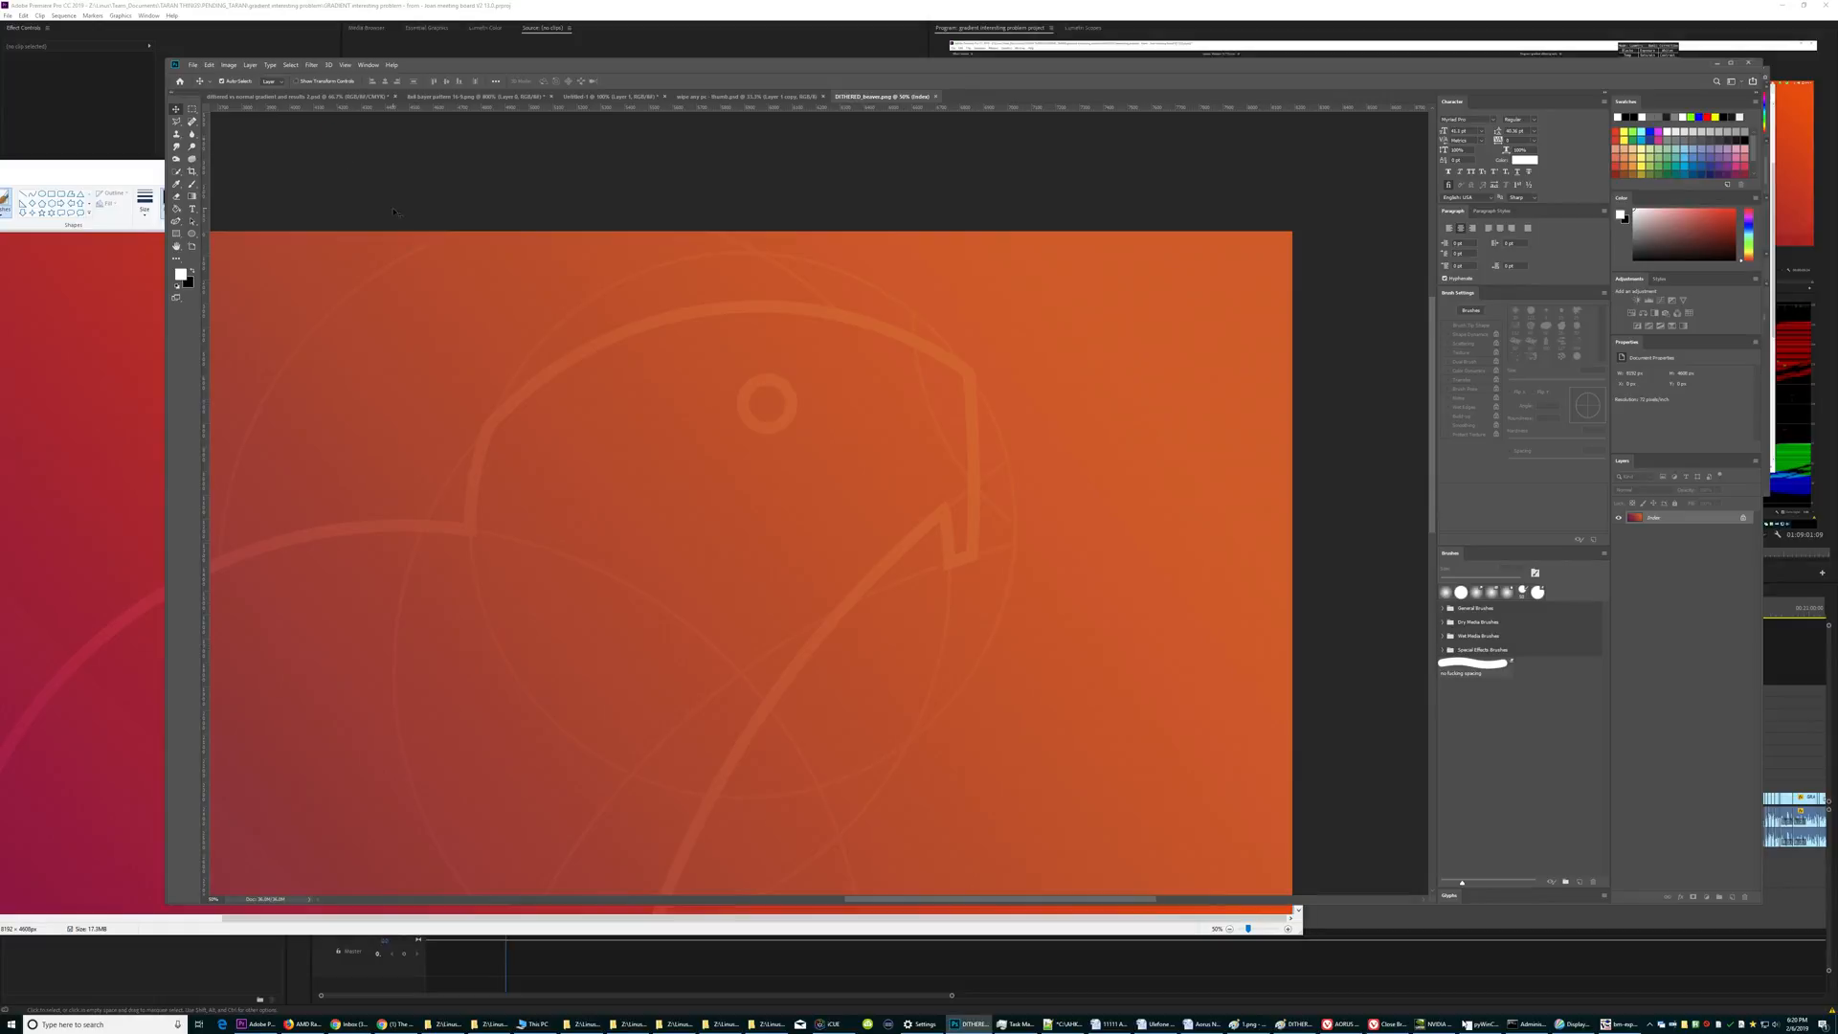
Browse the Window and 3D menus, then apply View > Proof Setup > Monitor RGB.
click(369, 64)
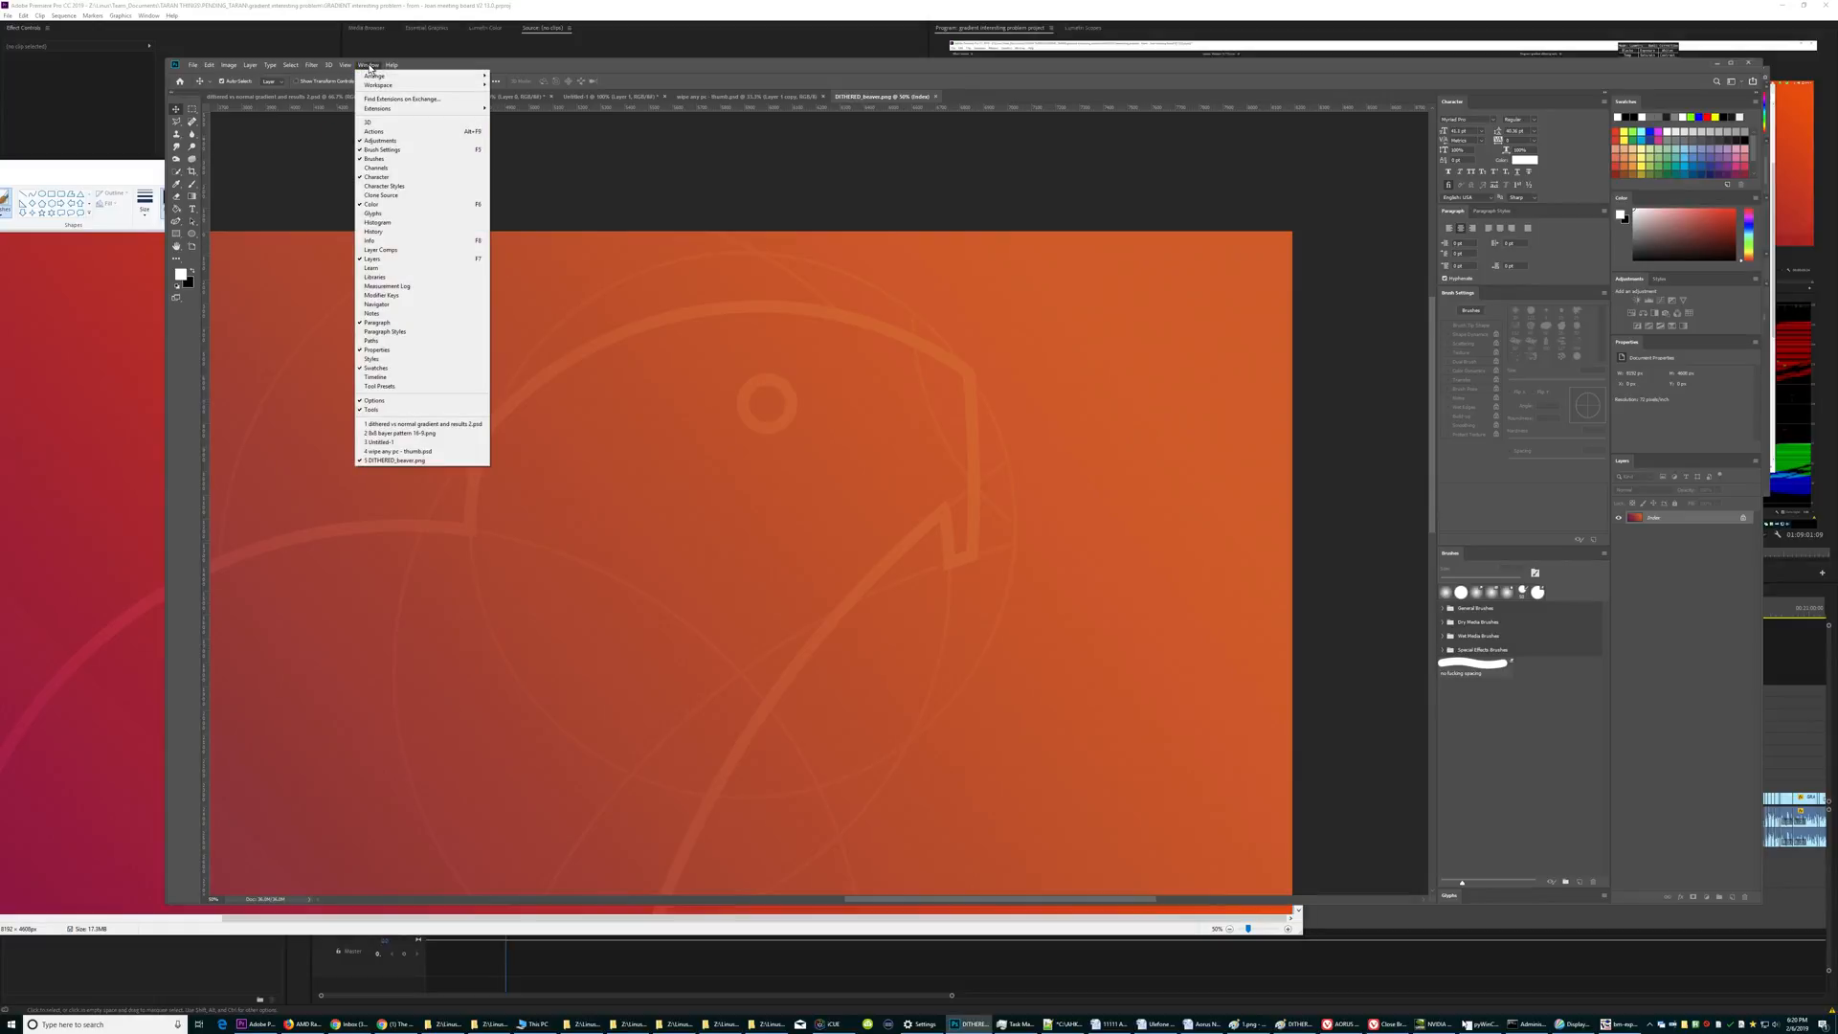
click(329, 64)
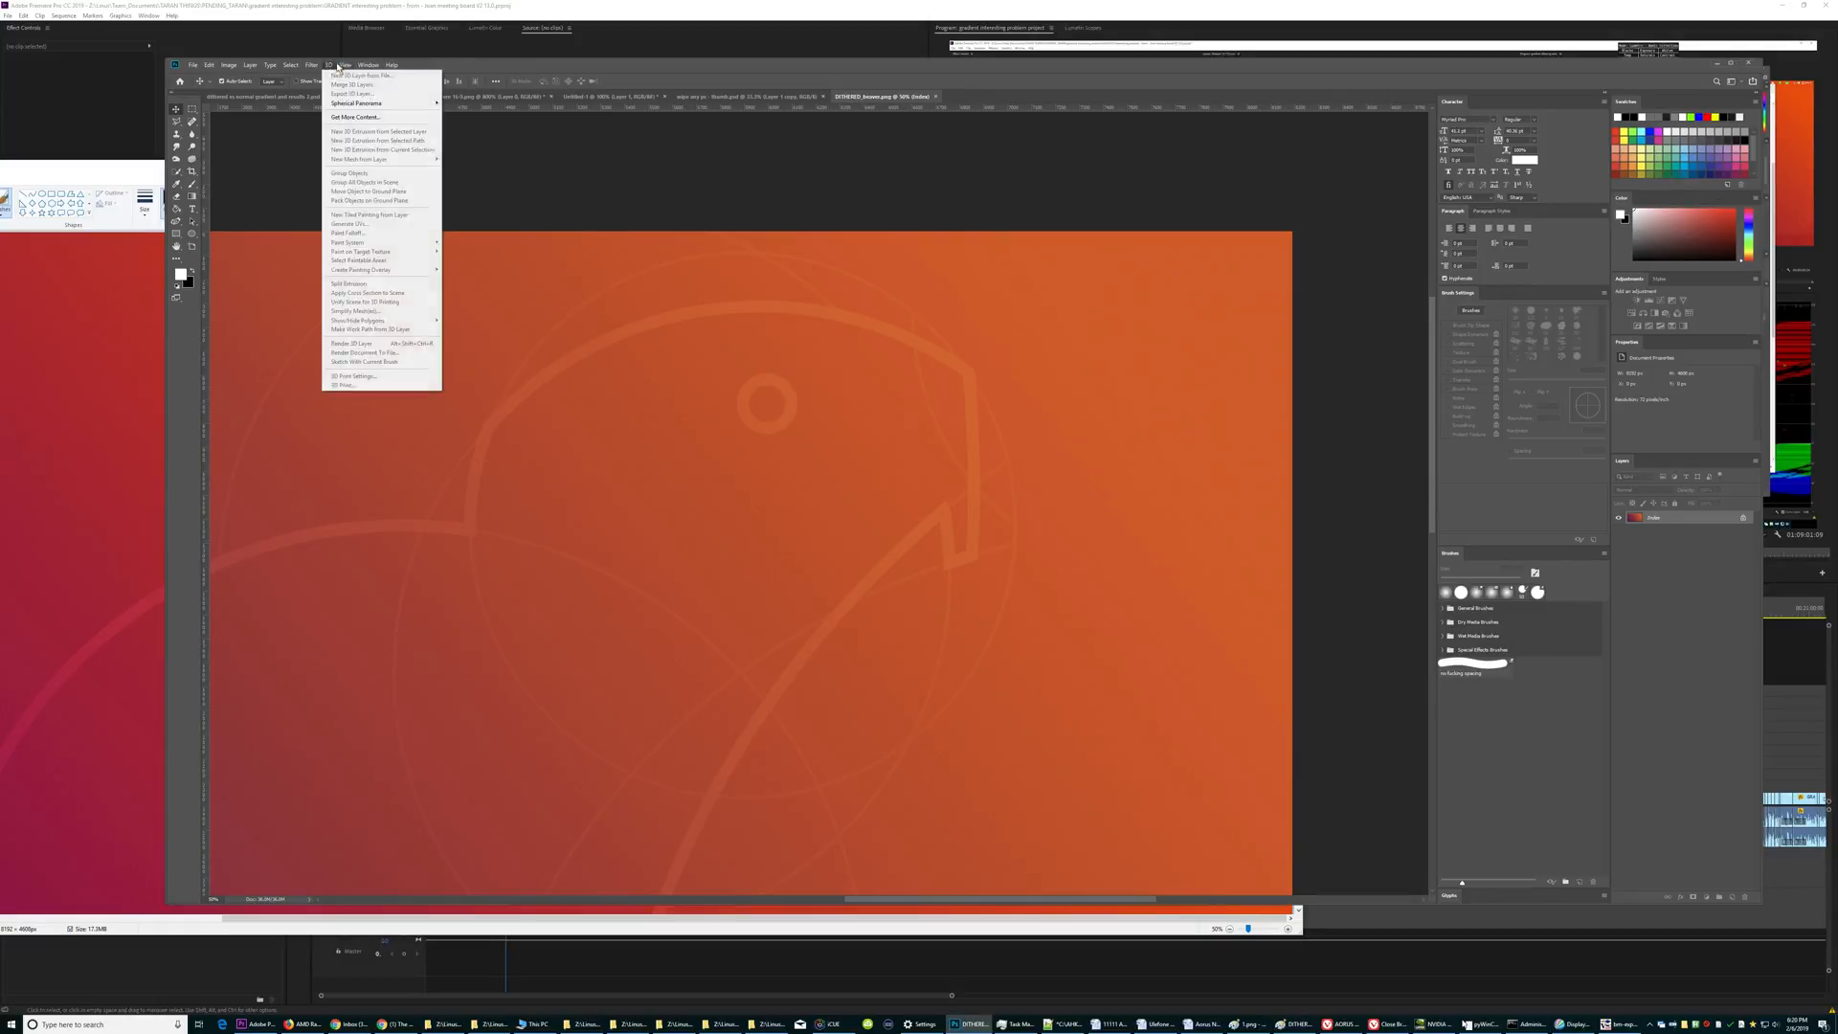
click(344, 64)
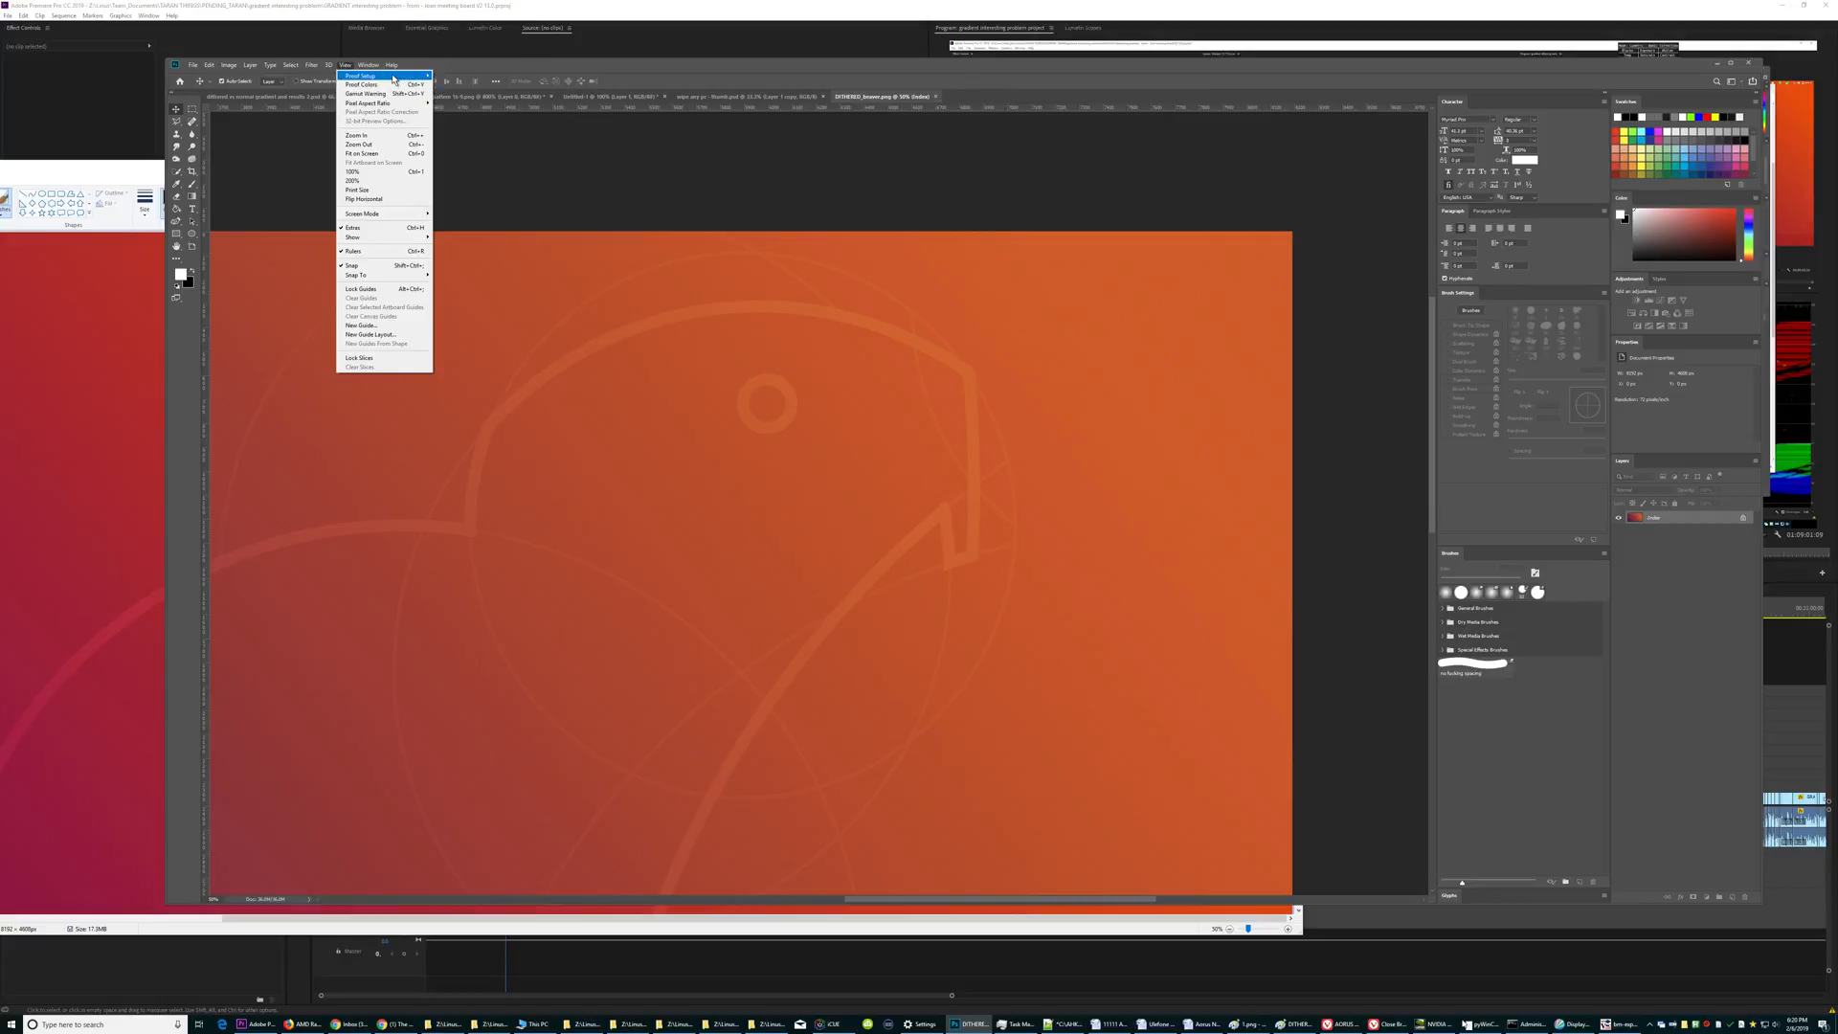
click(361, 77)
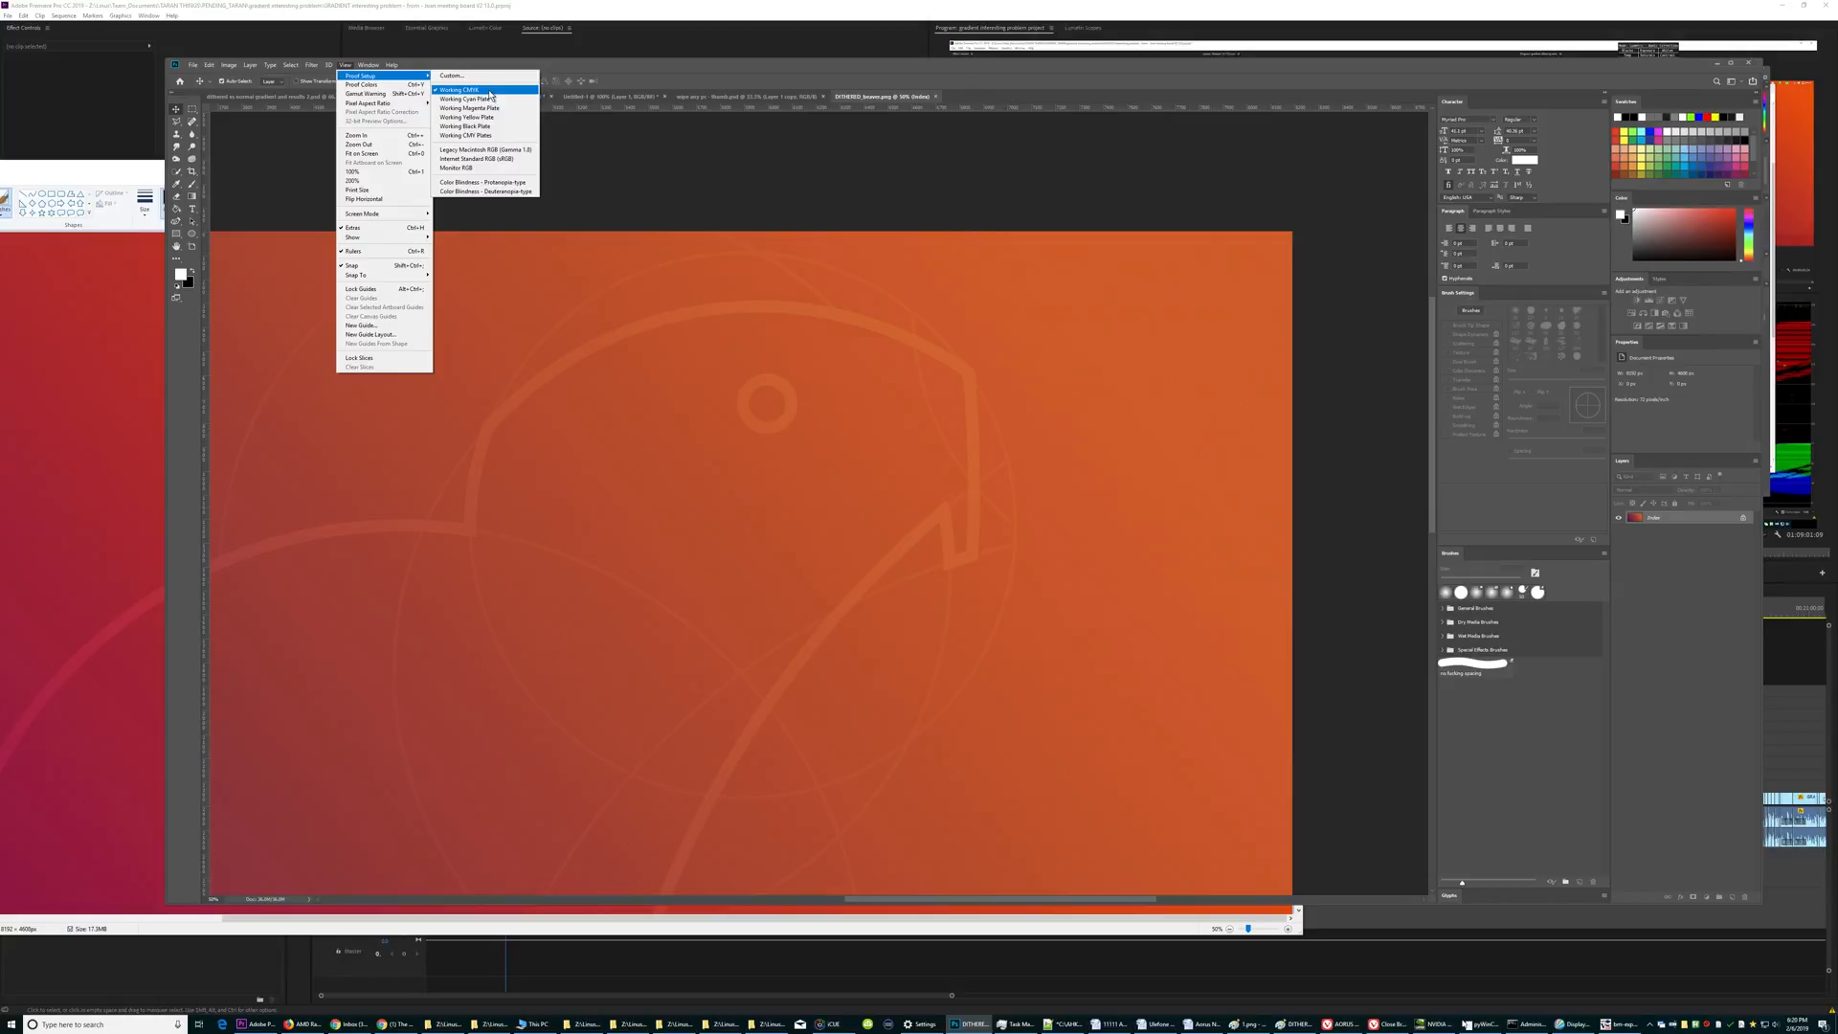
mouse_move(360, 83)
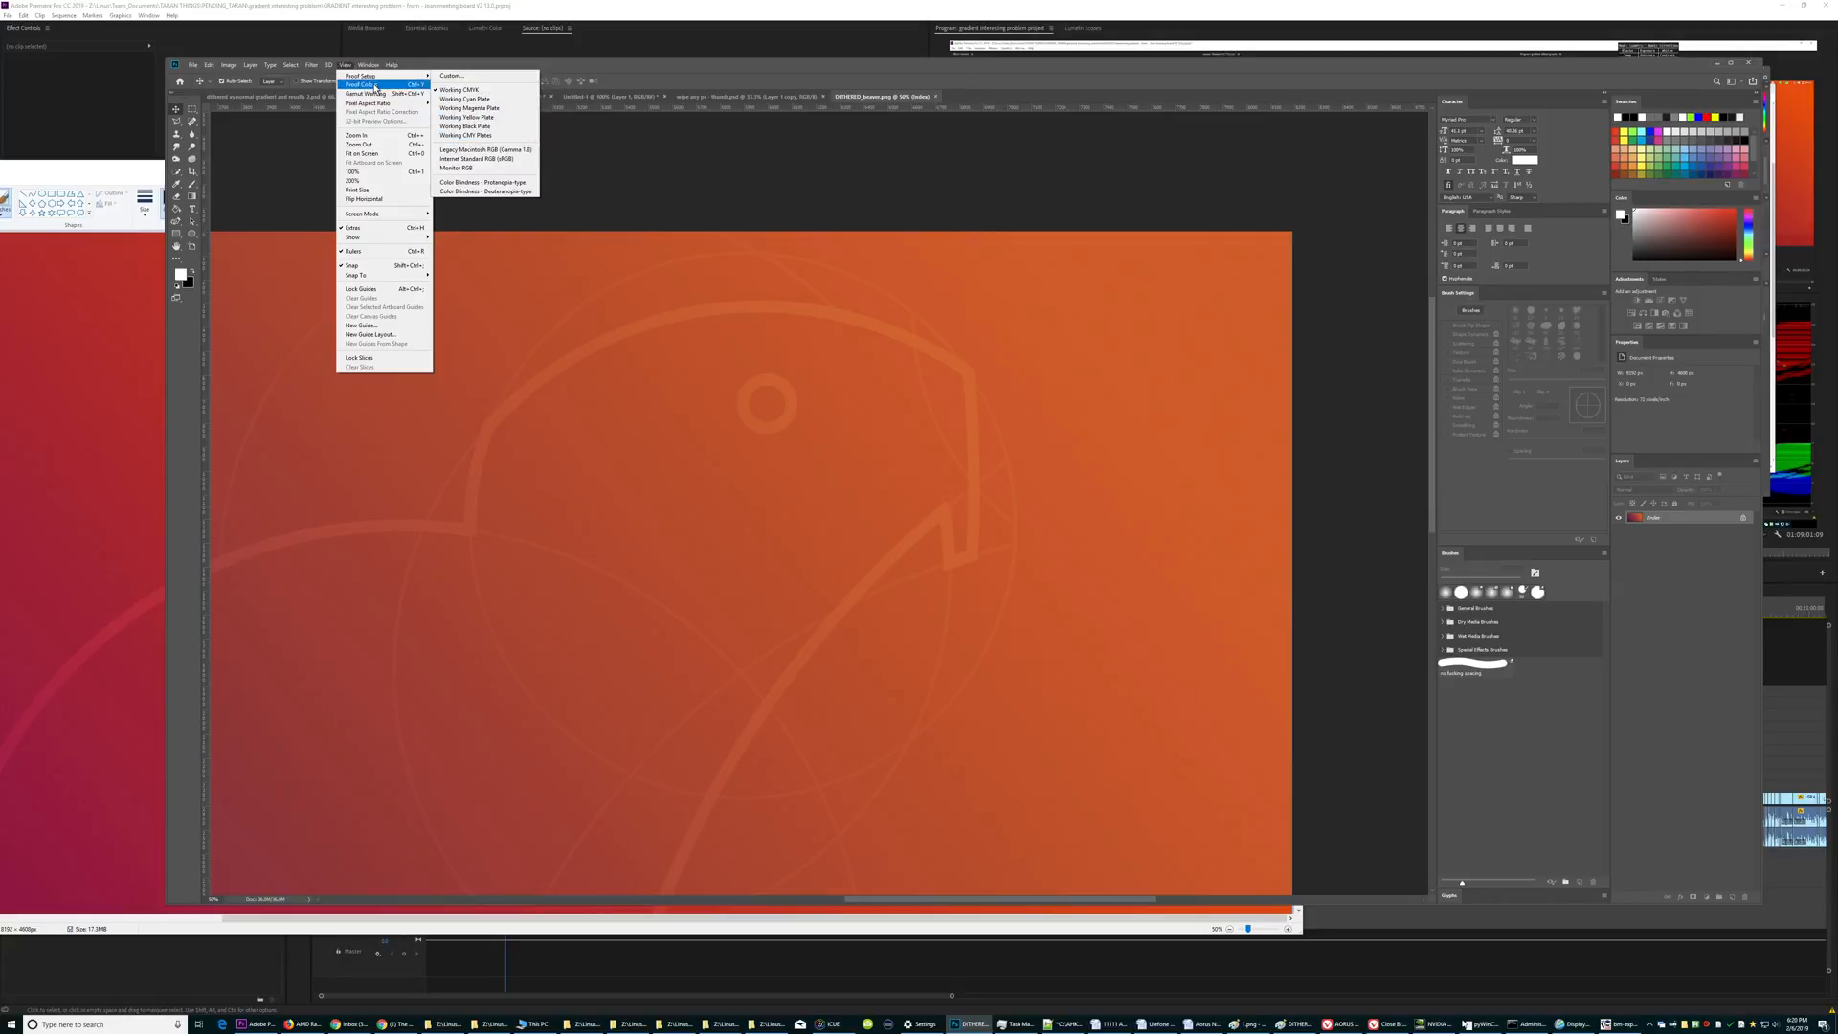
mouse_move(482, 168)
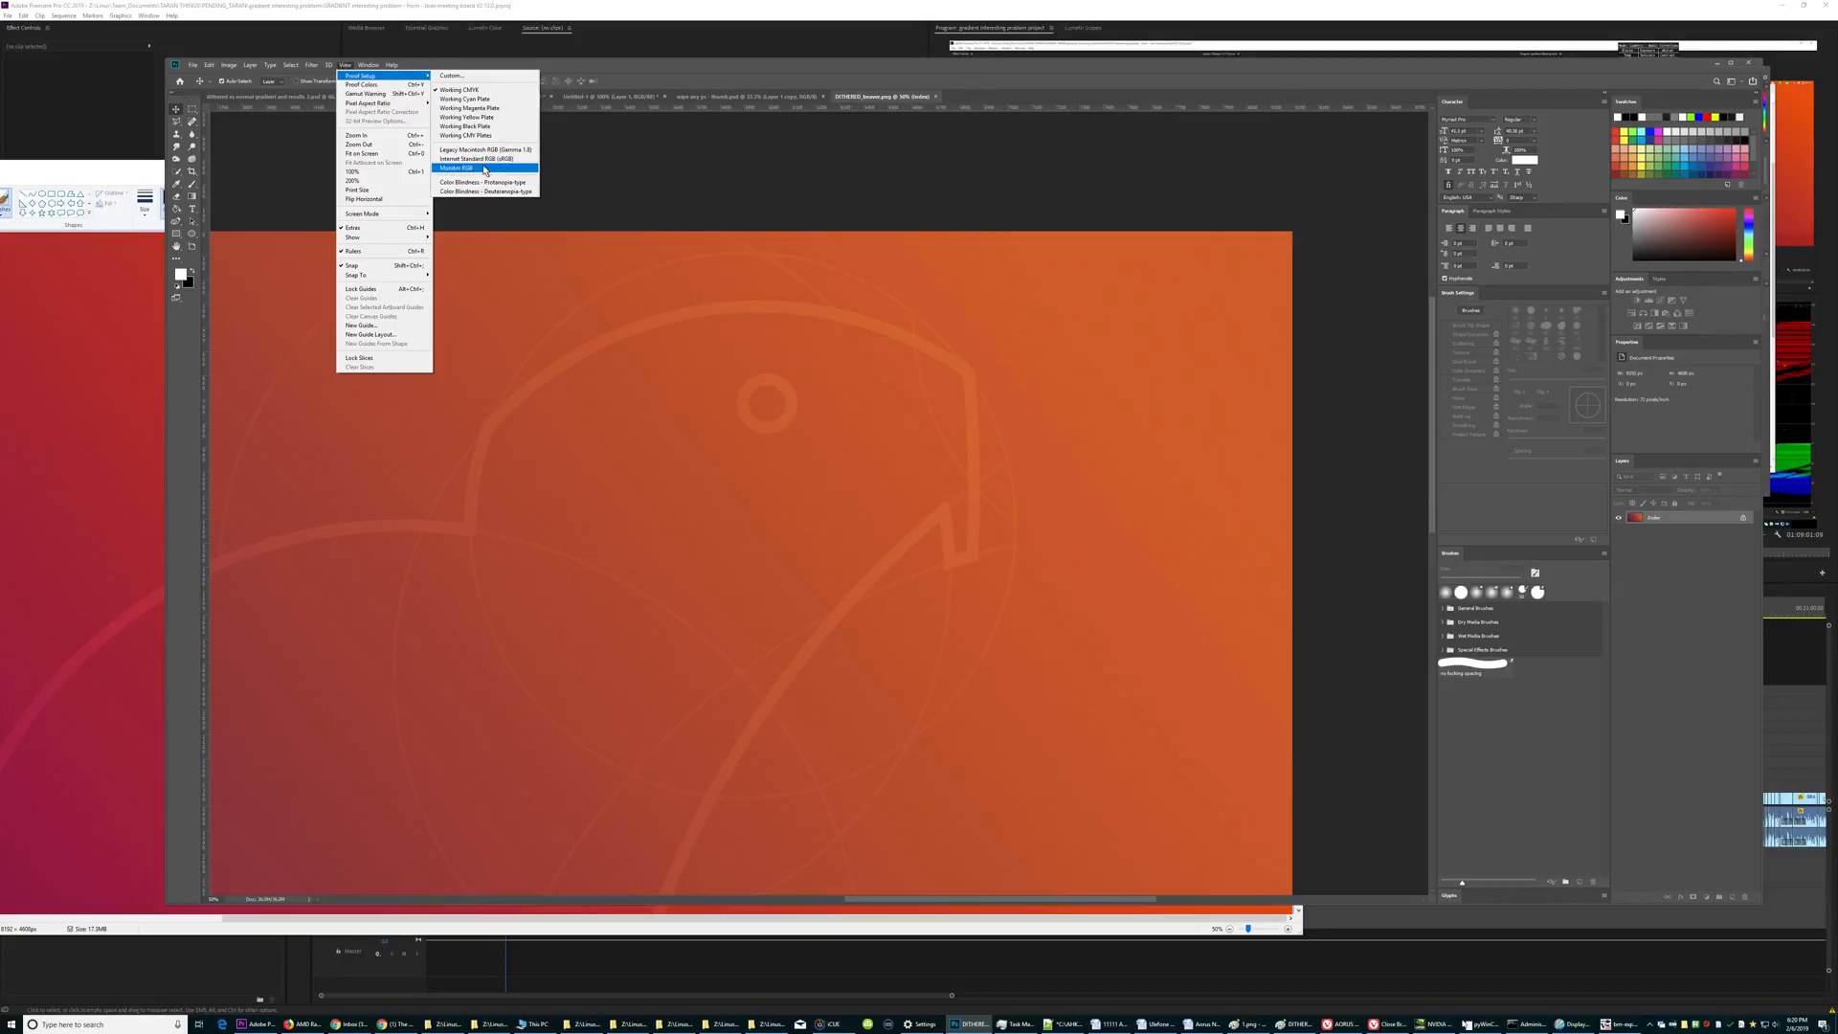
click(465, 168)
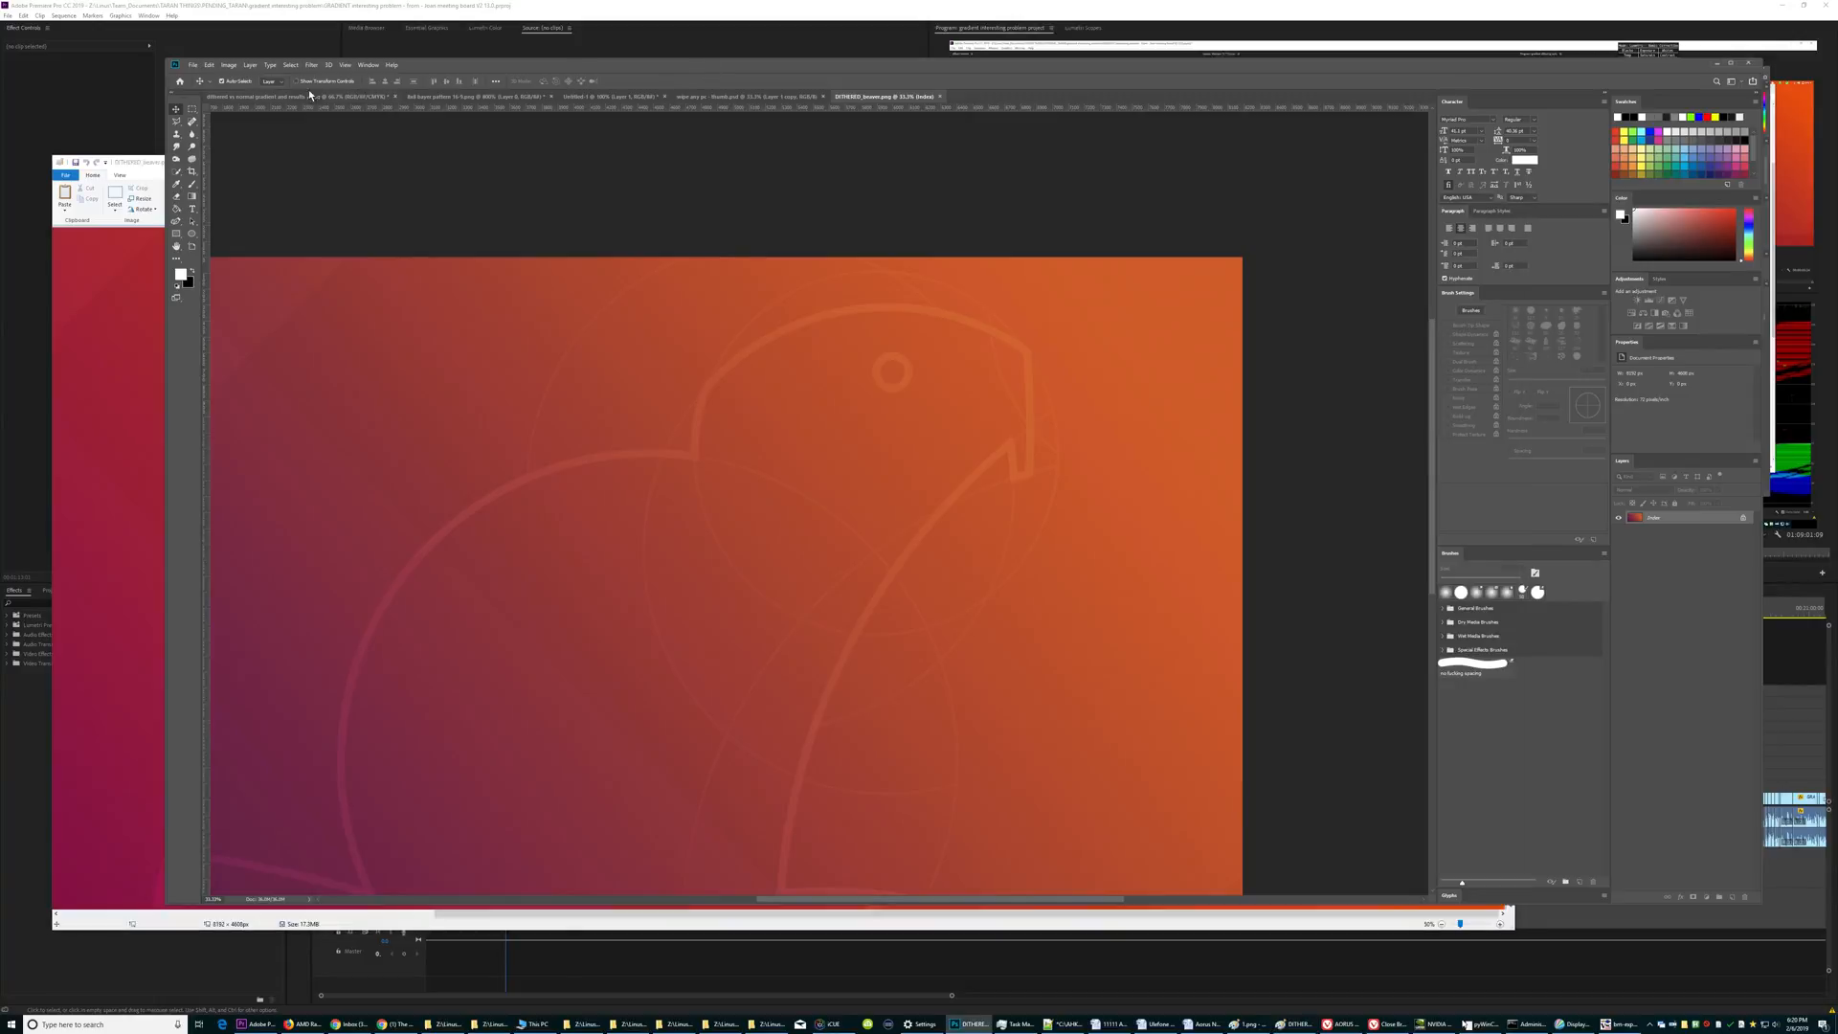
Open Edit > Color Settings and check the sRGB IEC61966-2.1 RGB working space.
click(192, 65)
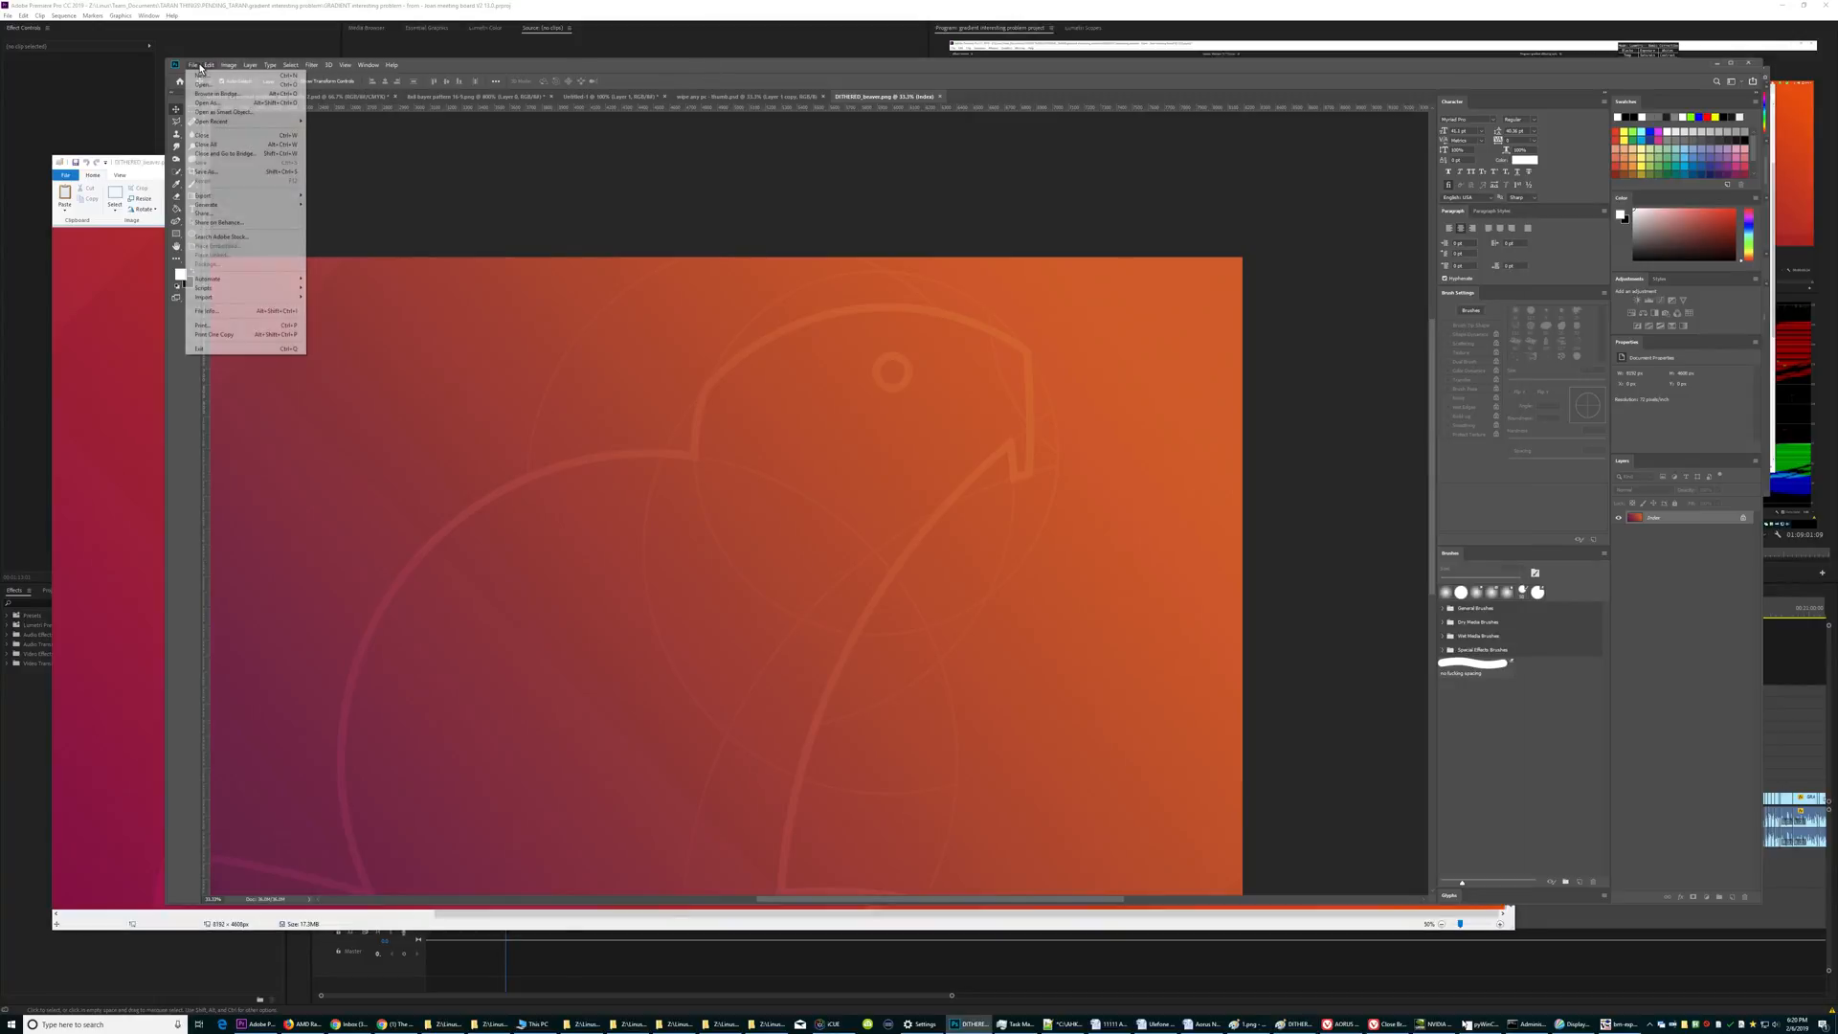
click(208, 64)
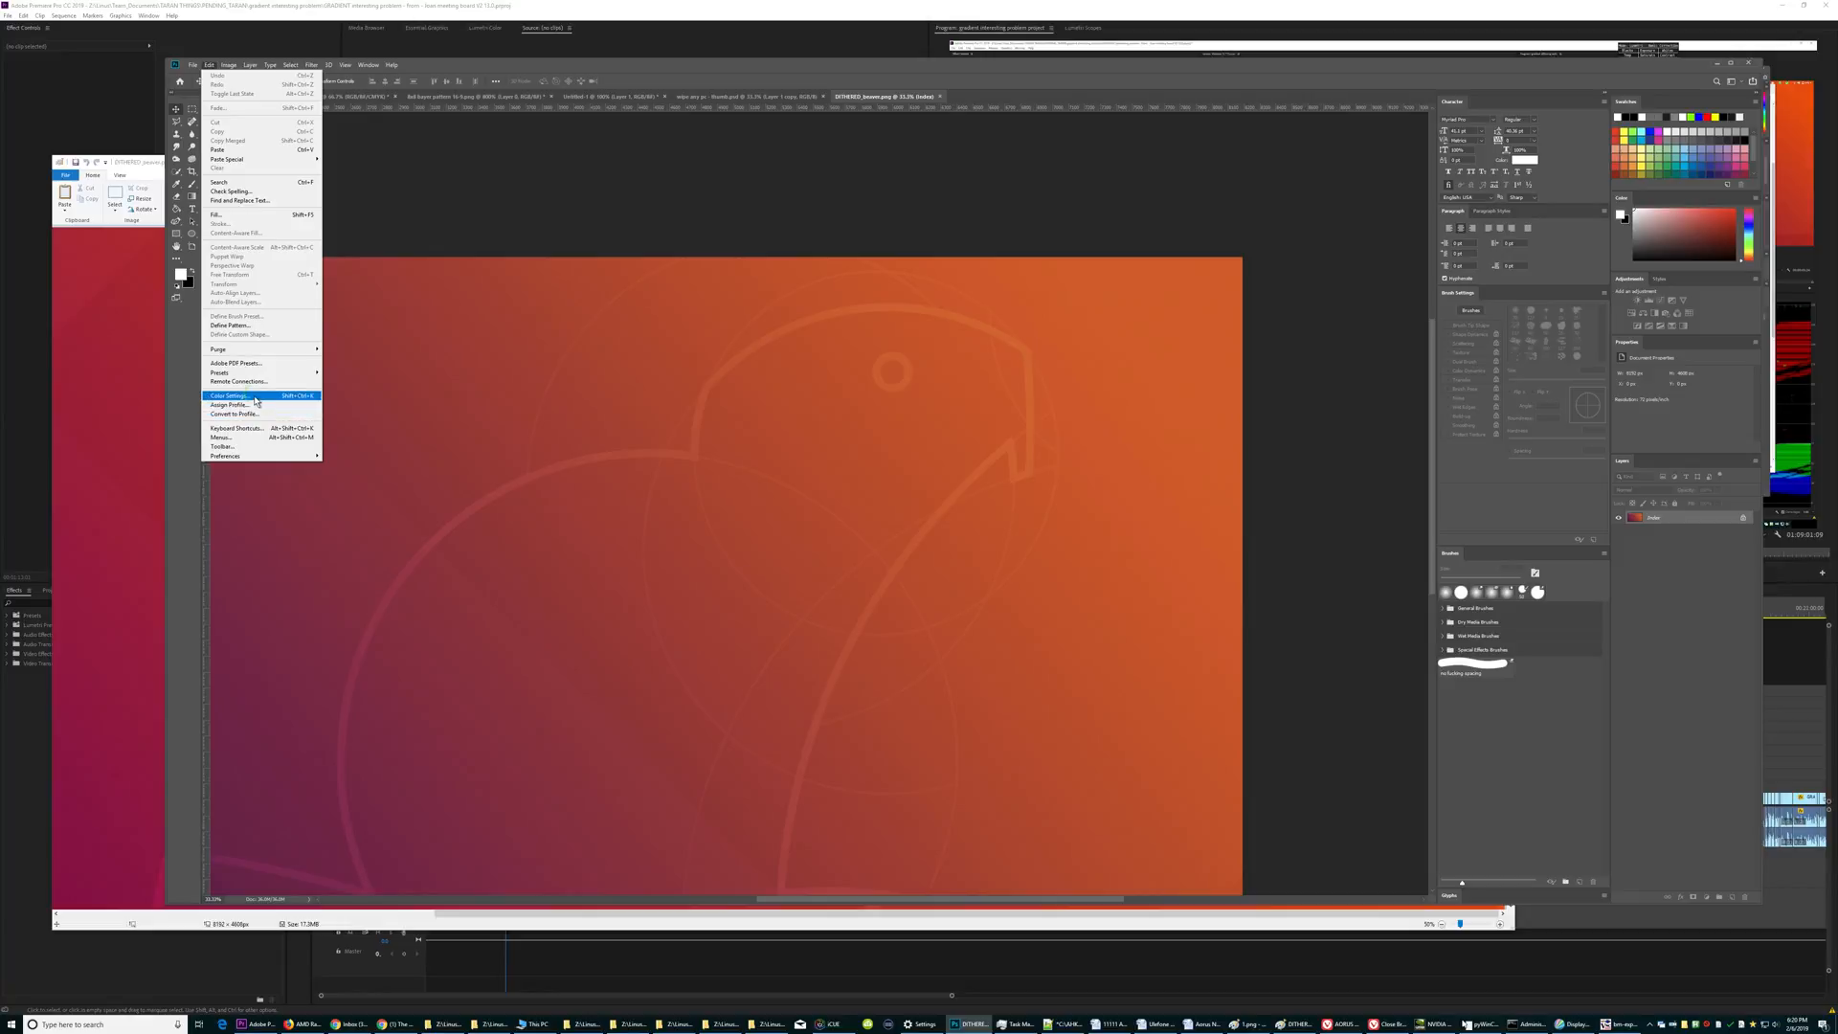
click(229, 395)
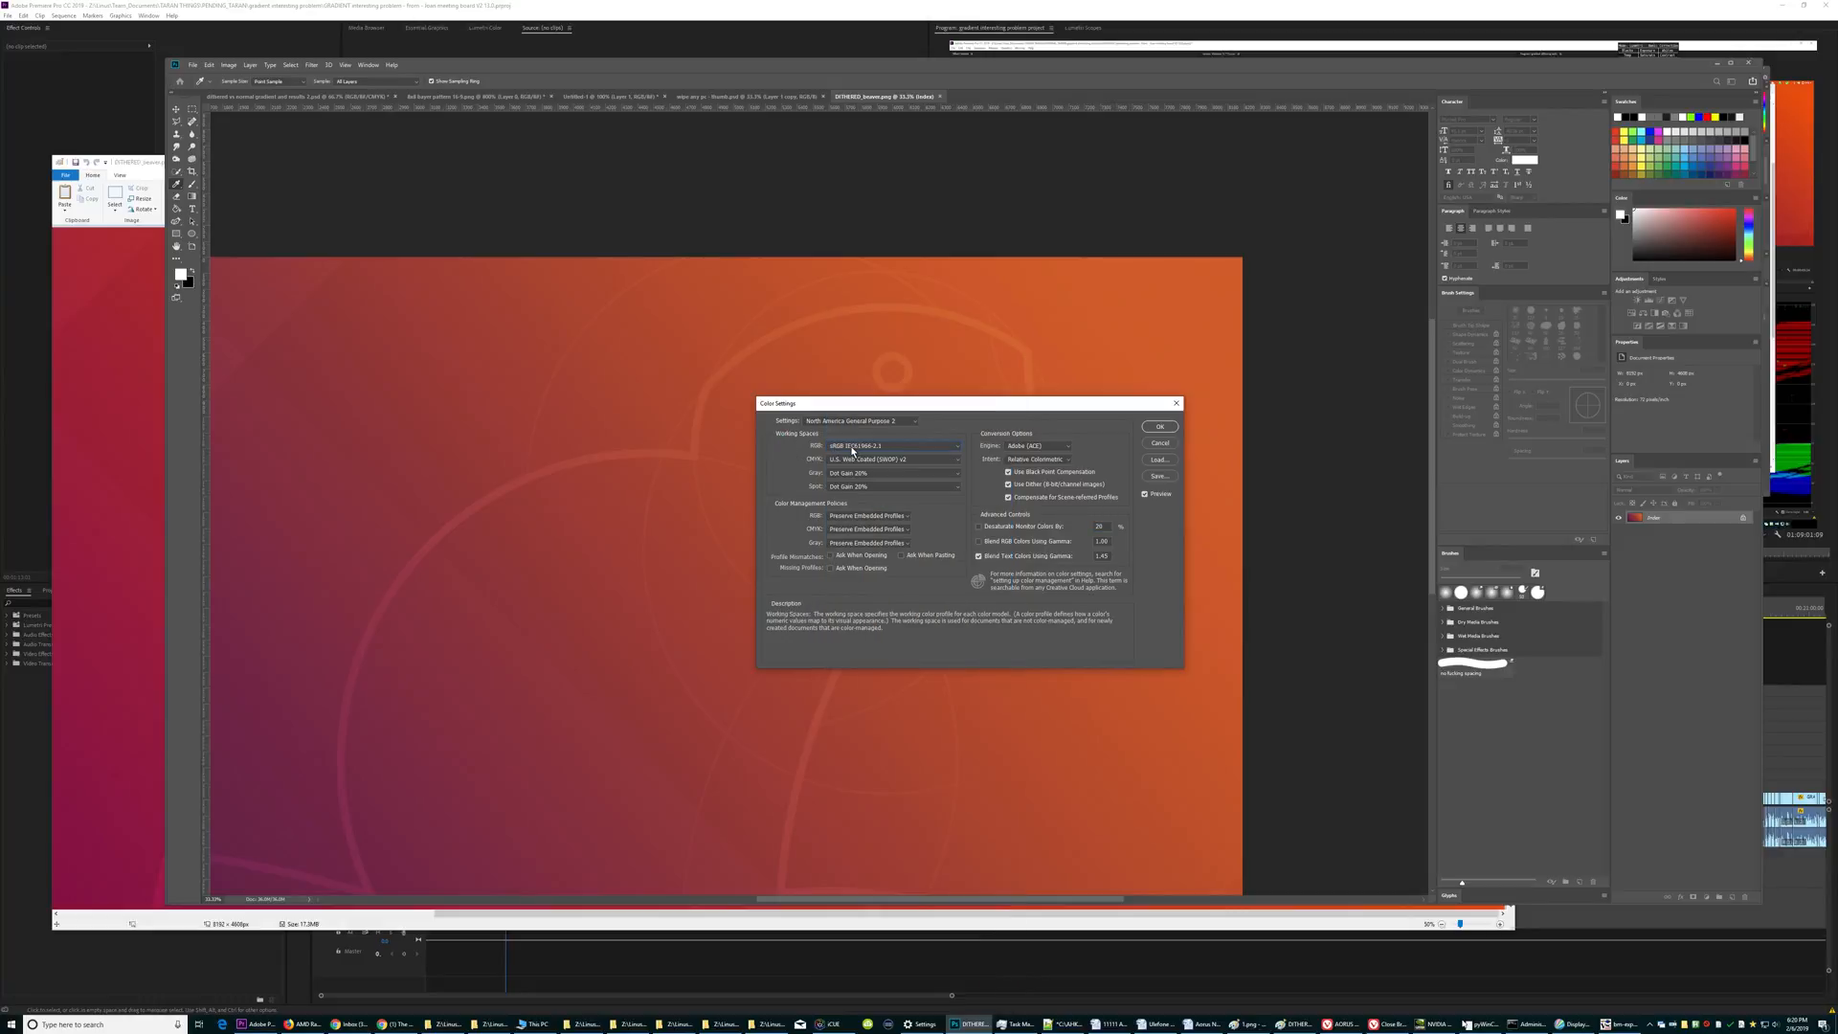
click(897, 445)
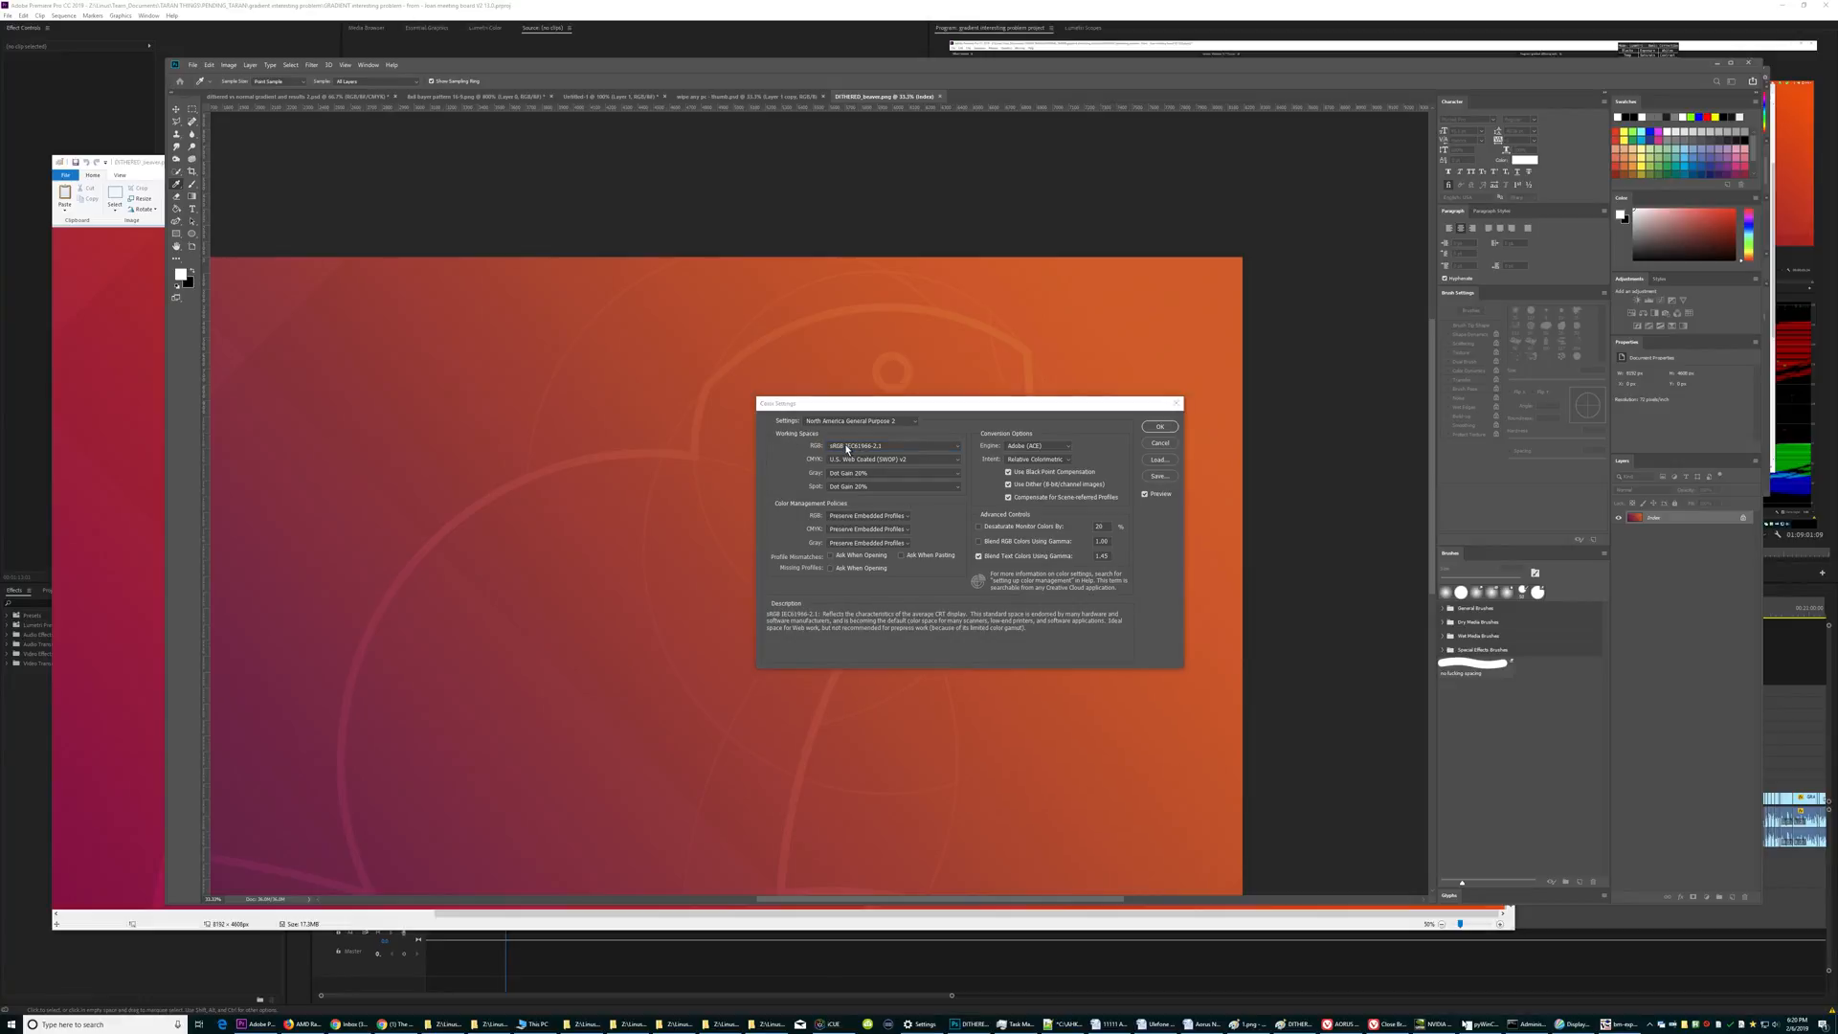
click(9, 1024)
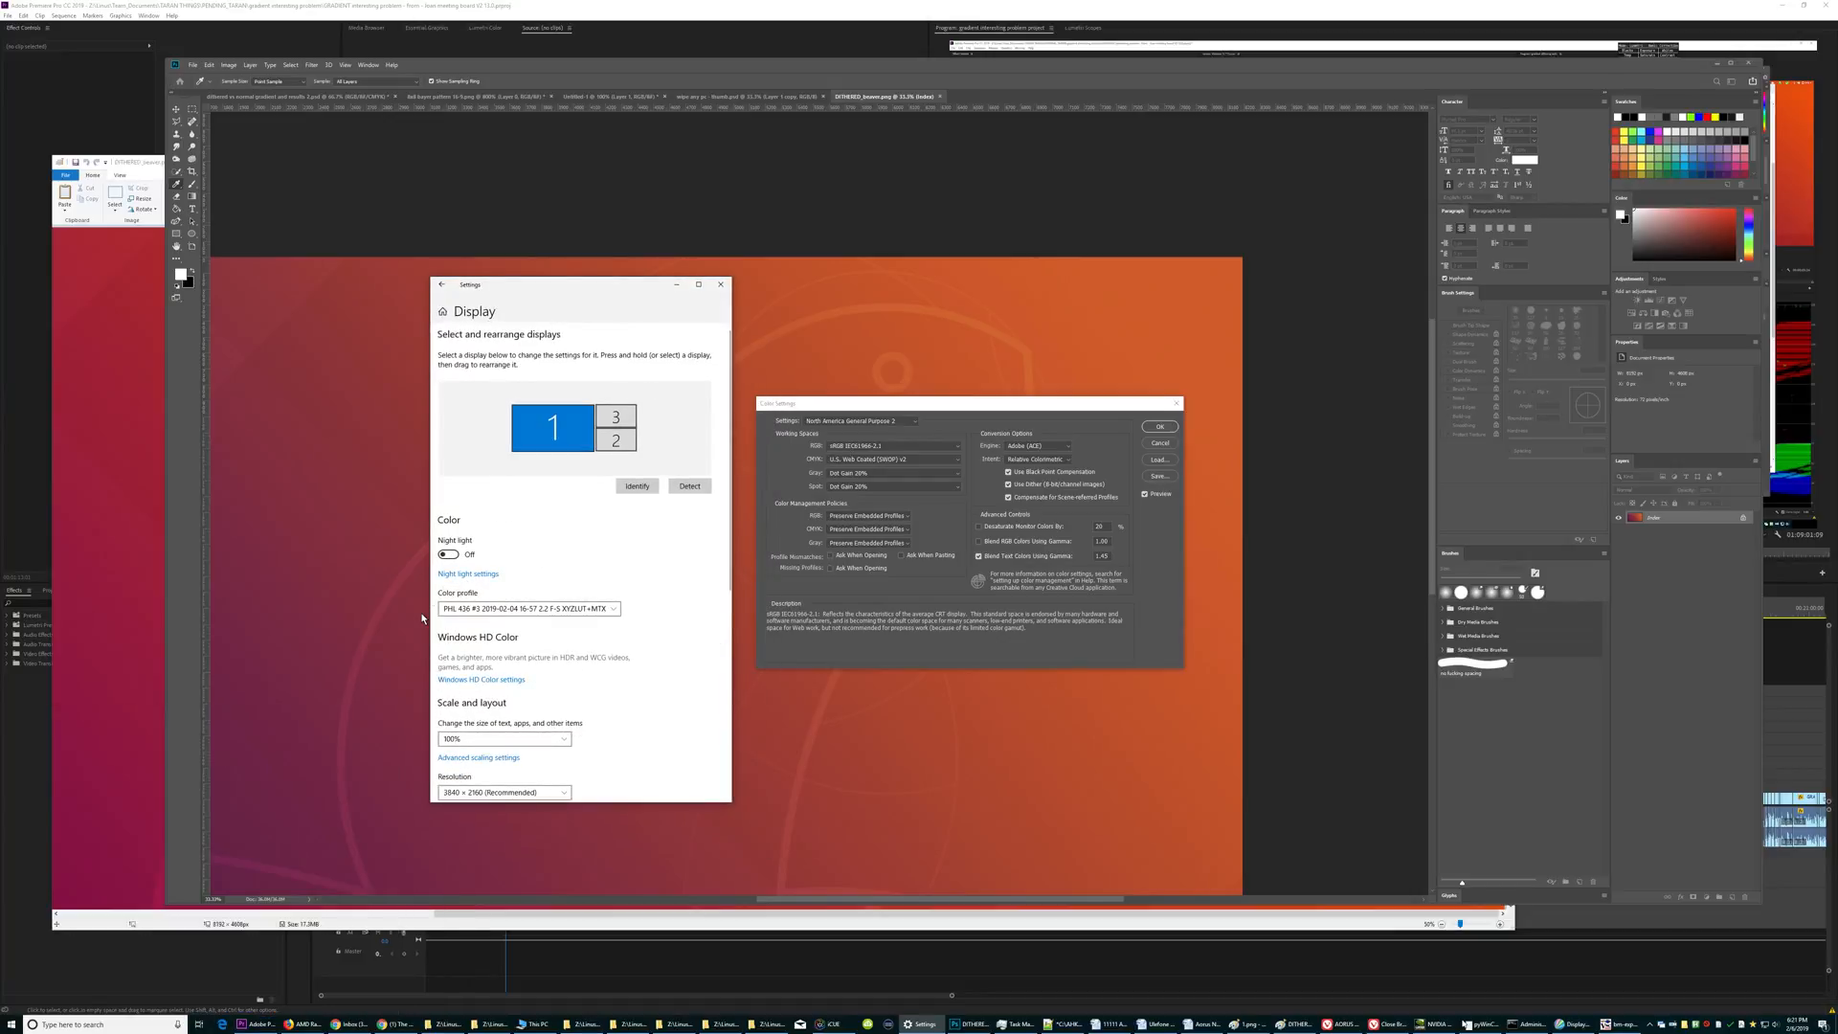
Check the display's Color profile dropdown in Windows Display settings.
click(442, 285)
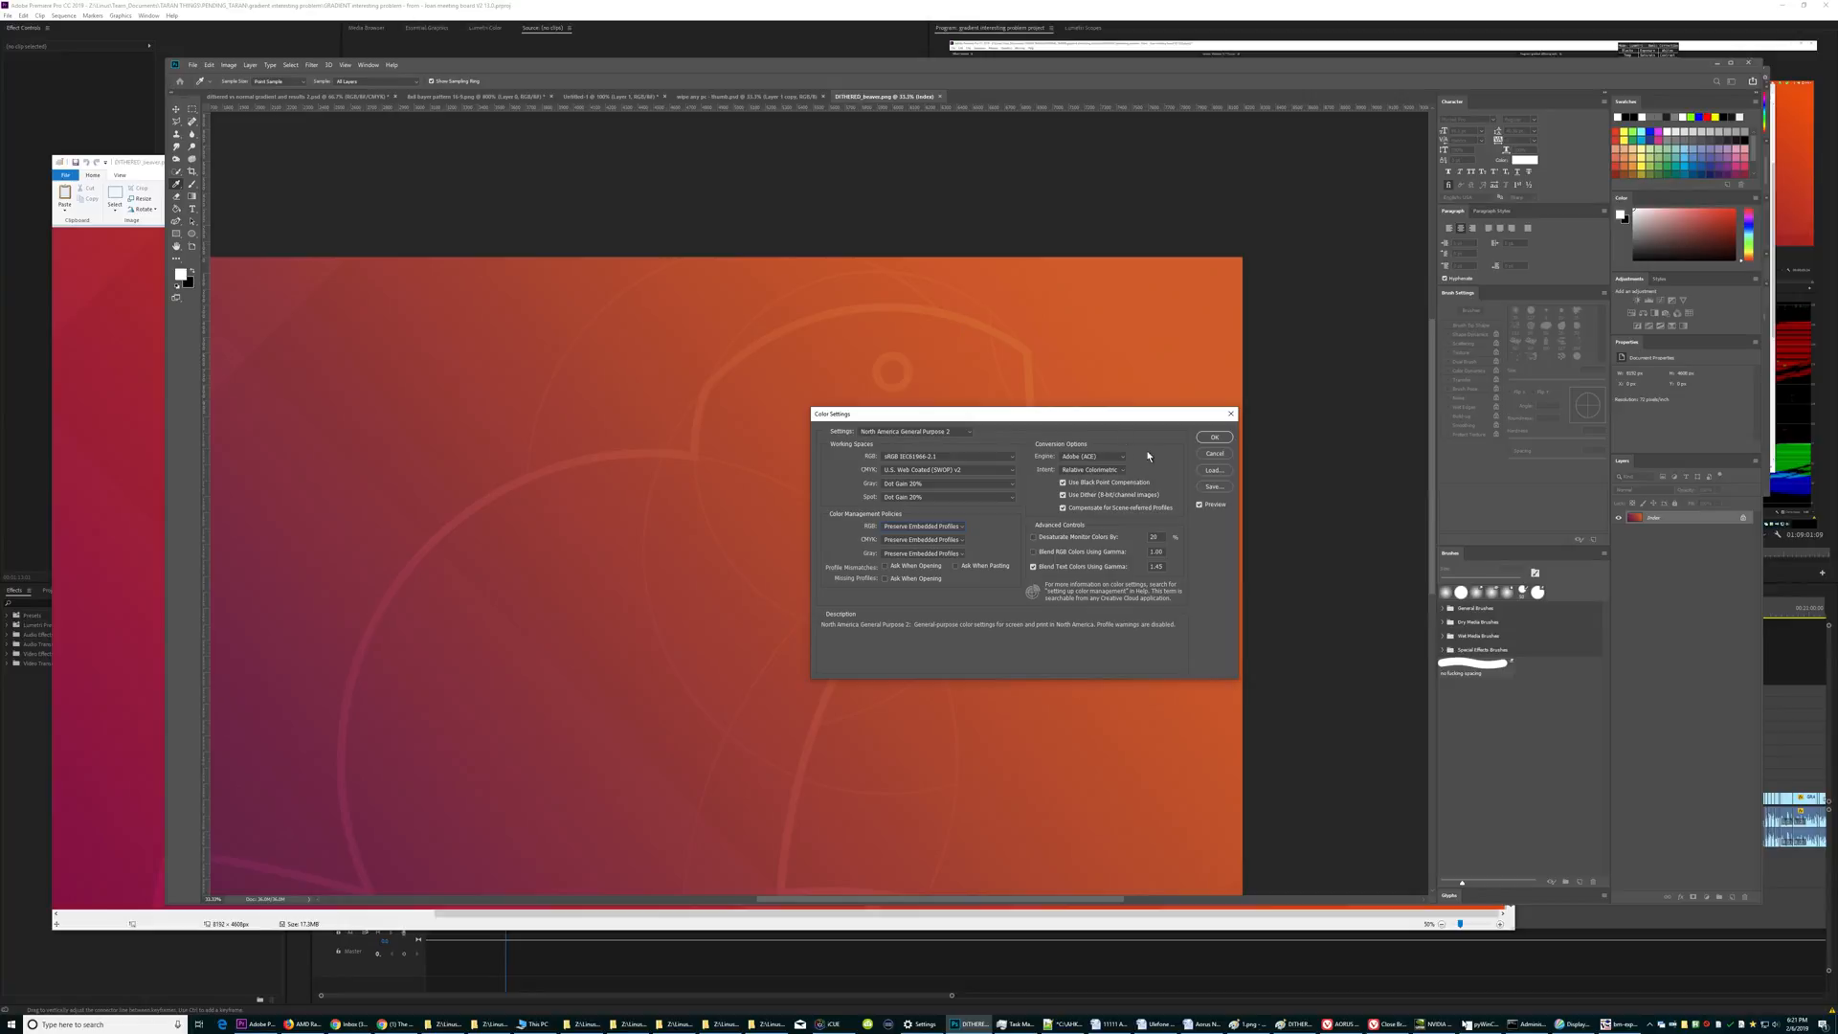
Close Color Settings and choose Edit > Convert to Profile for the wallpaper.
click(209, 64)
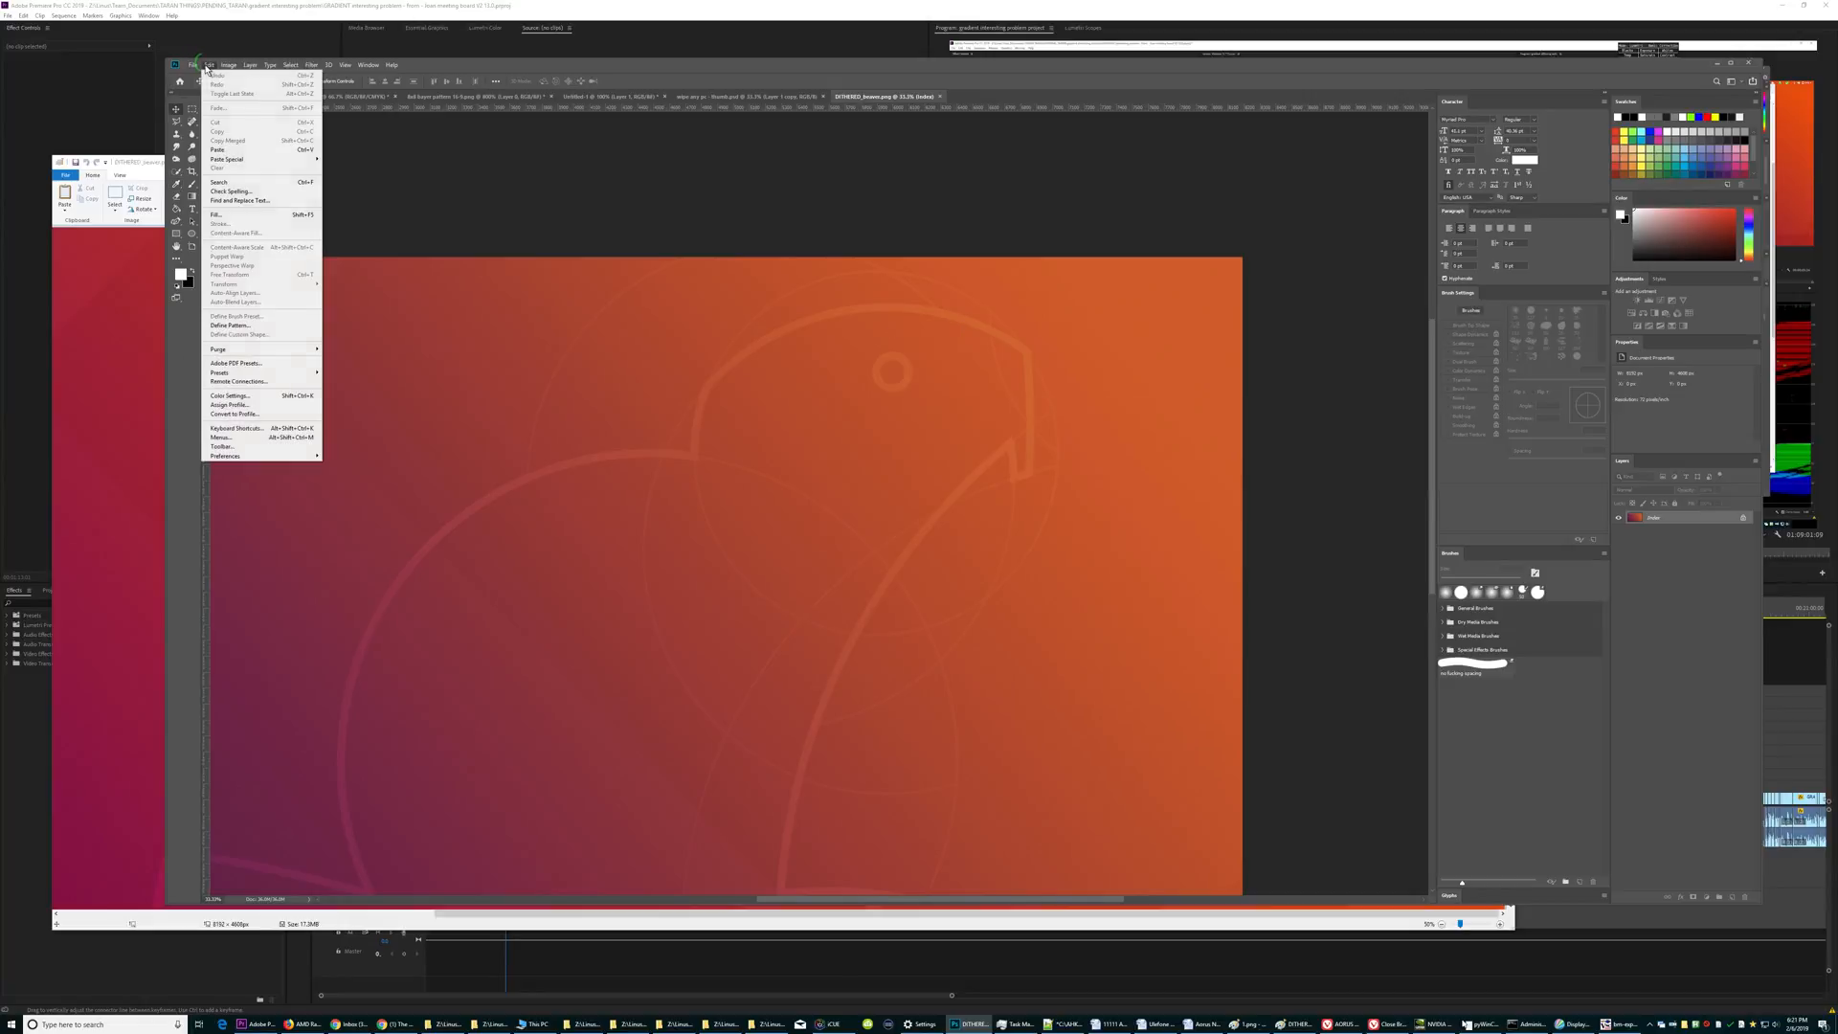
mouse_move(232, 413)
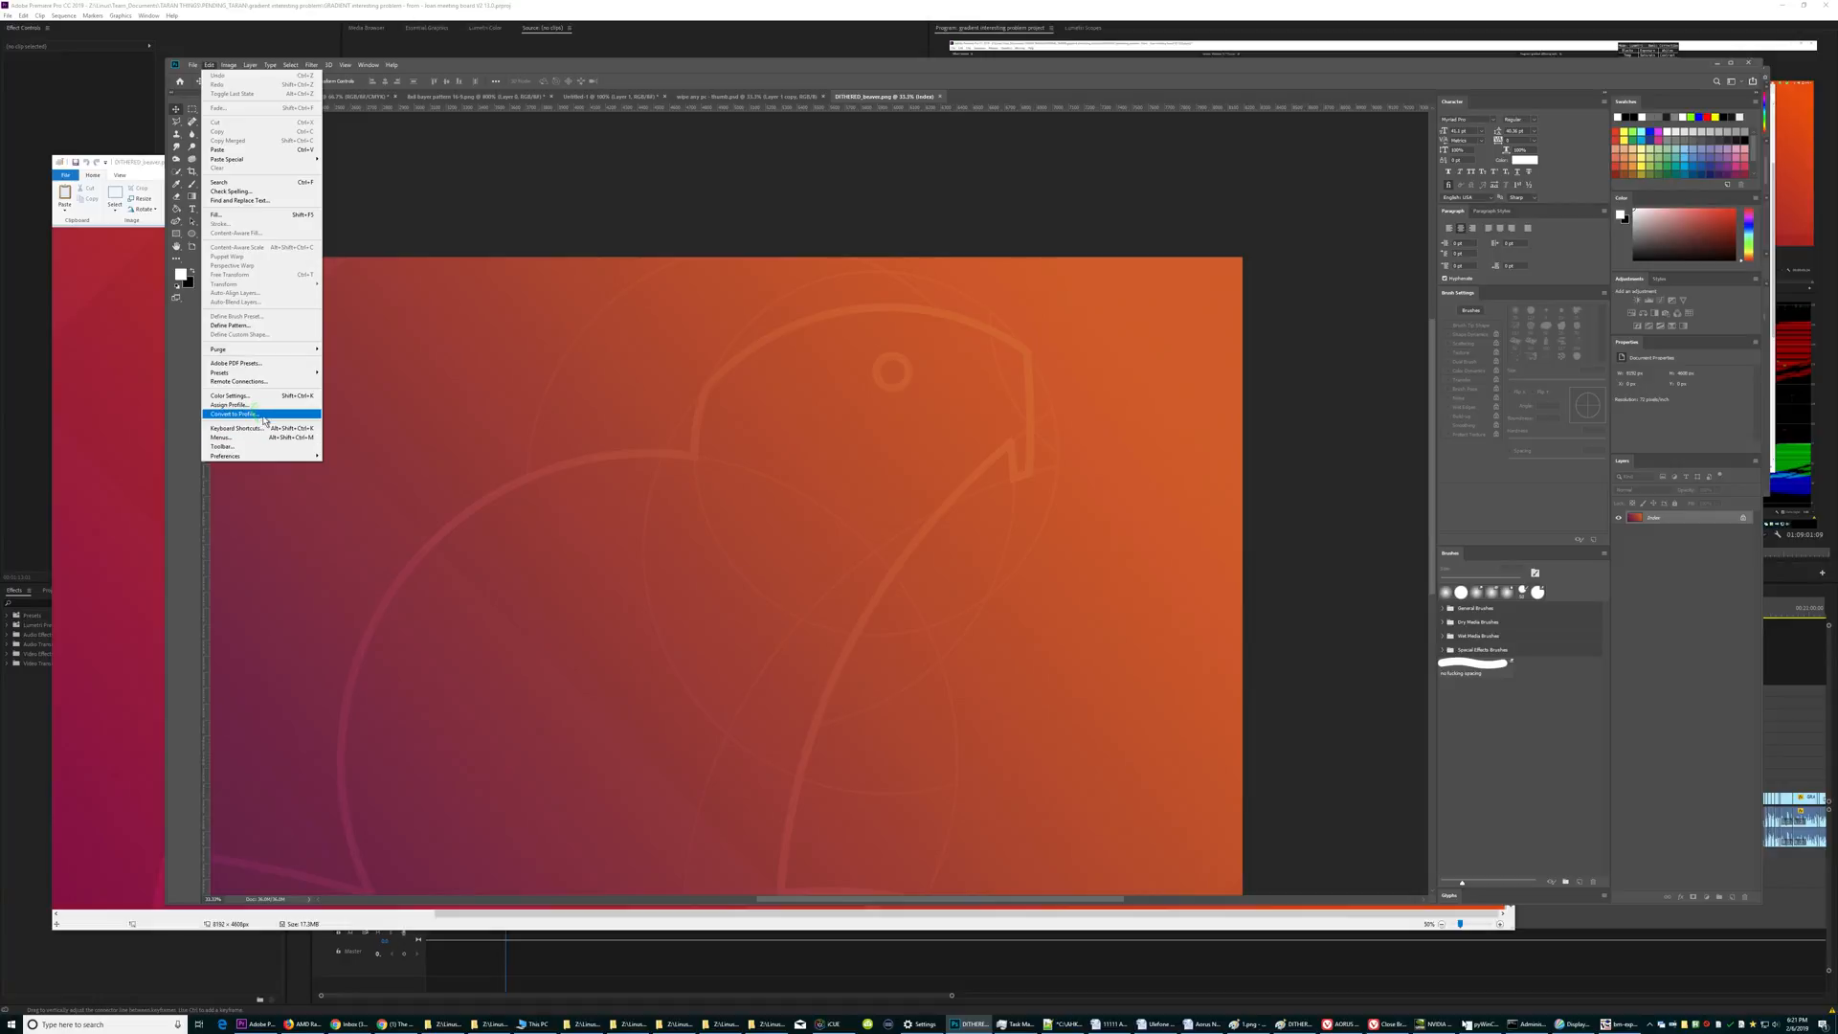
click(232, 414)
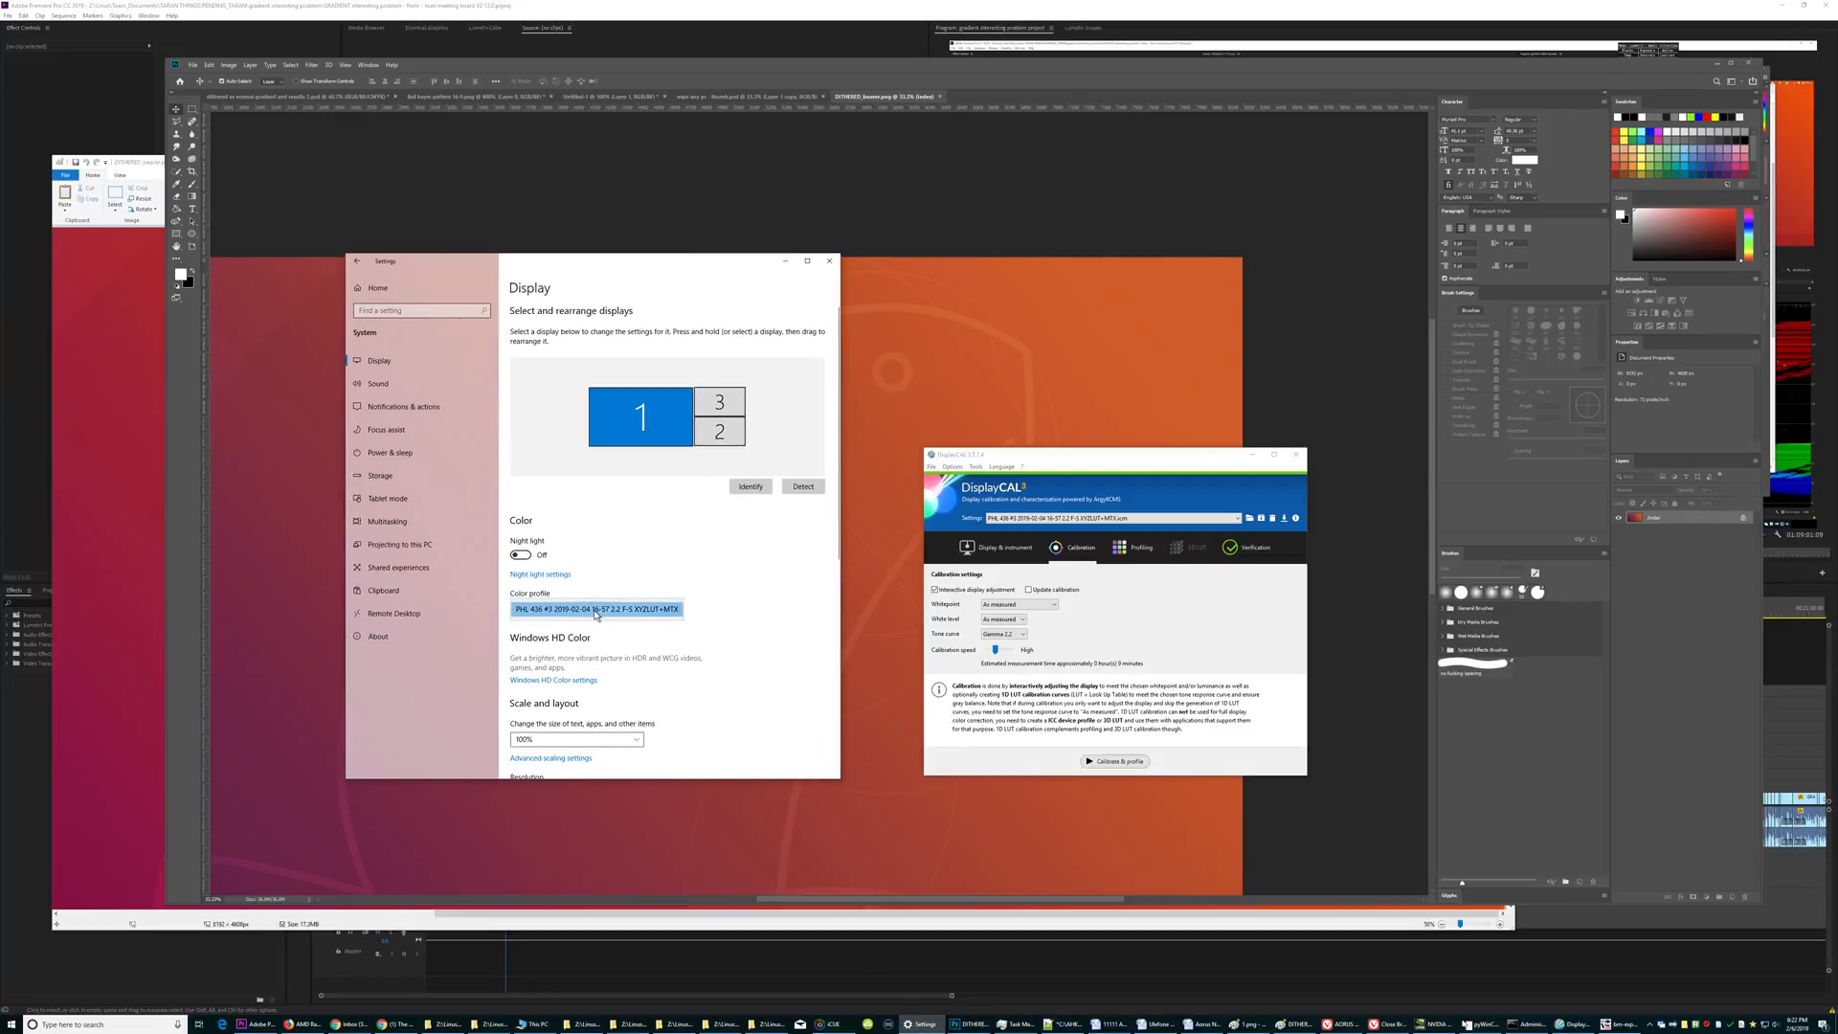
mouse_move(675, 620)
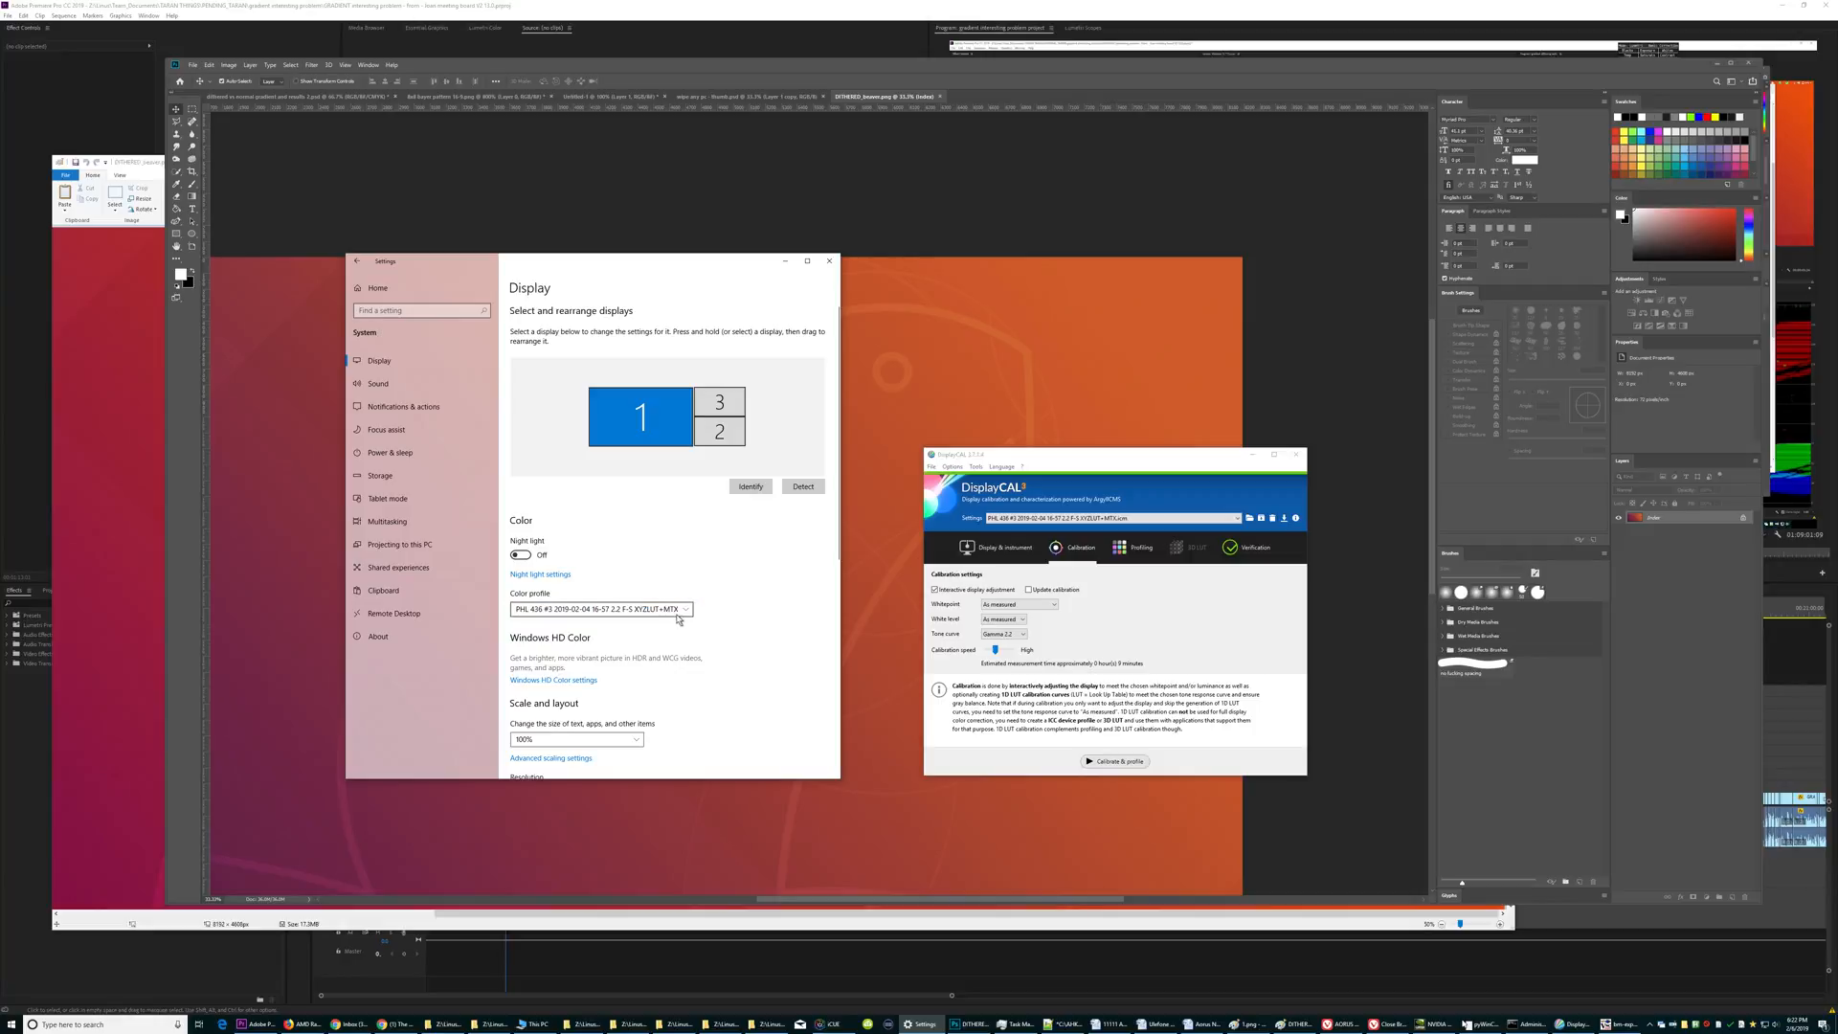
Open Advanced display settings from the Windows Display page.
scroll(down, 3)
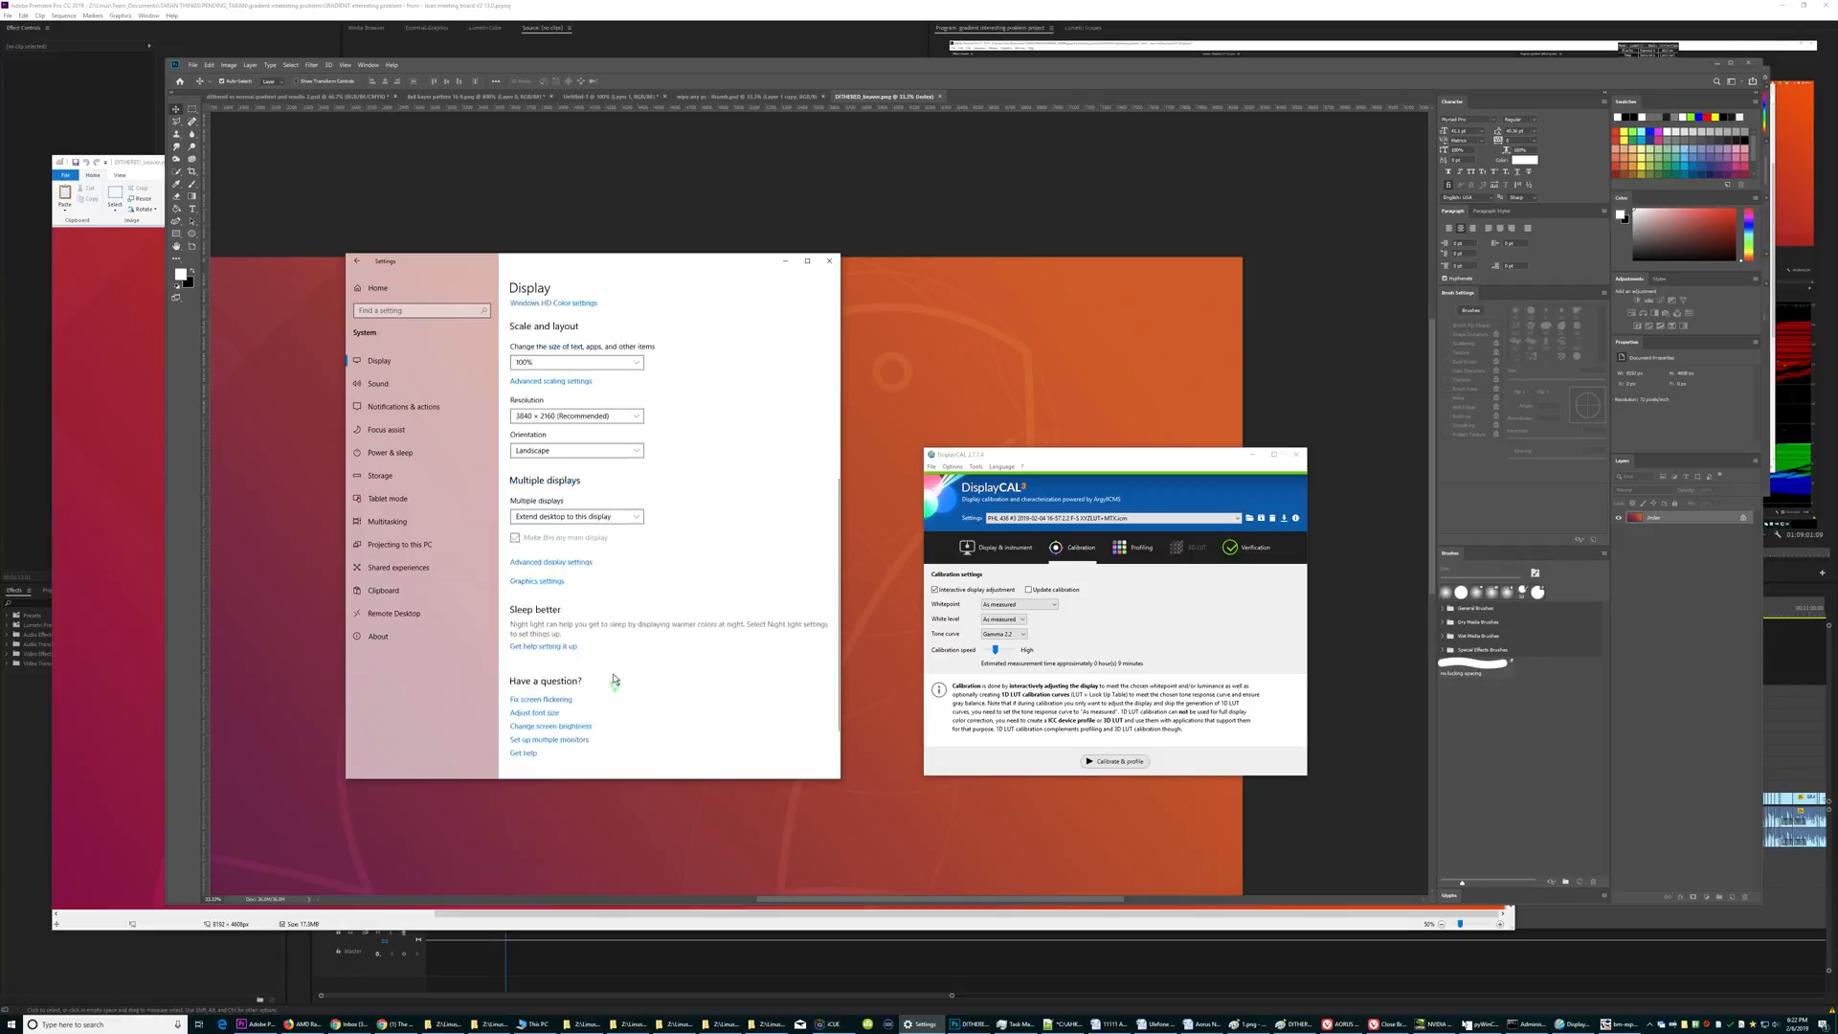
scroll(down, 3)
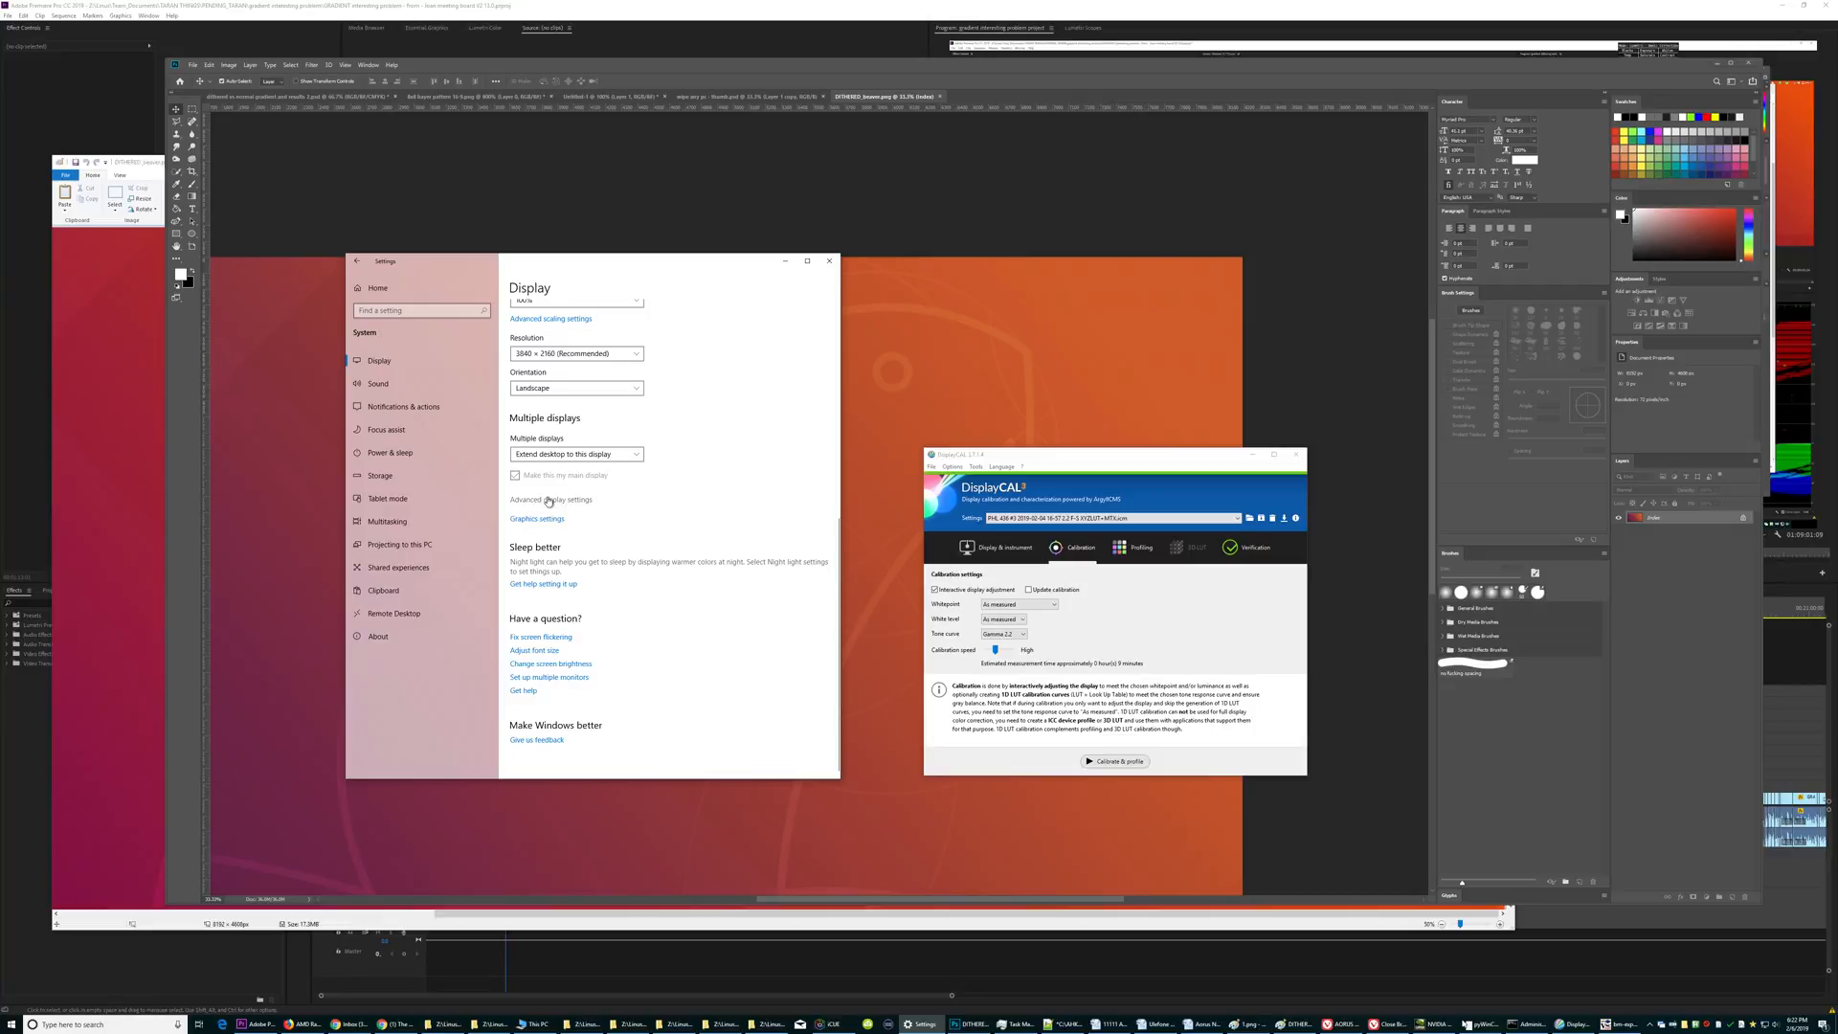
click(552, 498)
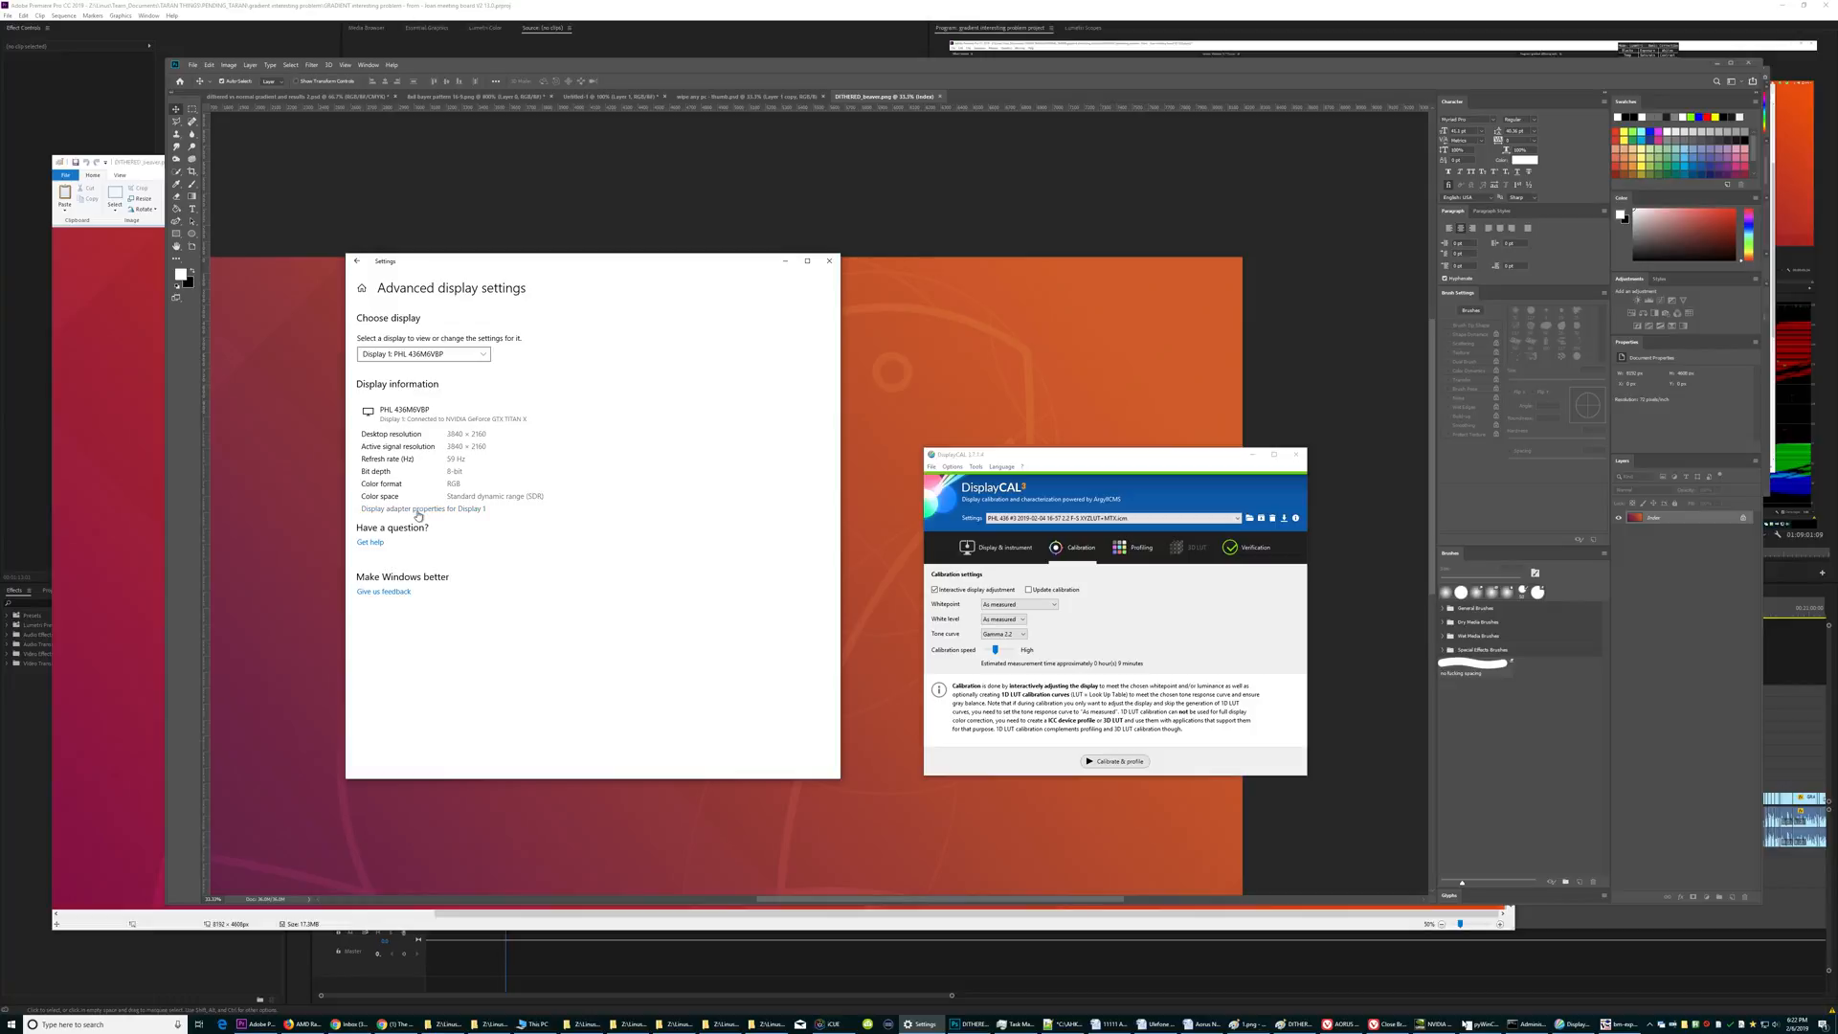
Add sRGB IEC61966-2.1 as Display 1's default colour profile, then close the dialogs.
click(423, 508)
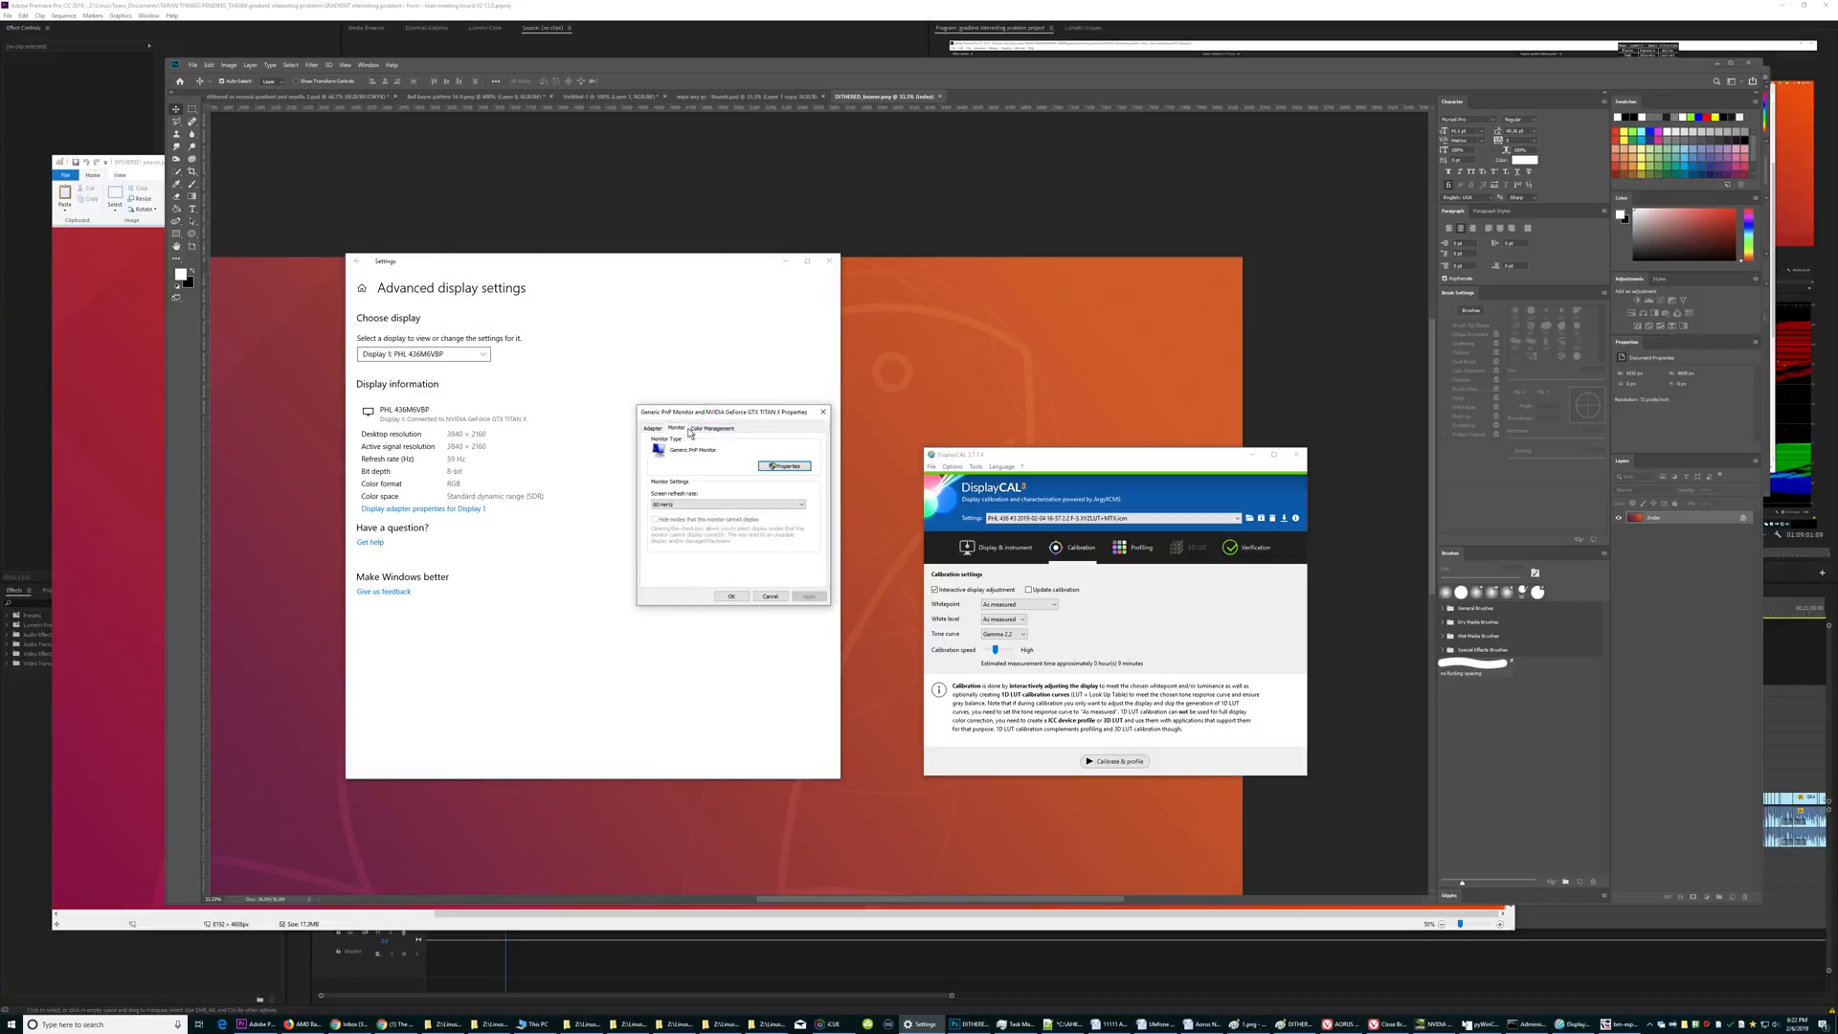
click(712, 428)
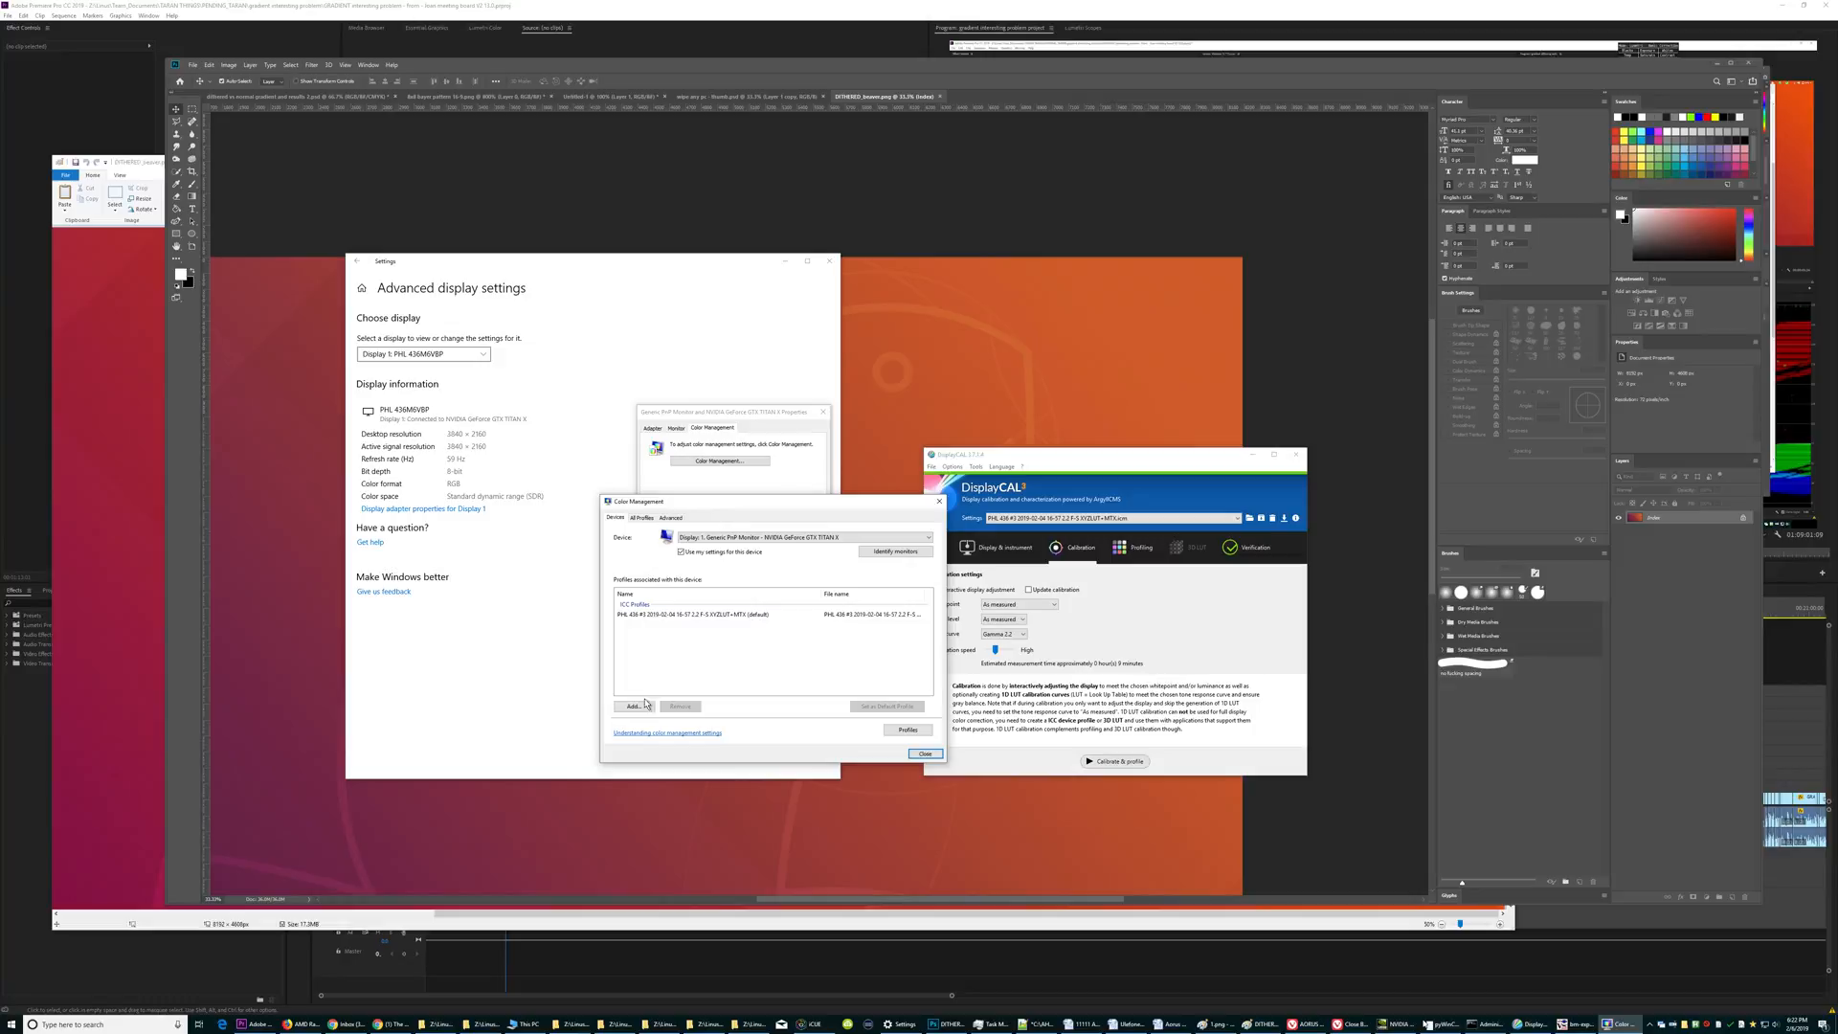
click(698, 614)
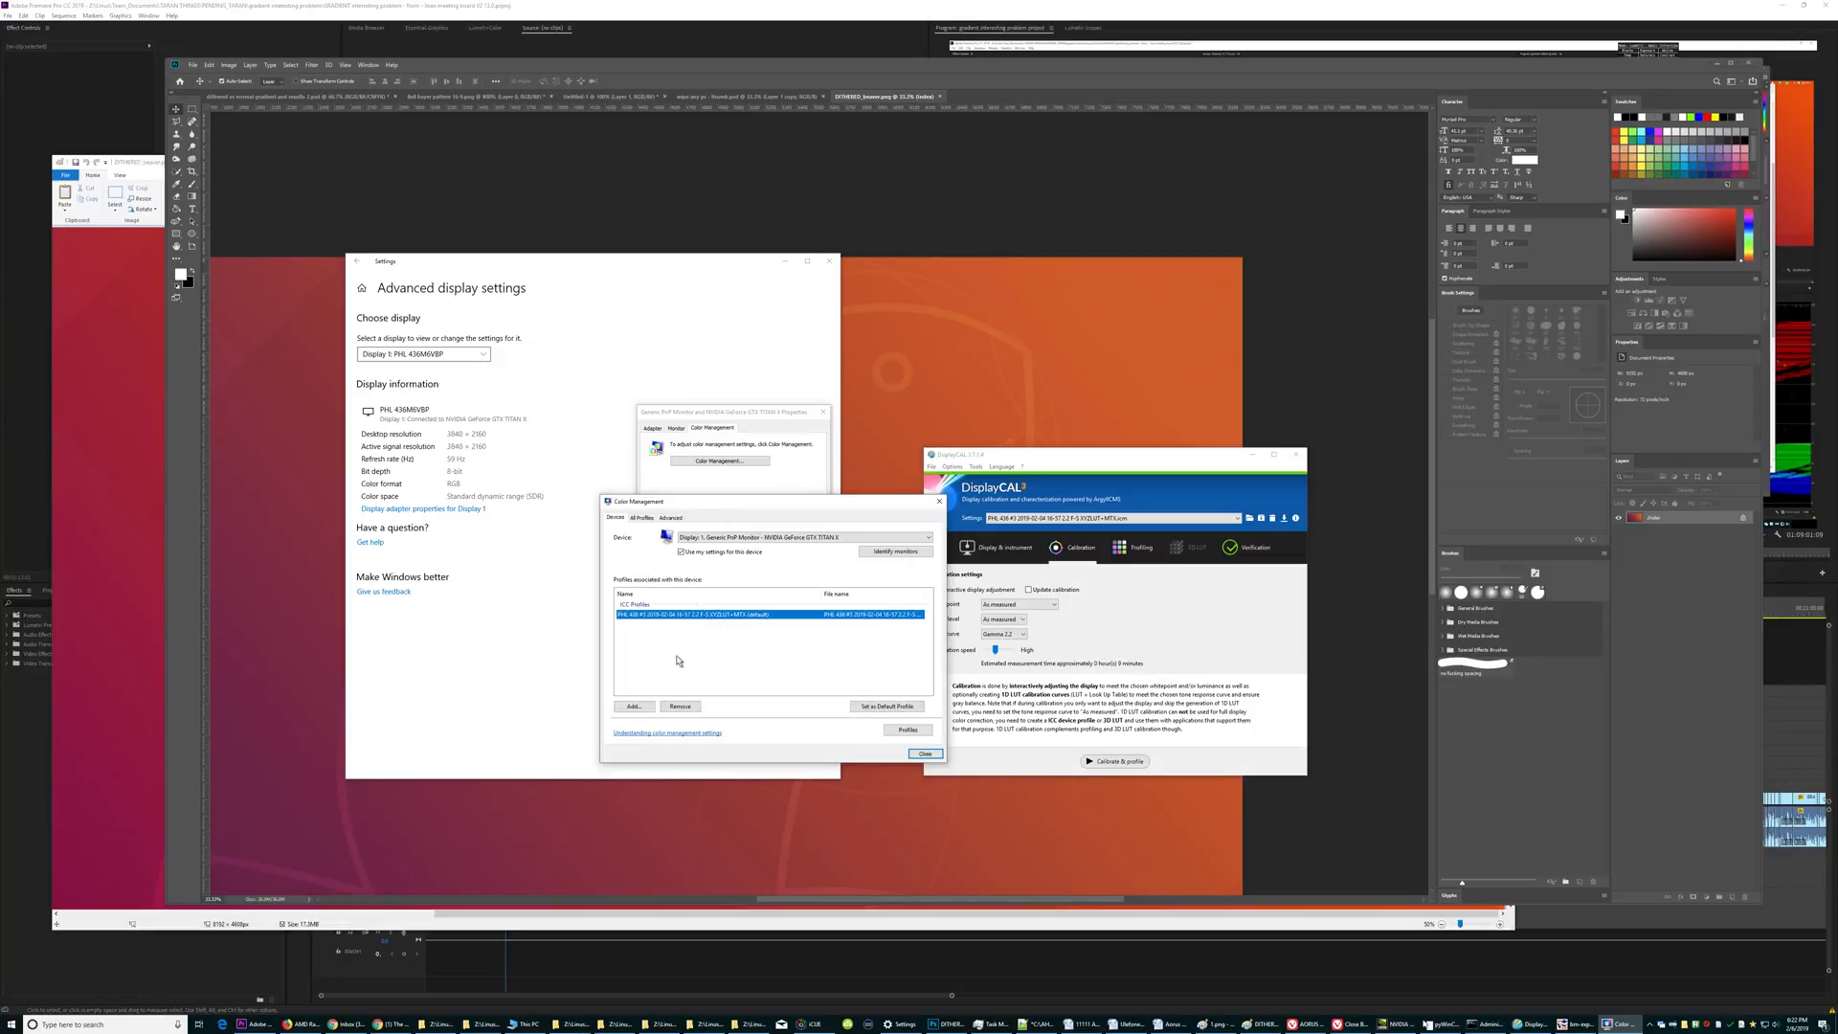
click(633, 706)
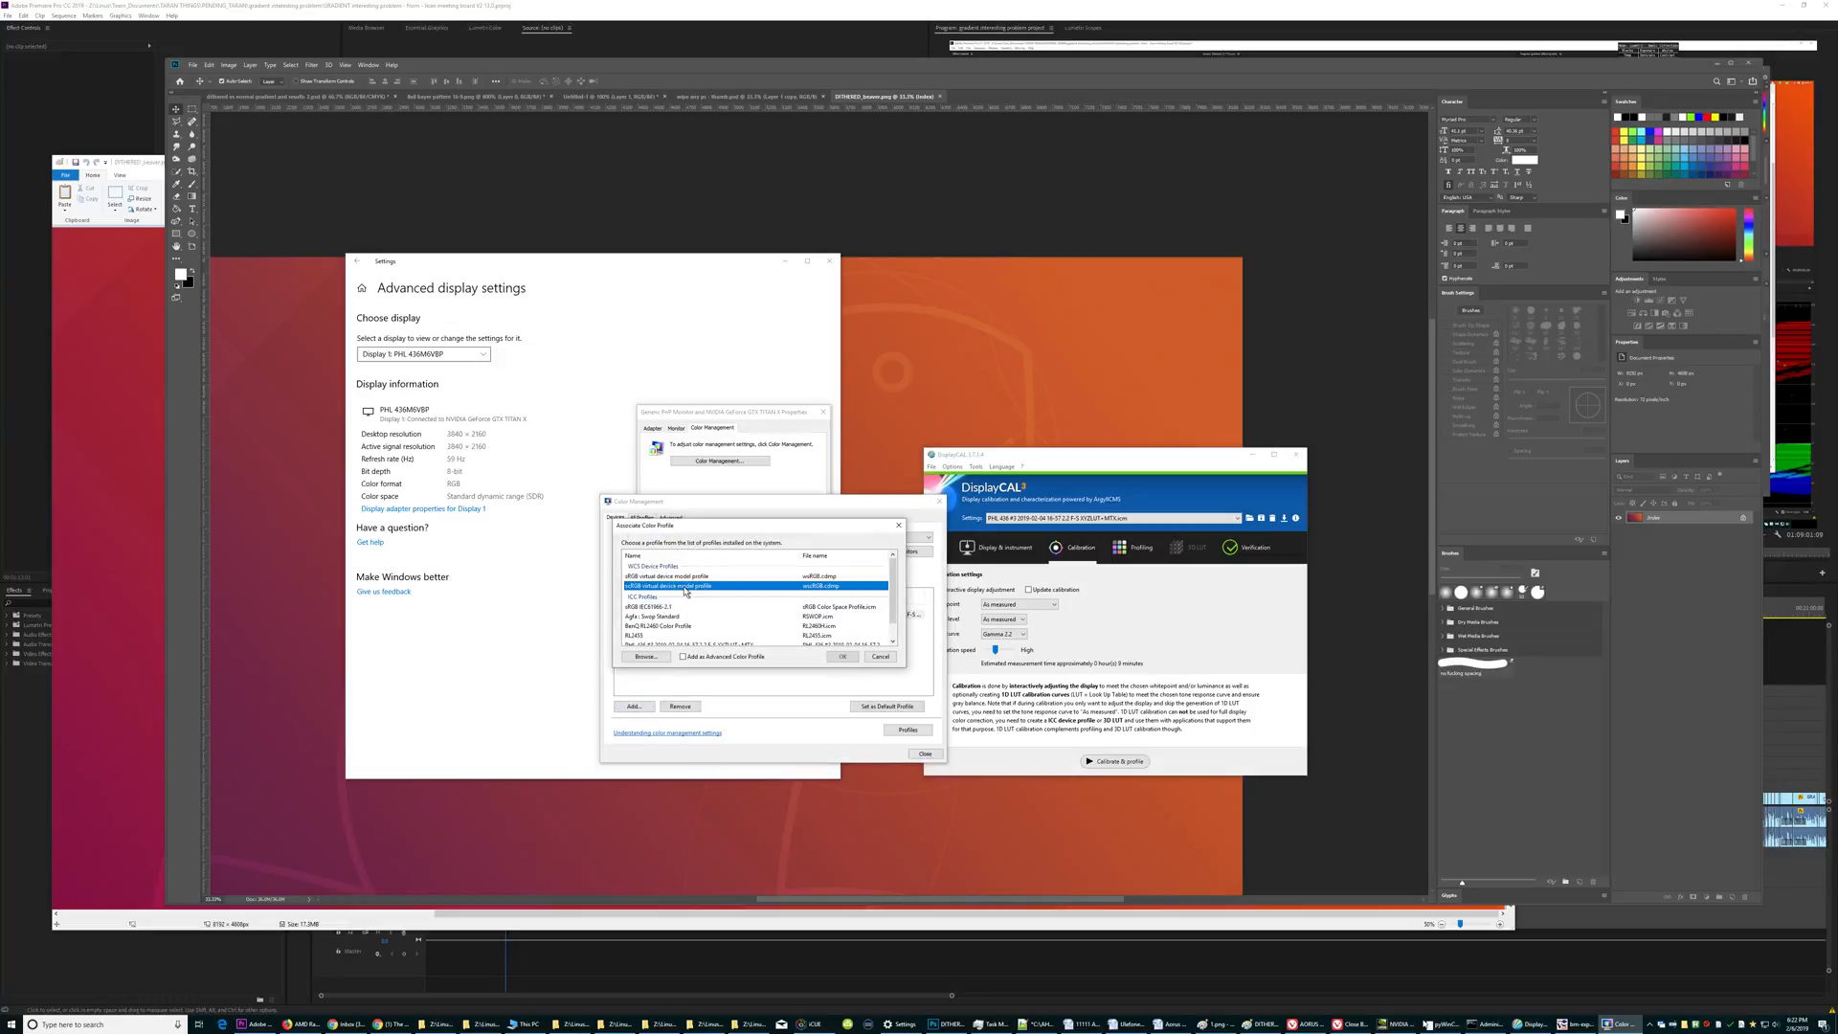
click(843, 657)
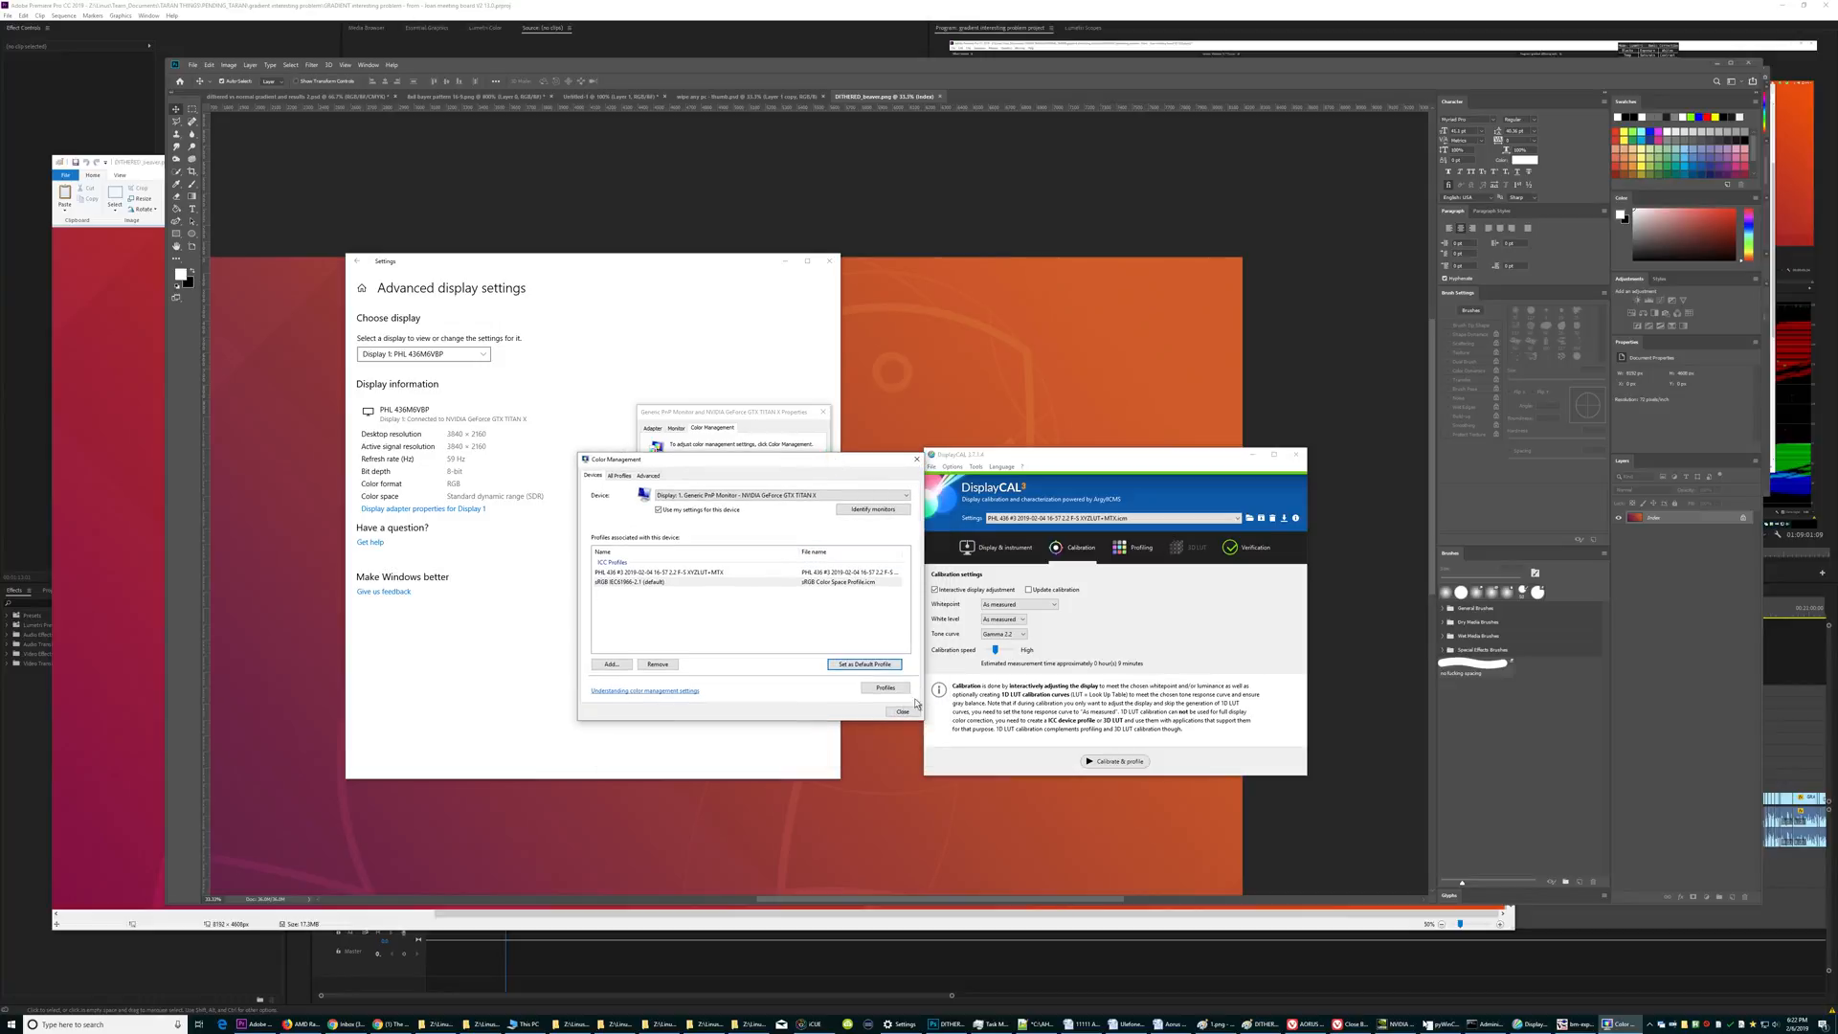
click(902, 710)
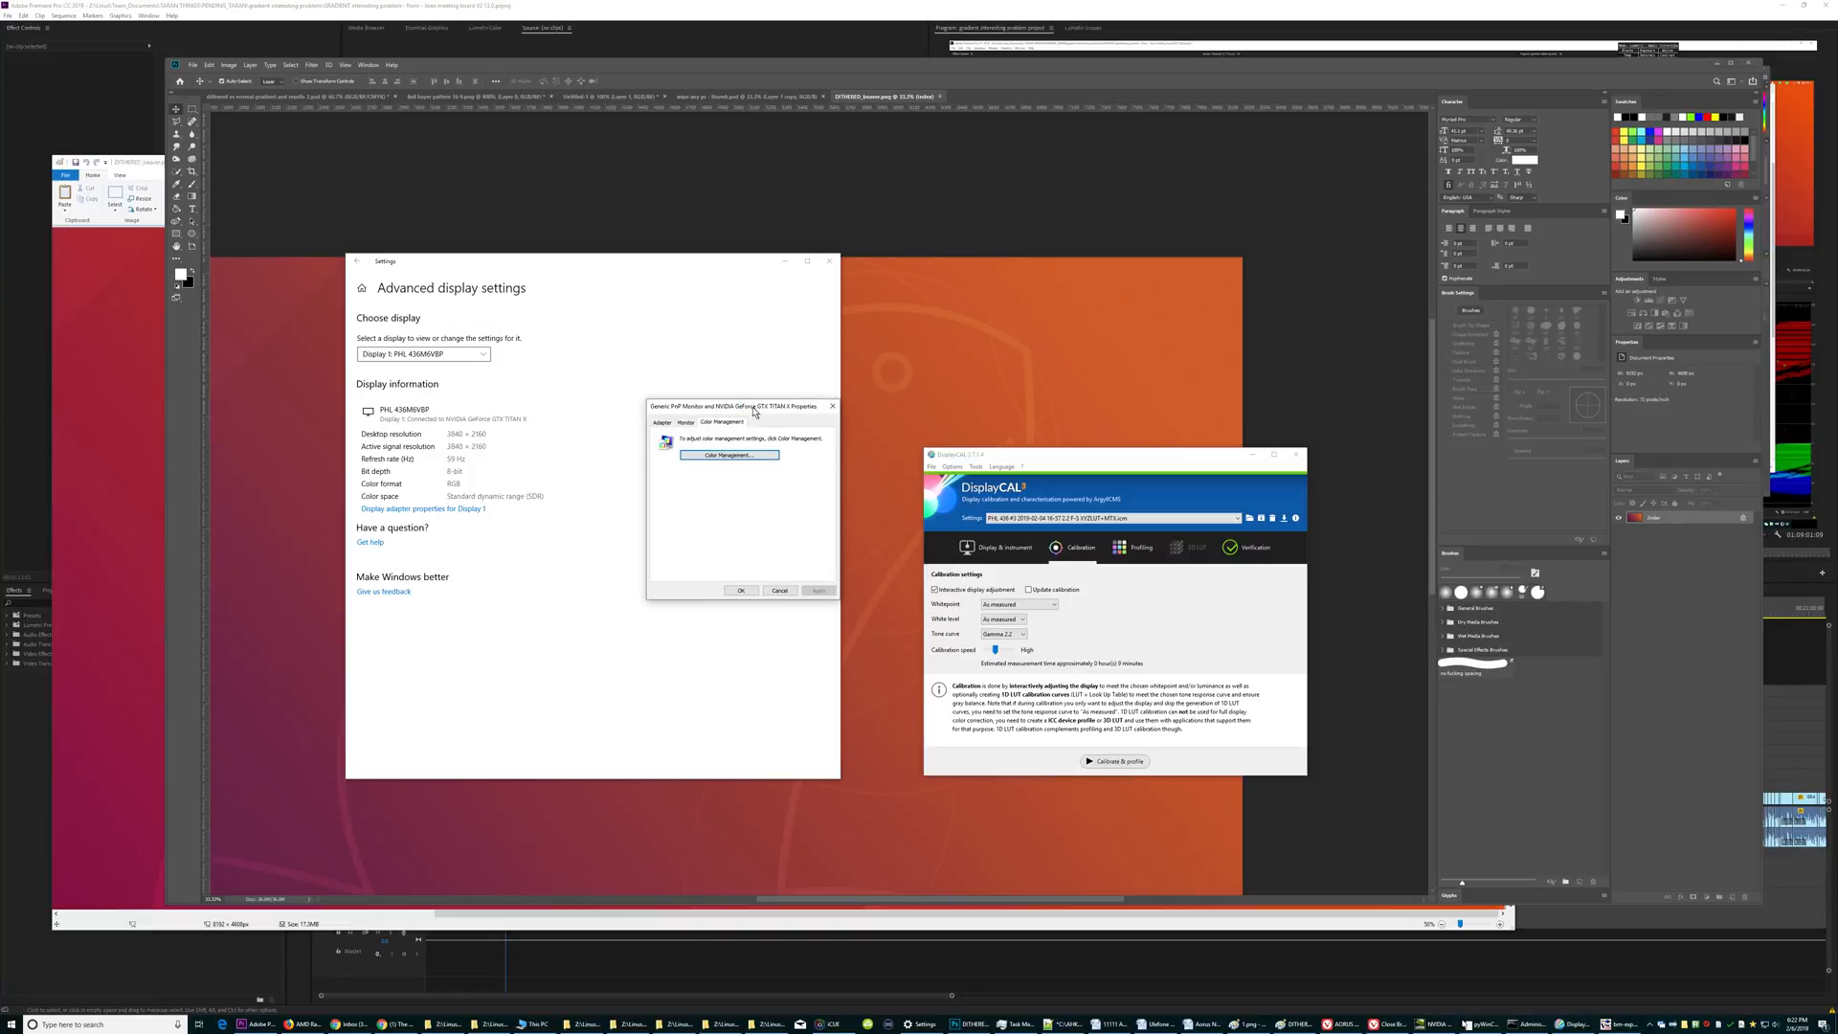
click(740, 590)
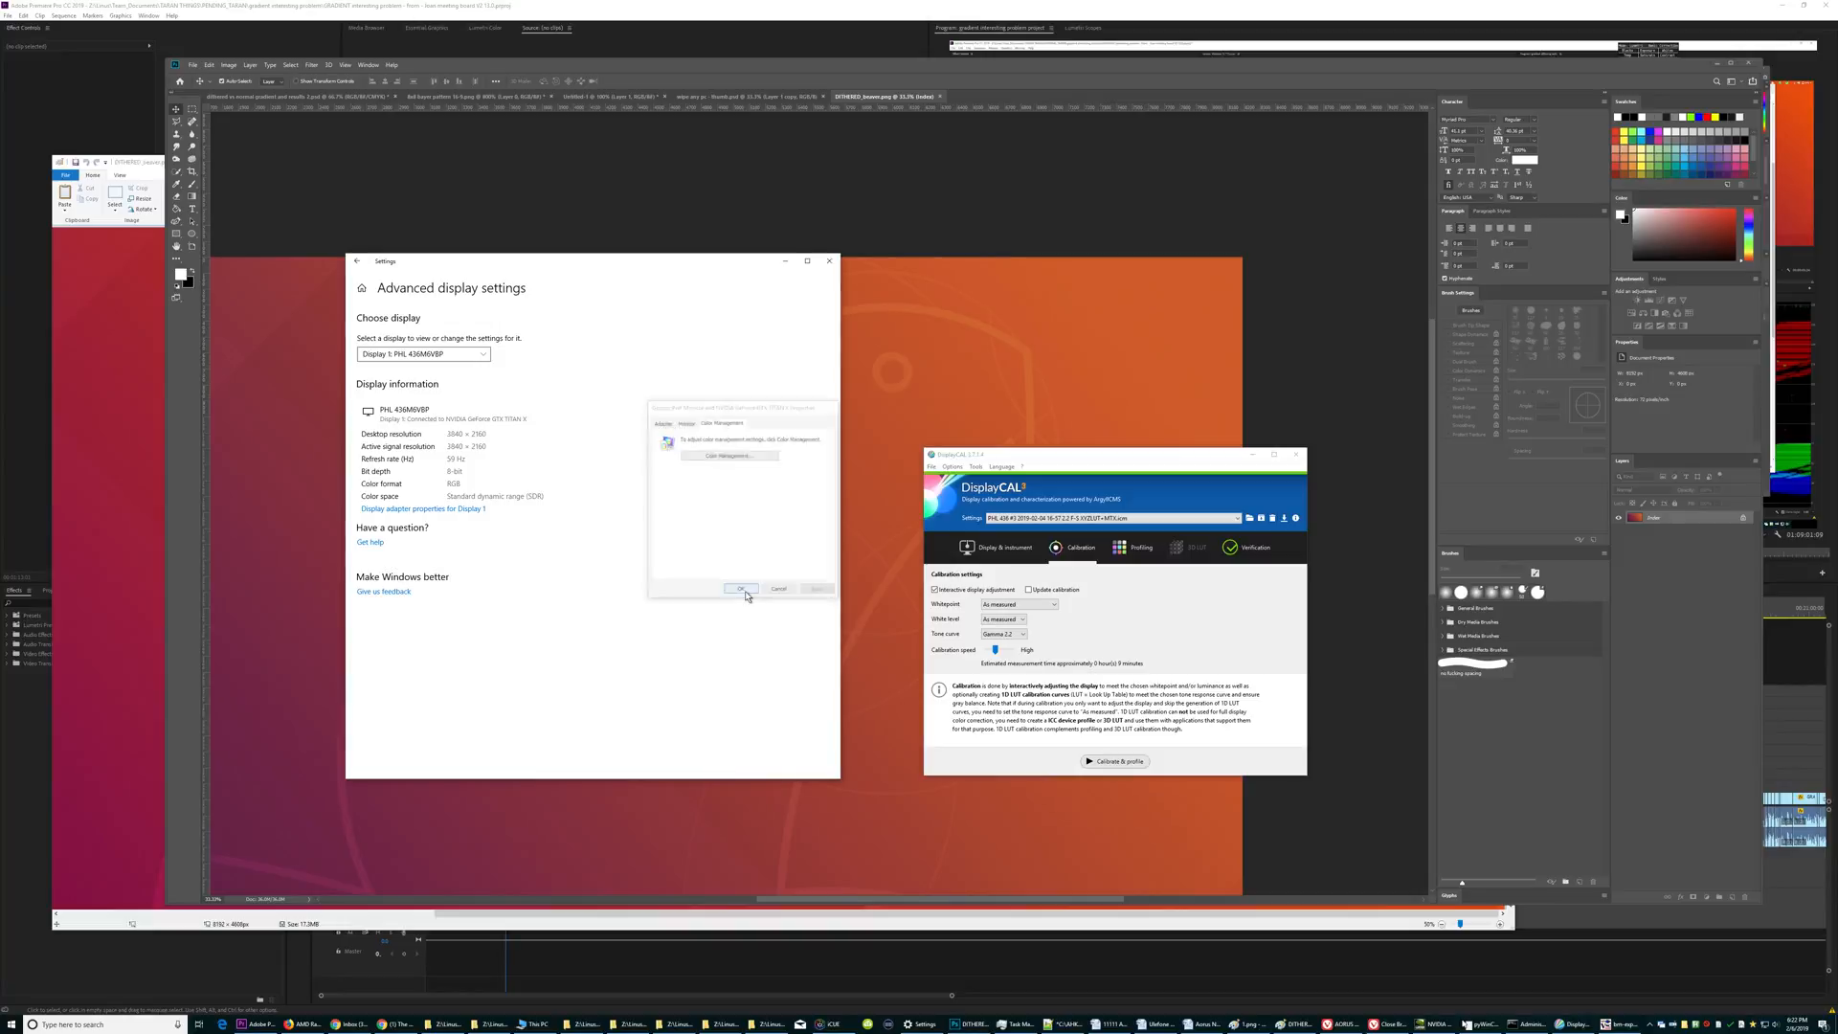
click(740, 589)
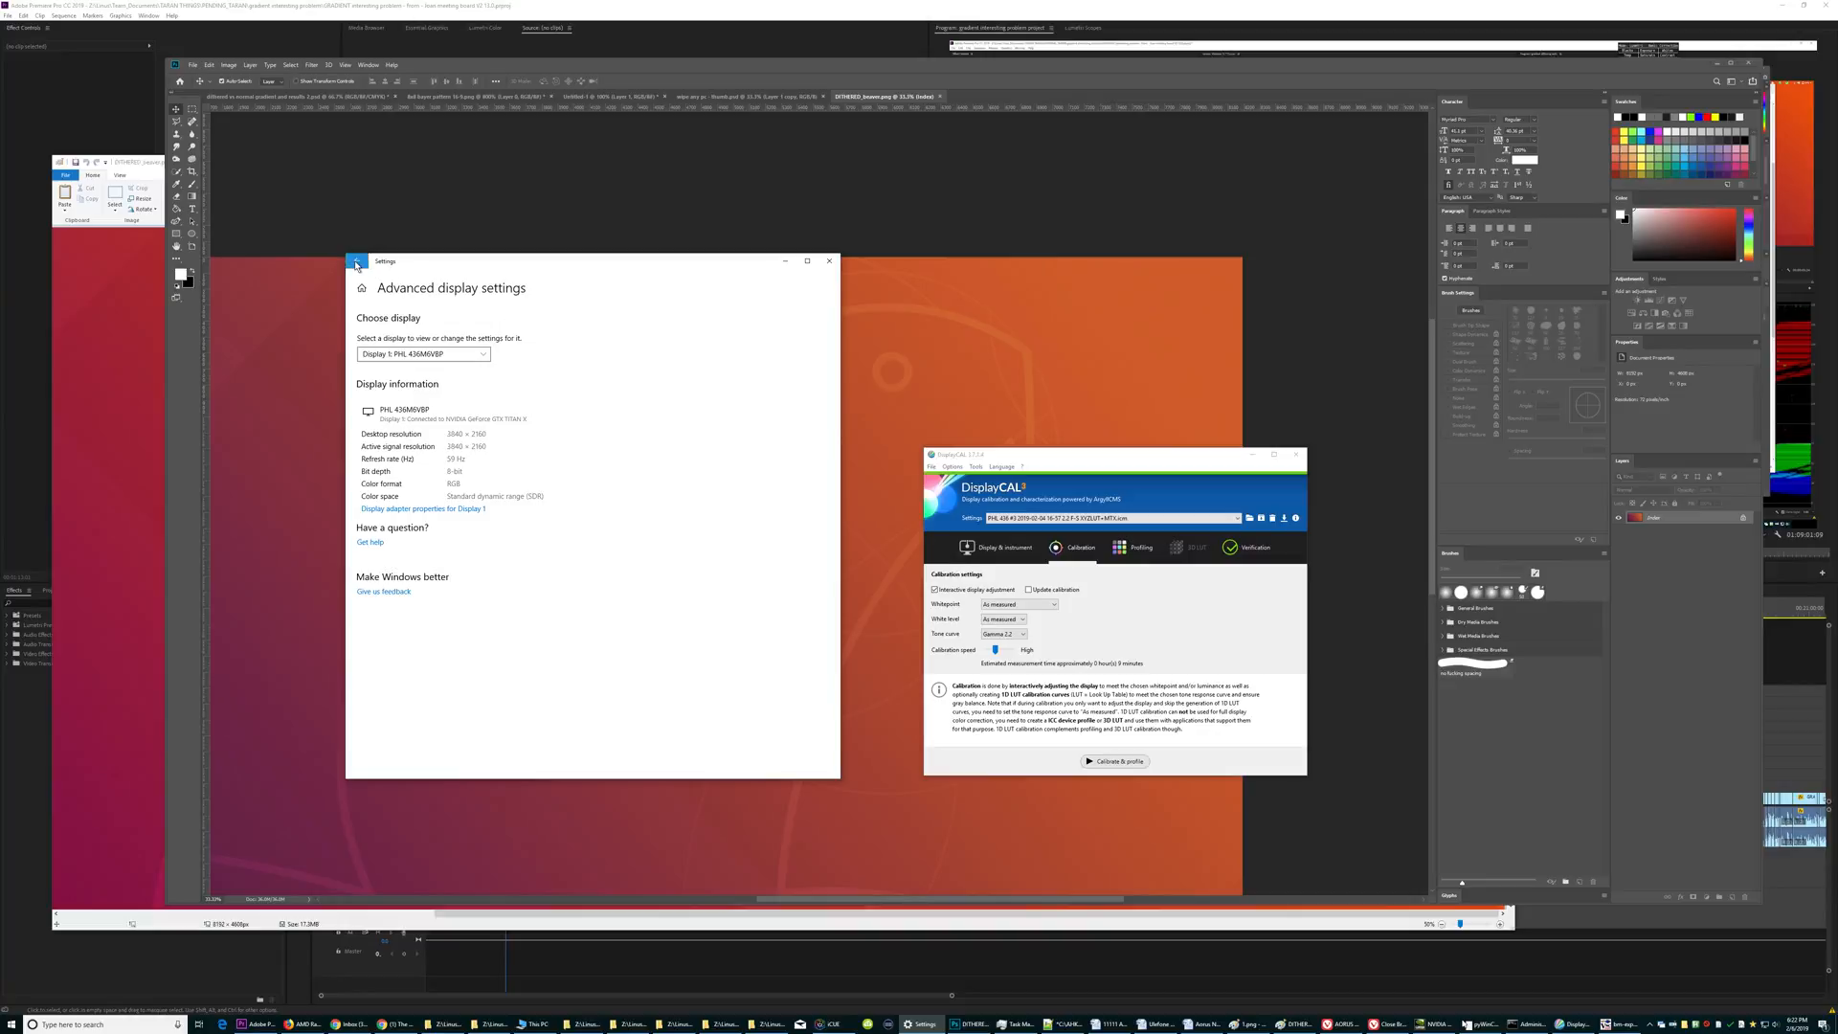
Bring Photoshop's wallpaper window forward, then show and hide DisplayCAL.
click(356, 261)
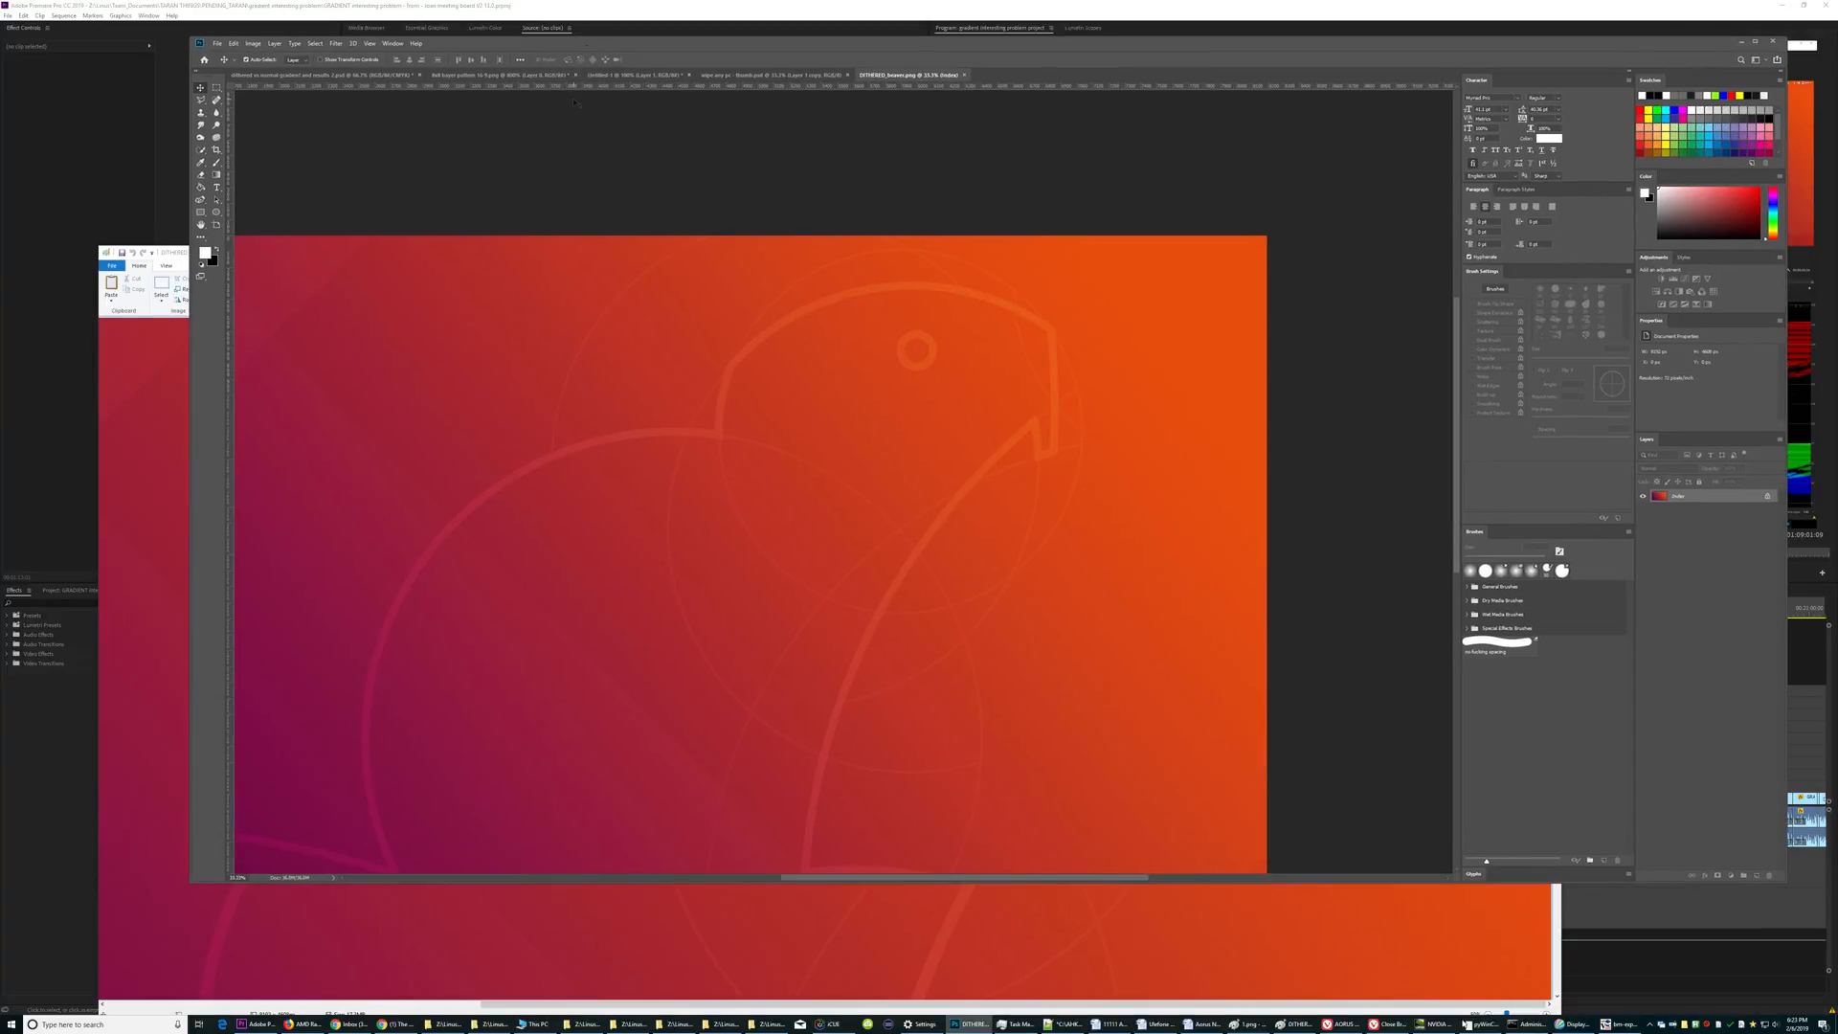
click(393, 43)
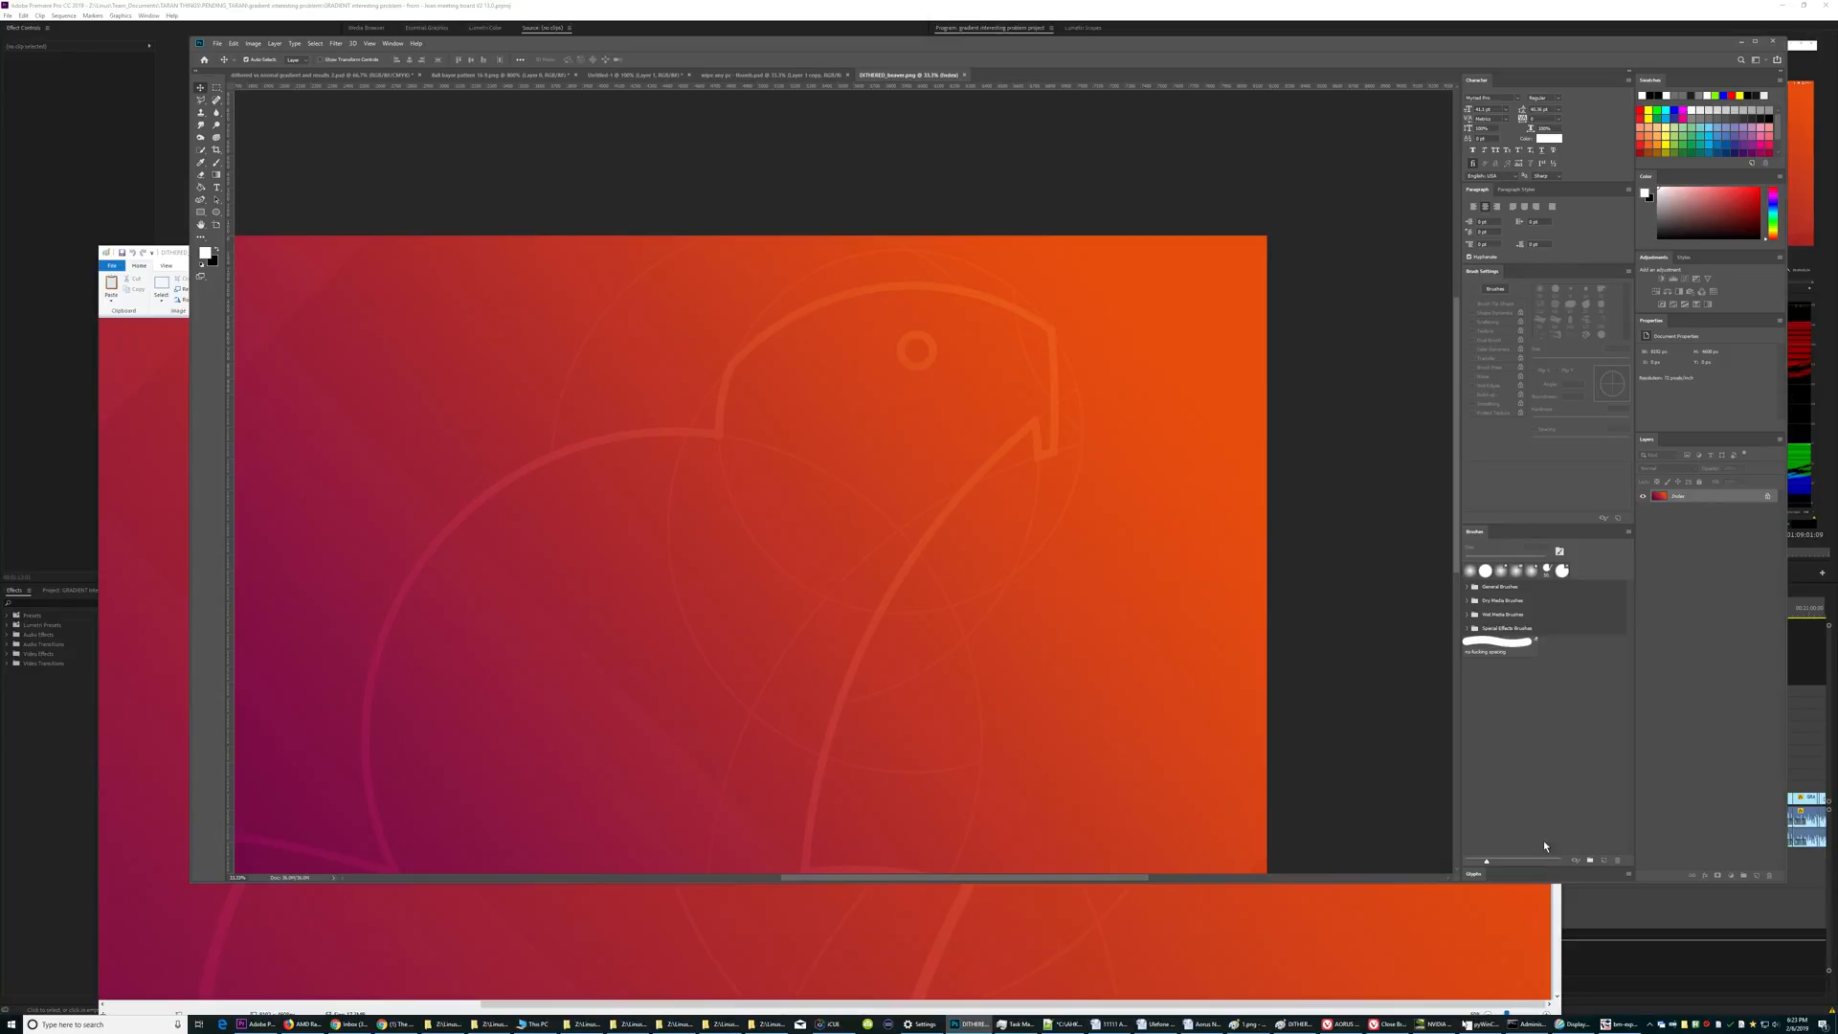
click(1577, 1024)
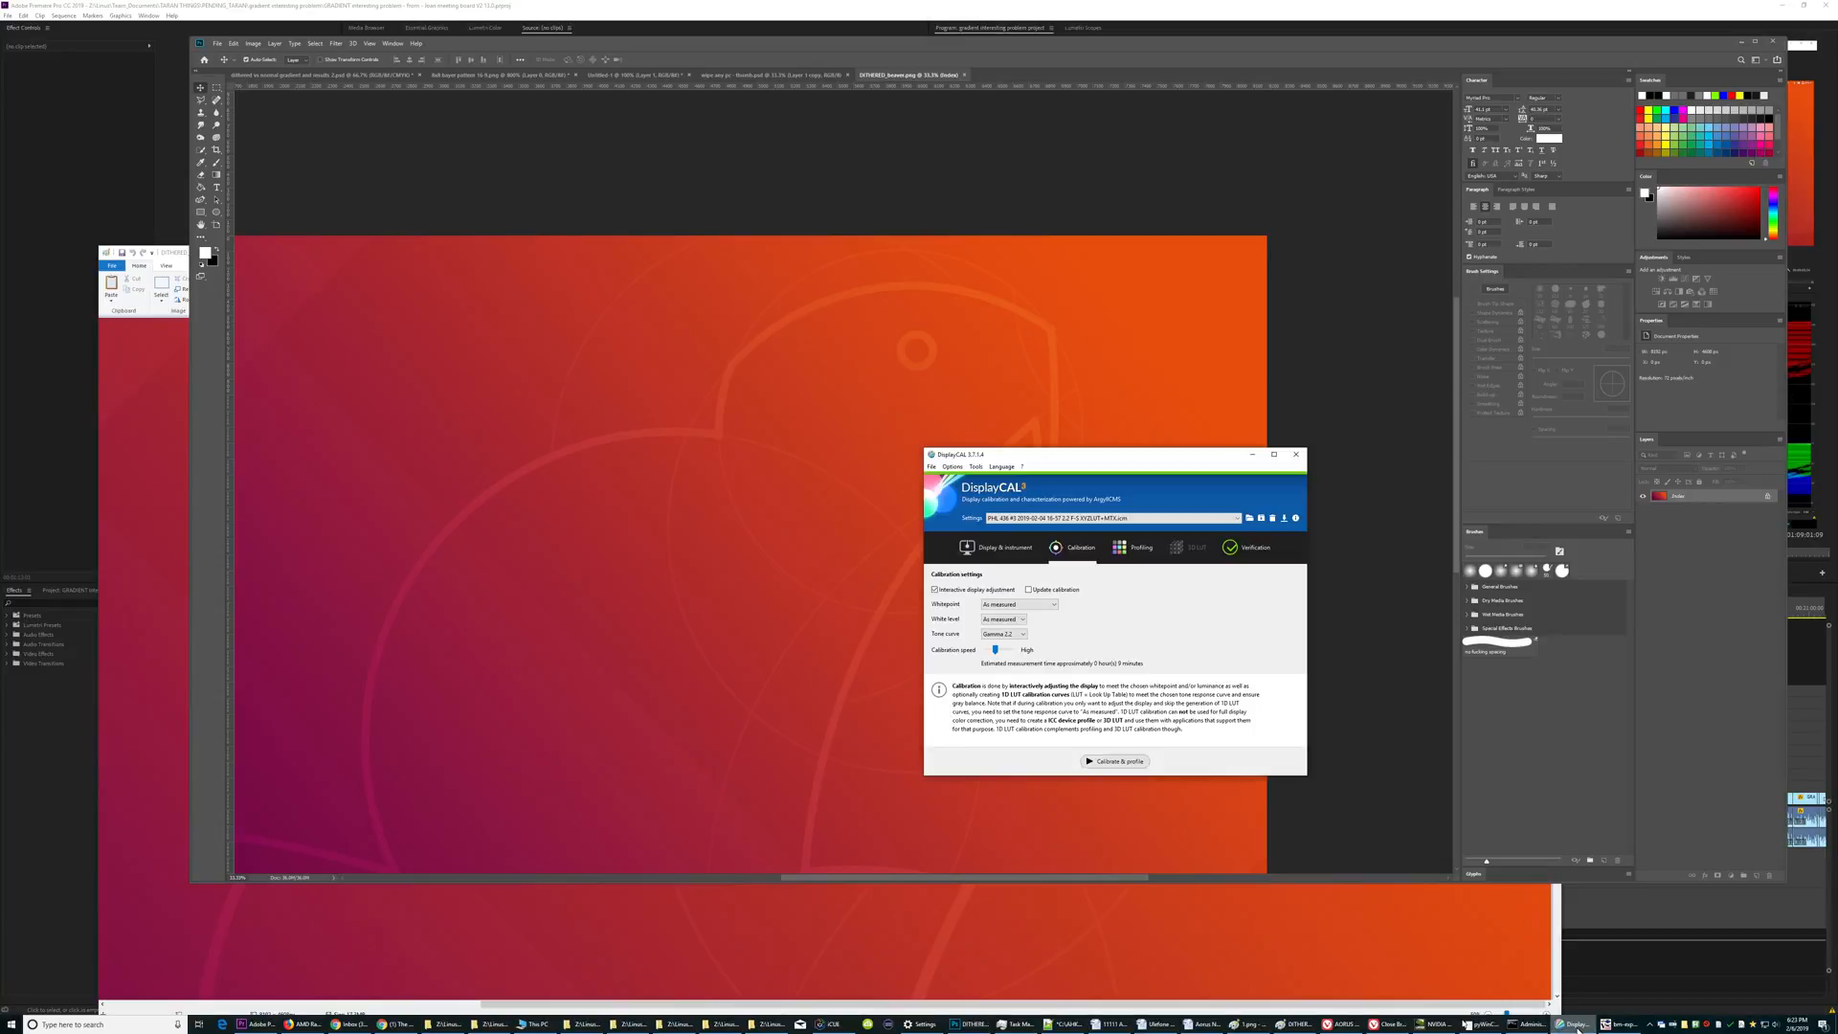
click(1252, 454)
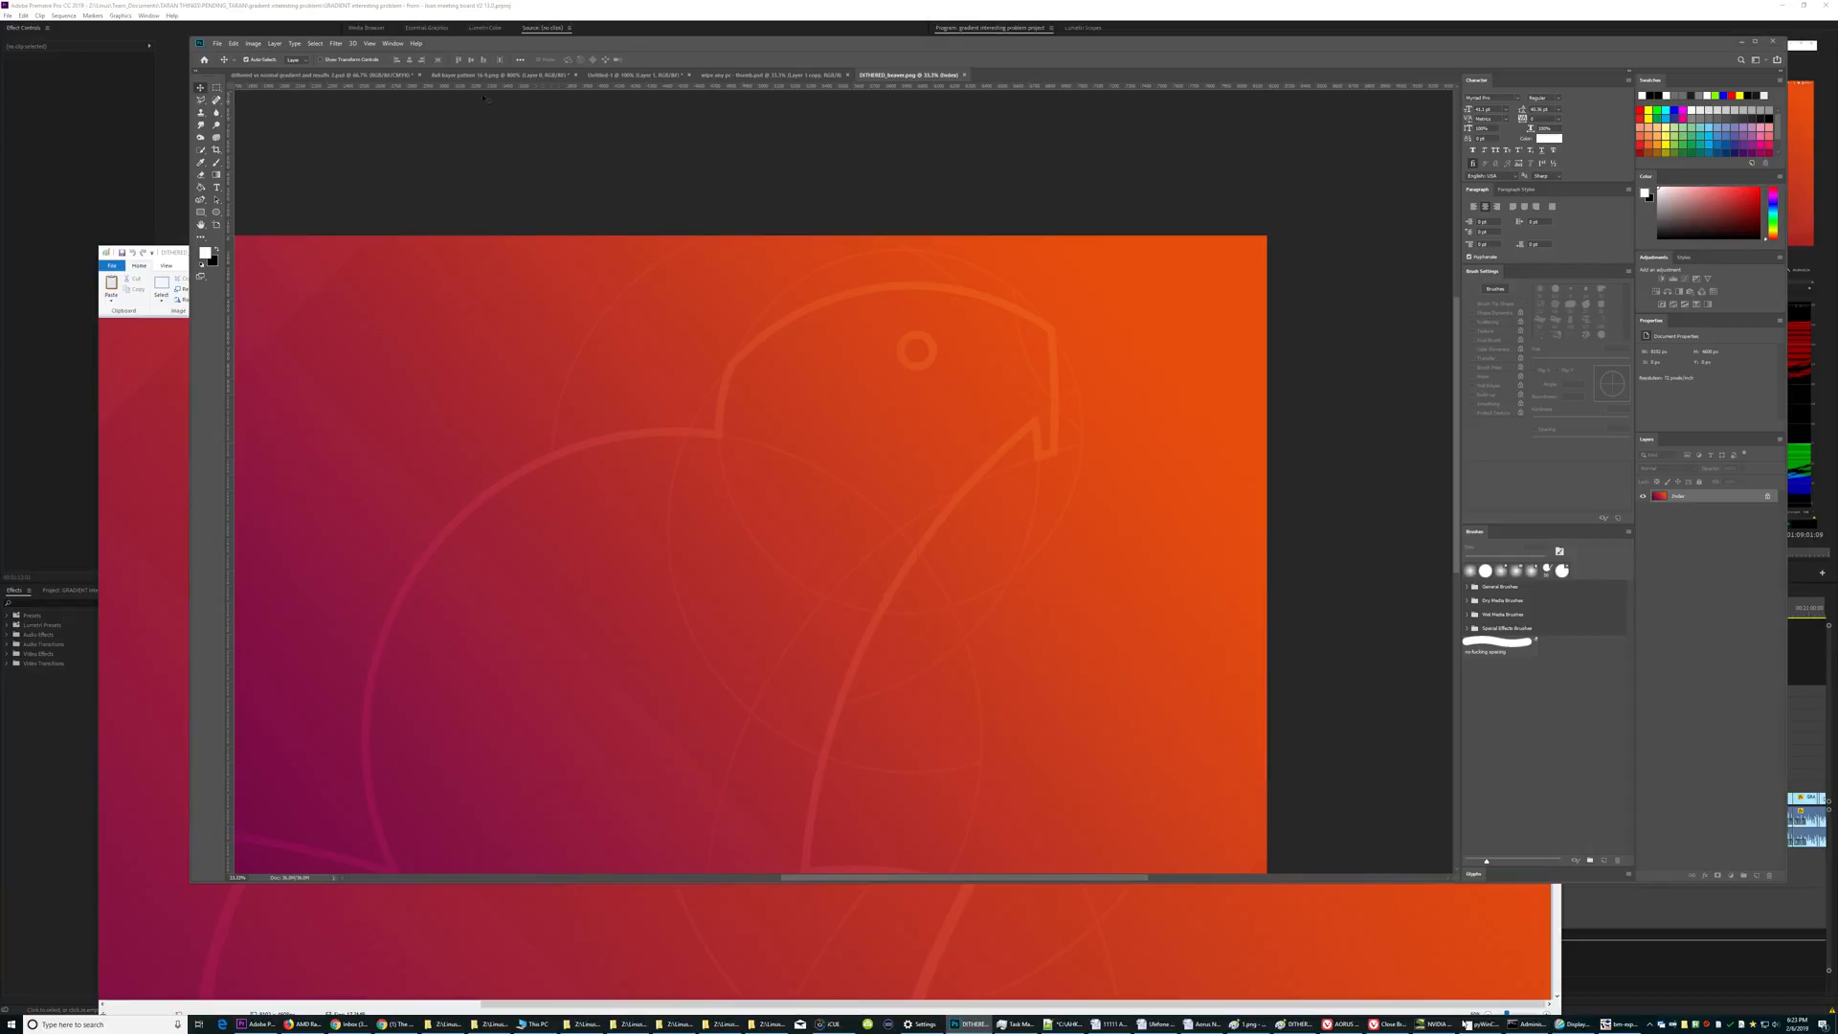
Open Photoshop's Edit > Color Settings dialog.
click(393, 43)
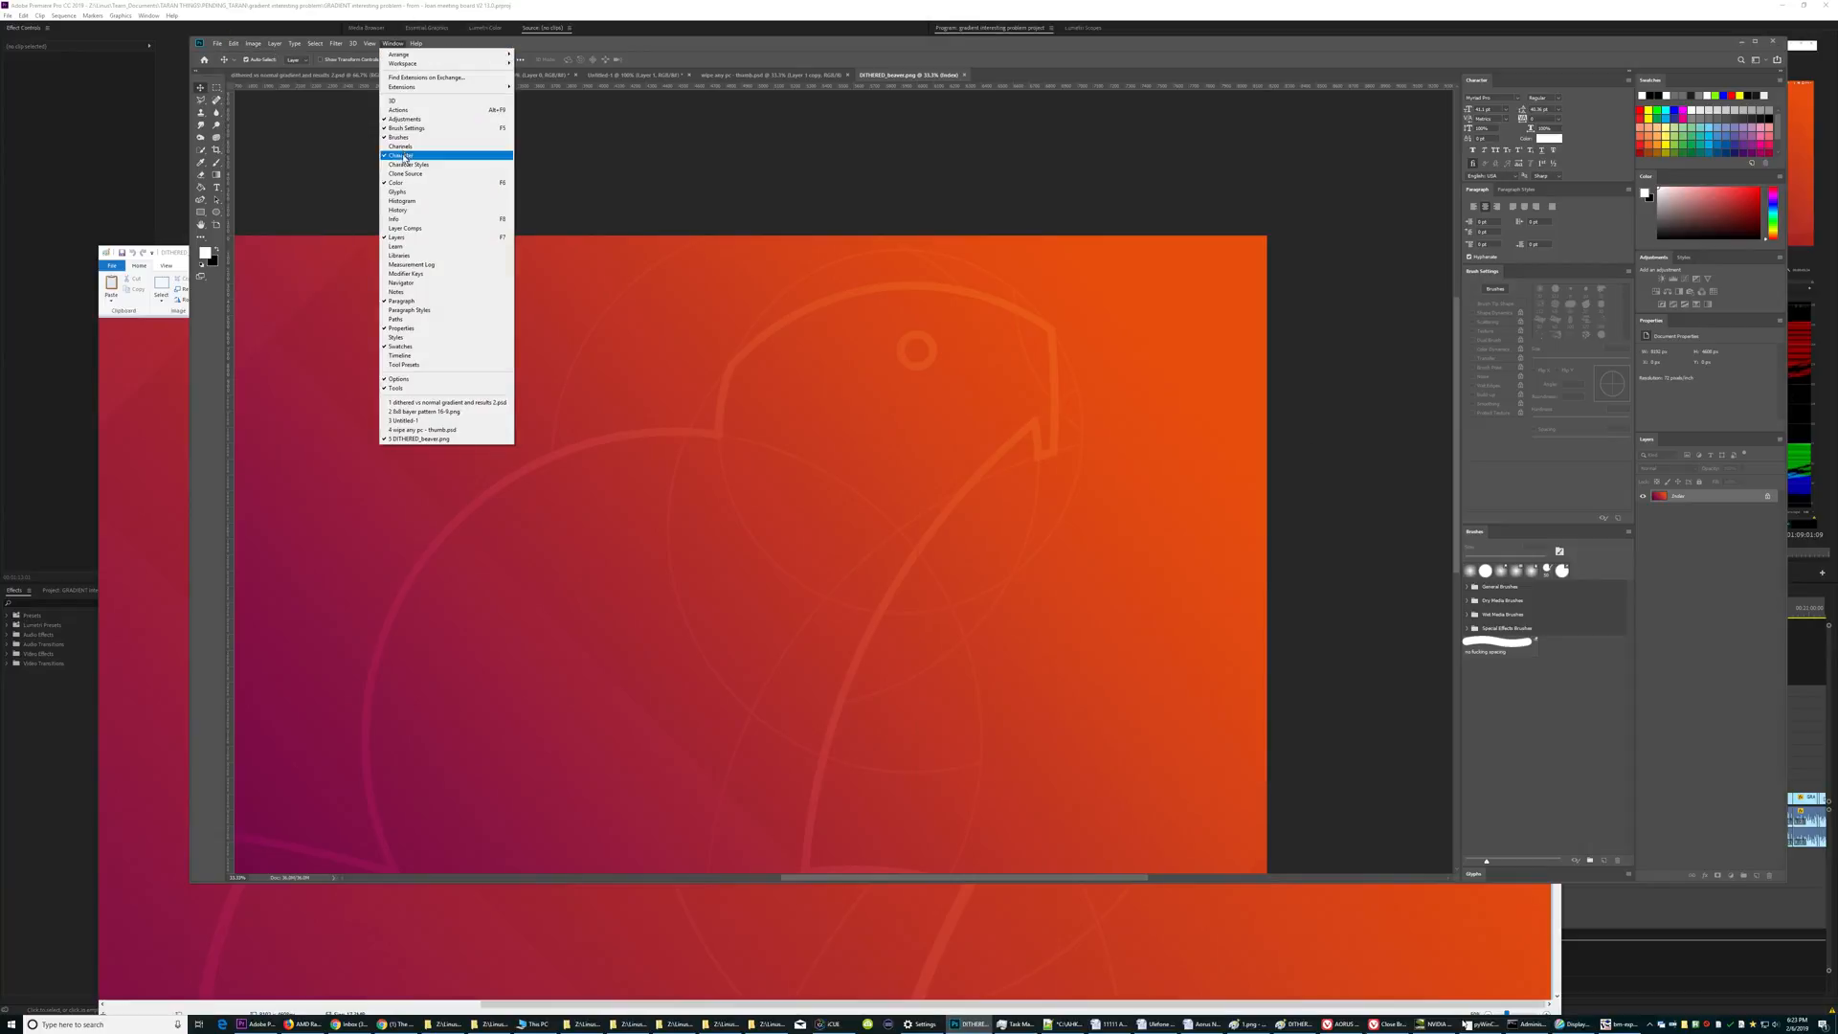
mouse_move(396, 47)
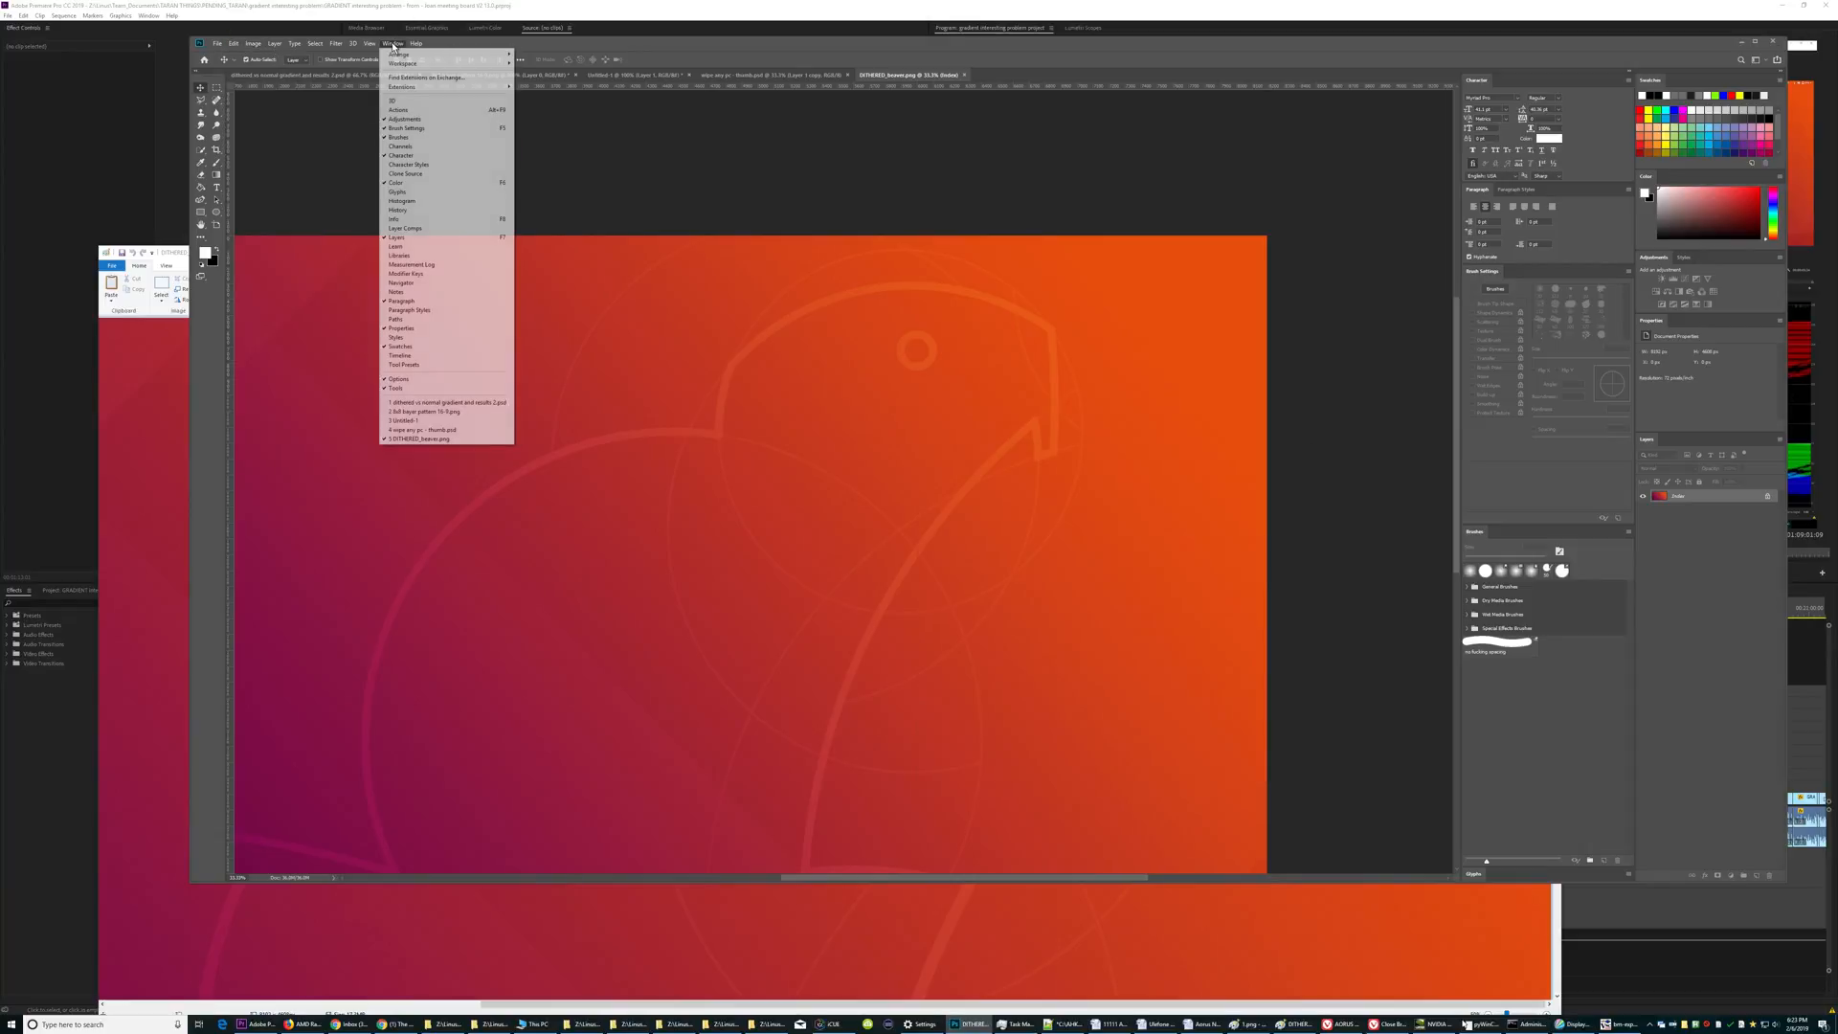
click(218, 43)
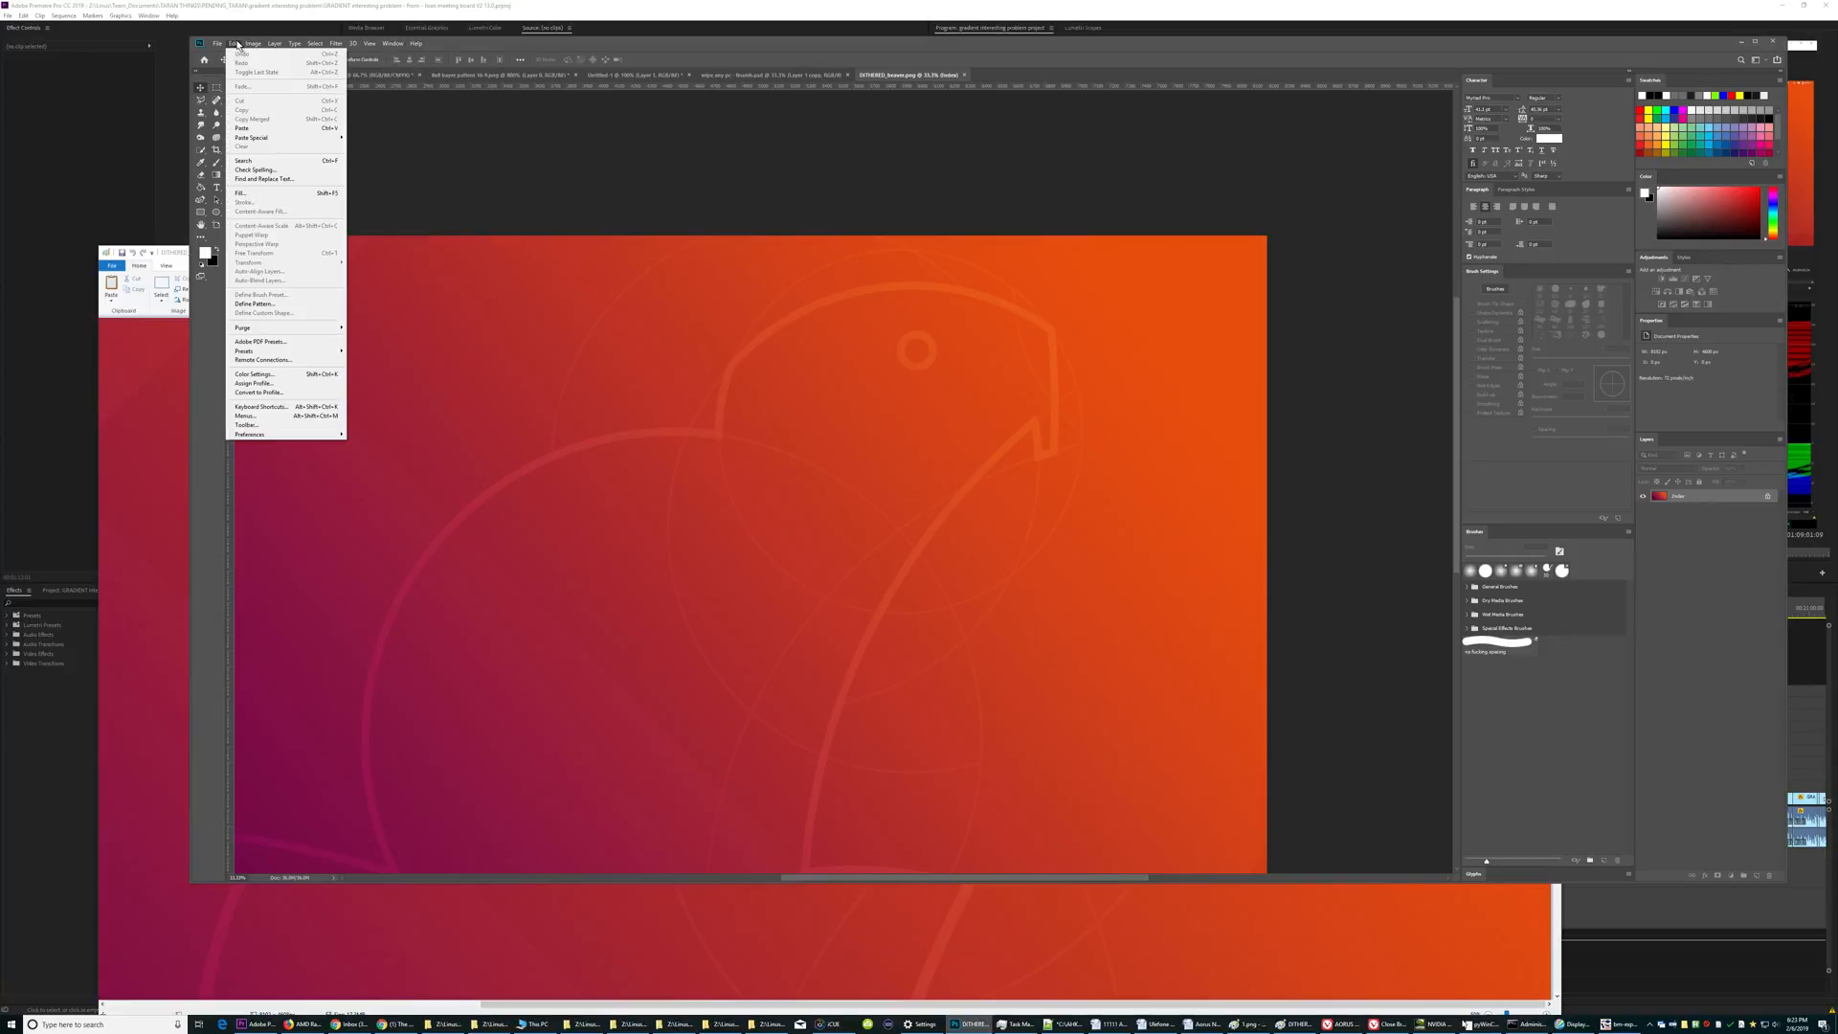
mouse_move(264, 407)
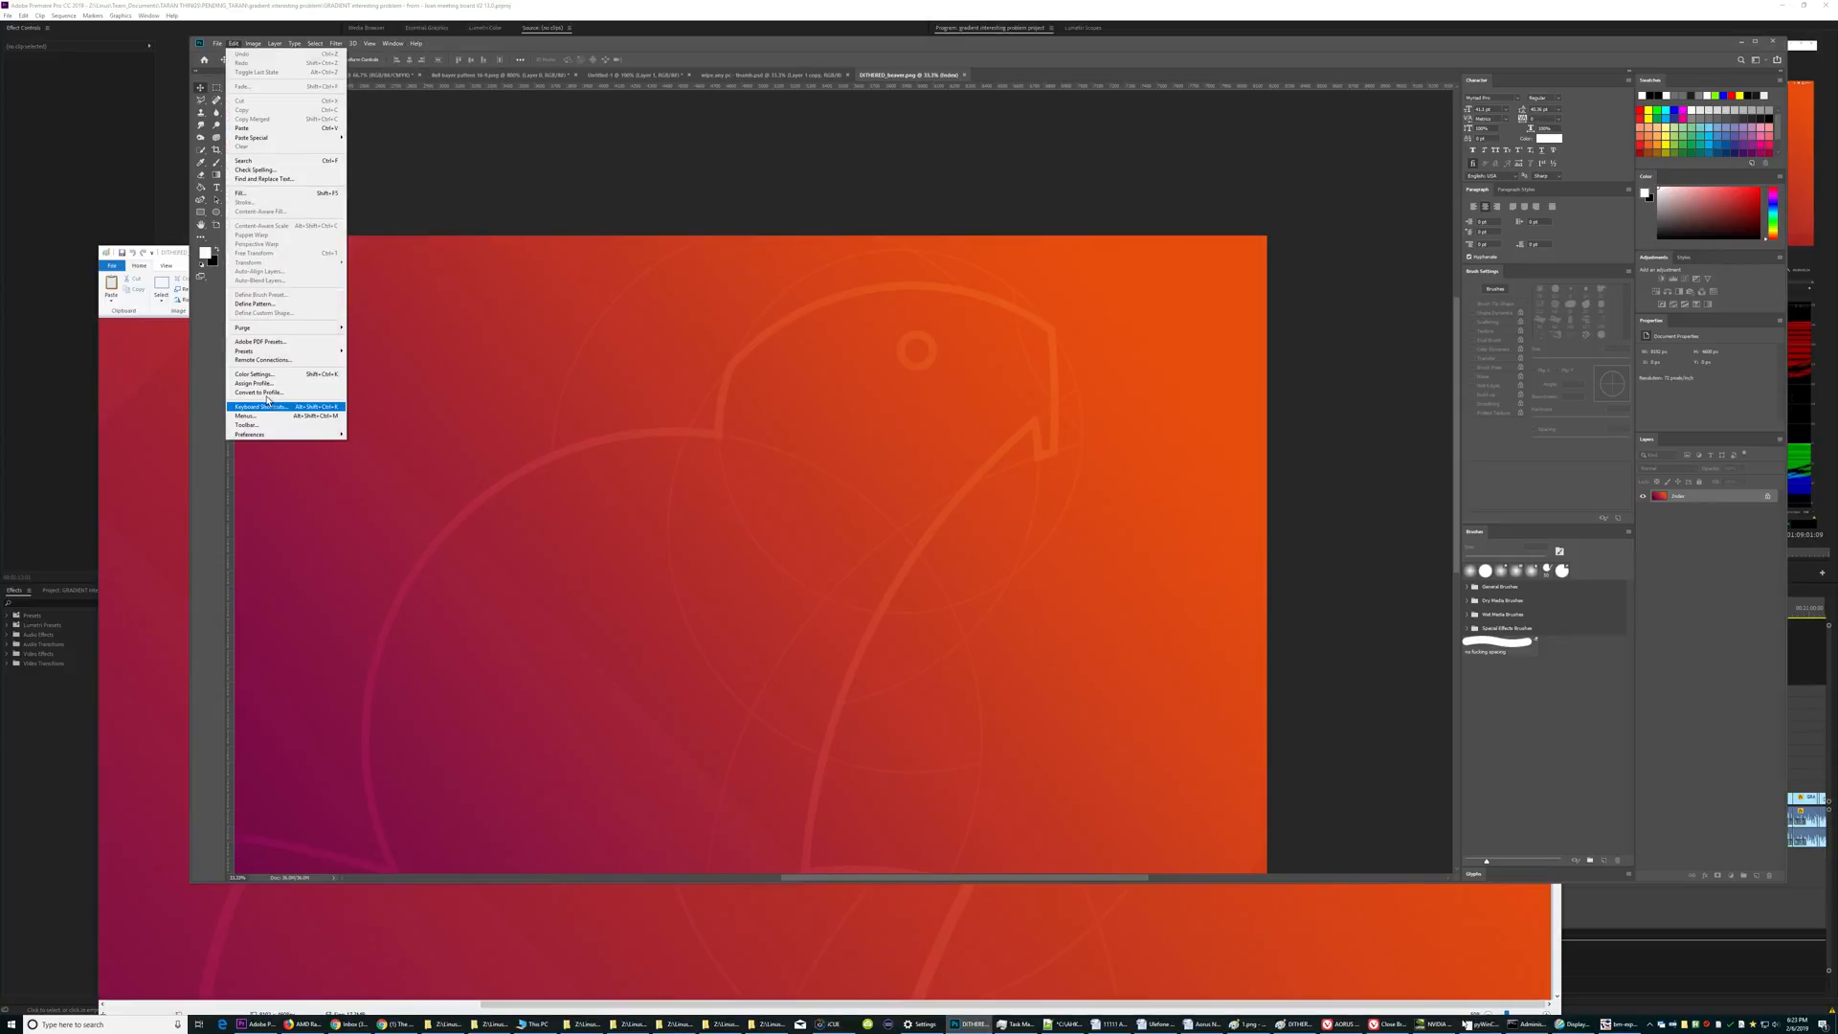
click(254, 374)
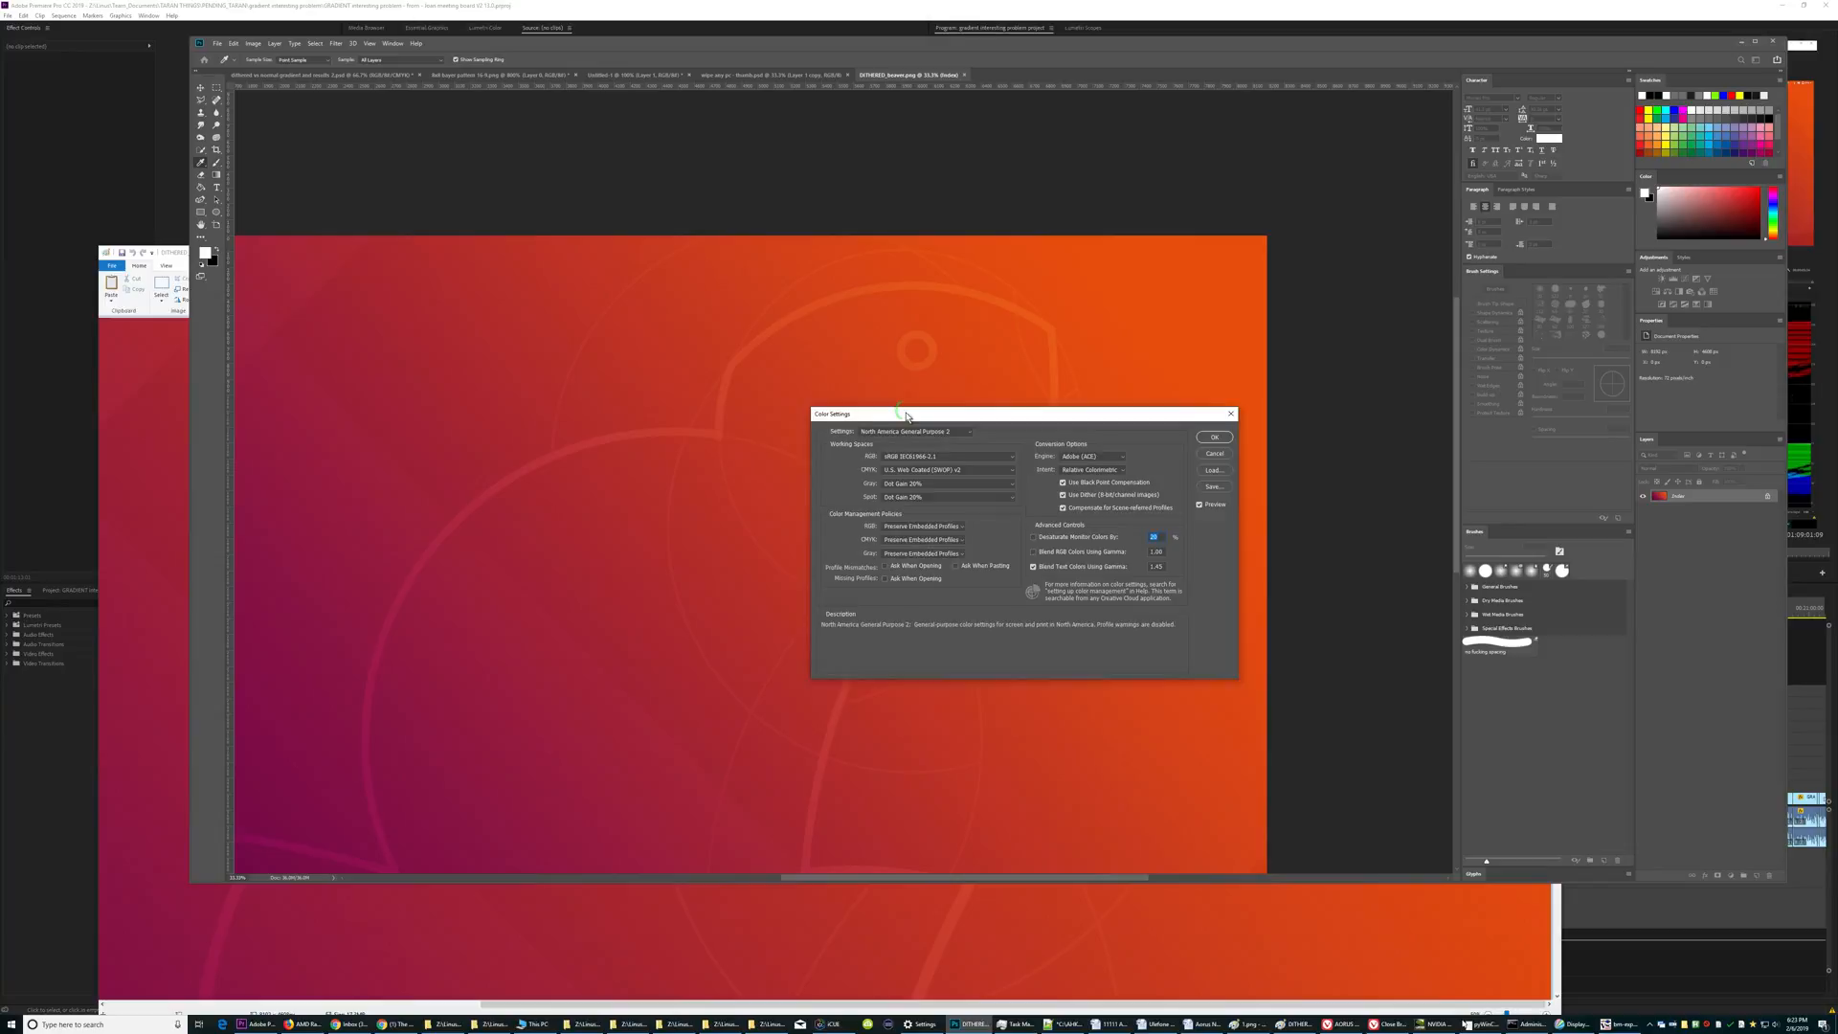
Inspect the RGB working space and preset lists, keeping sRGB IEC61966-2.1 and North America General Purpose 2.
click(949, 454)
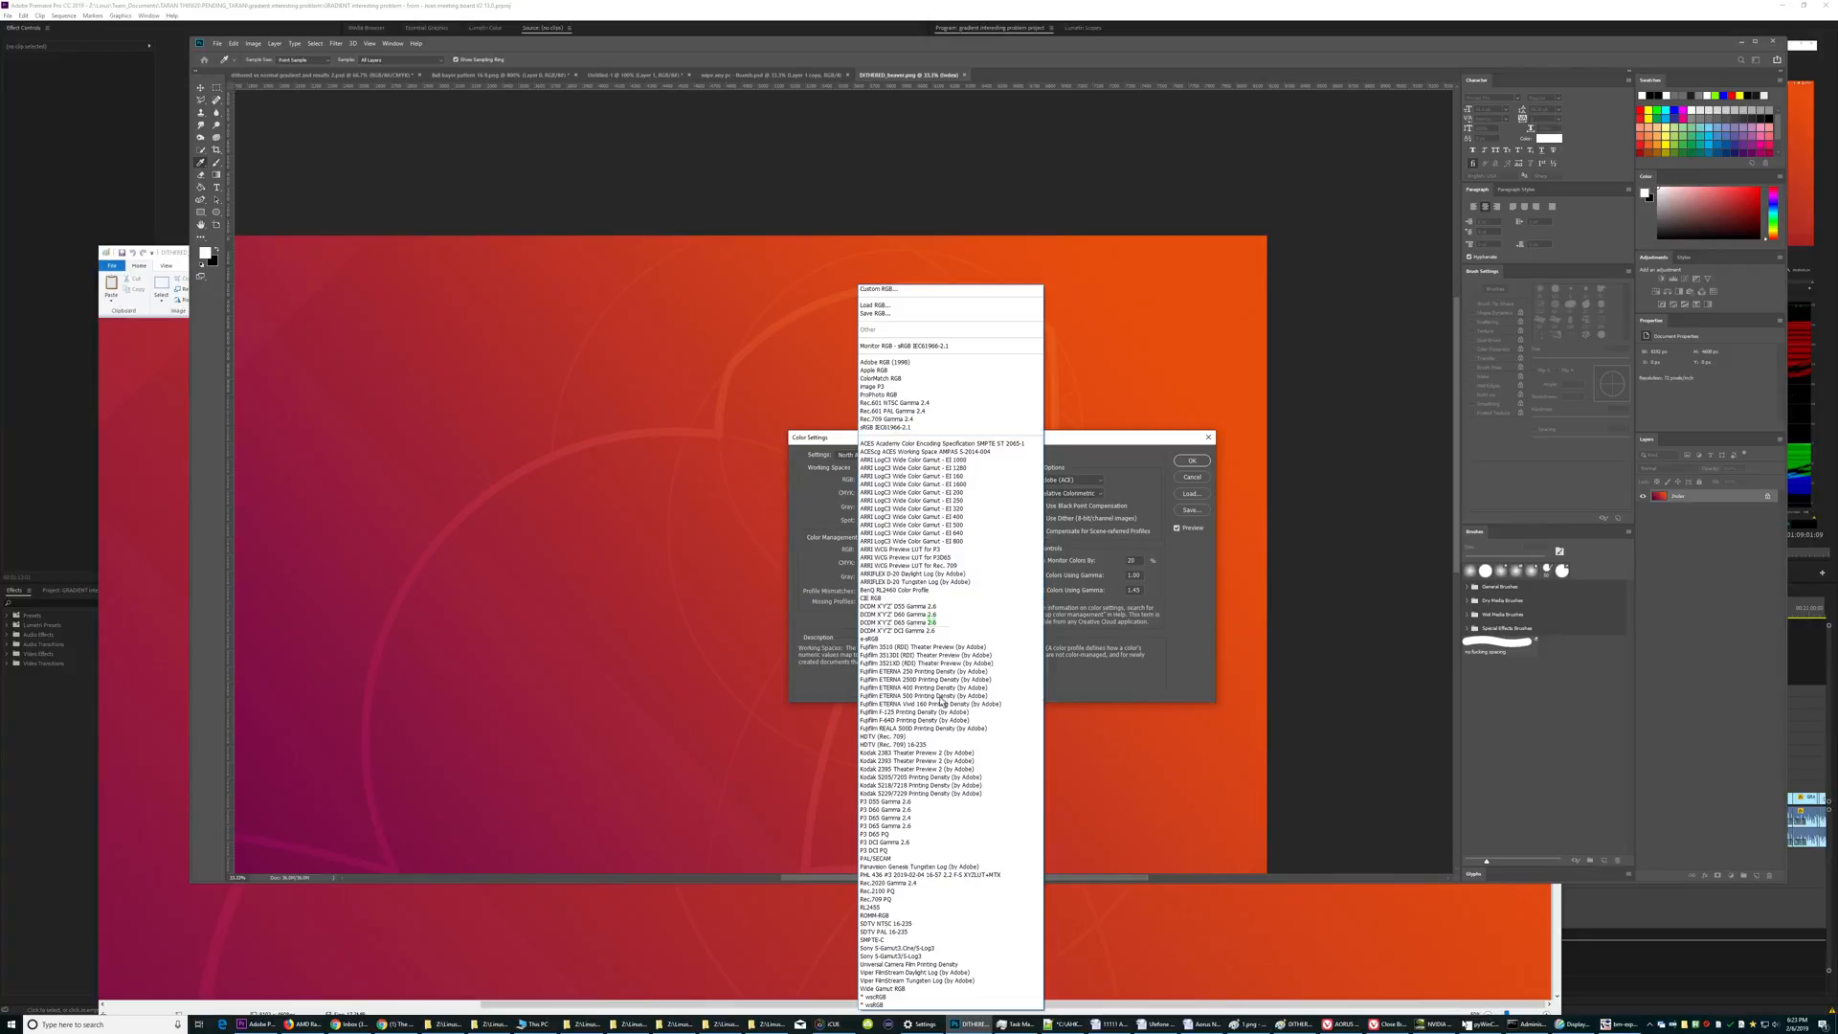
click(903, 345)
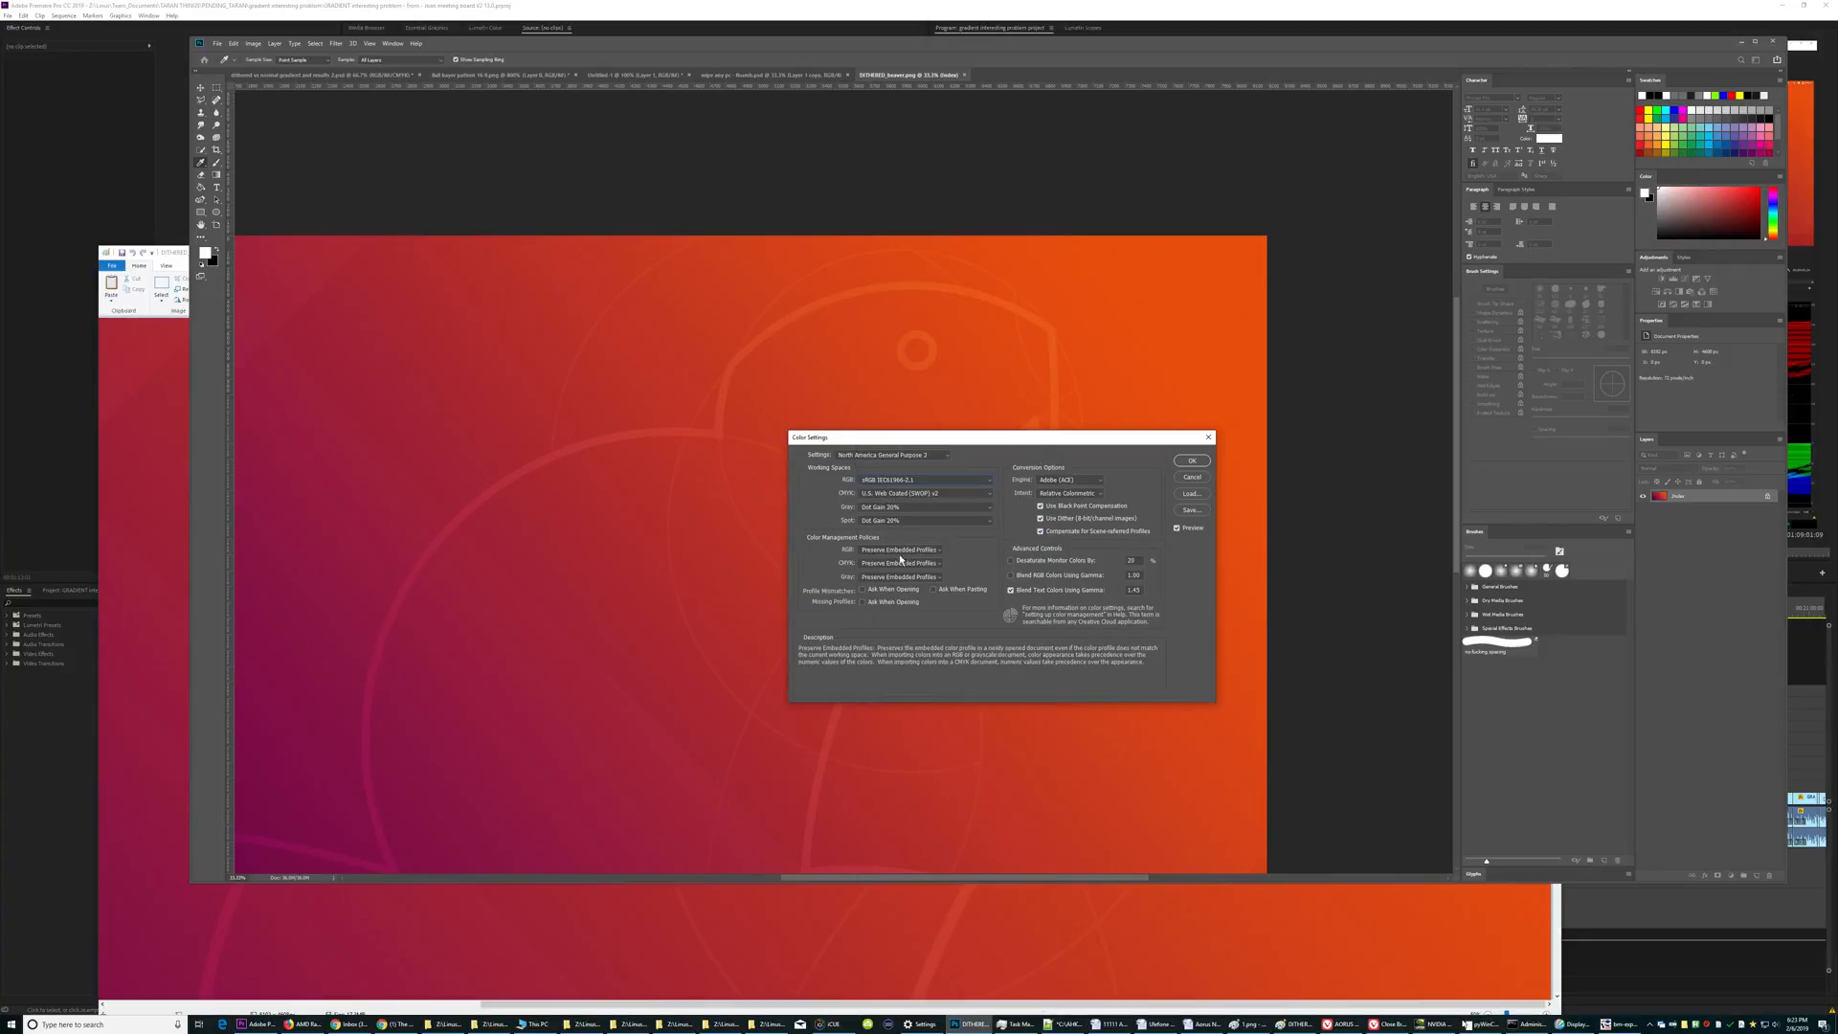
click(892, 455)
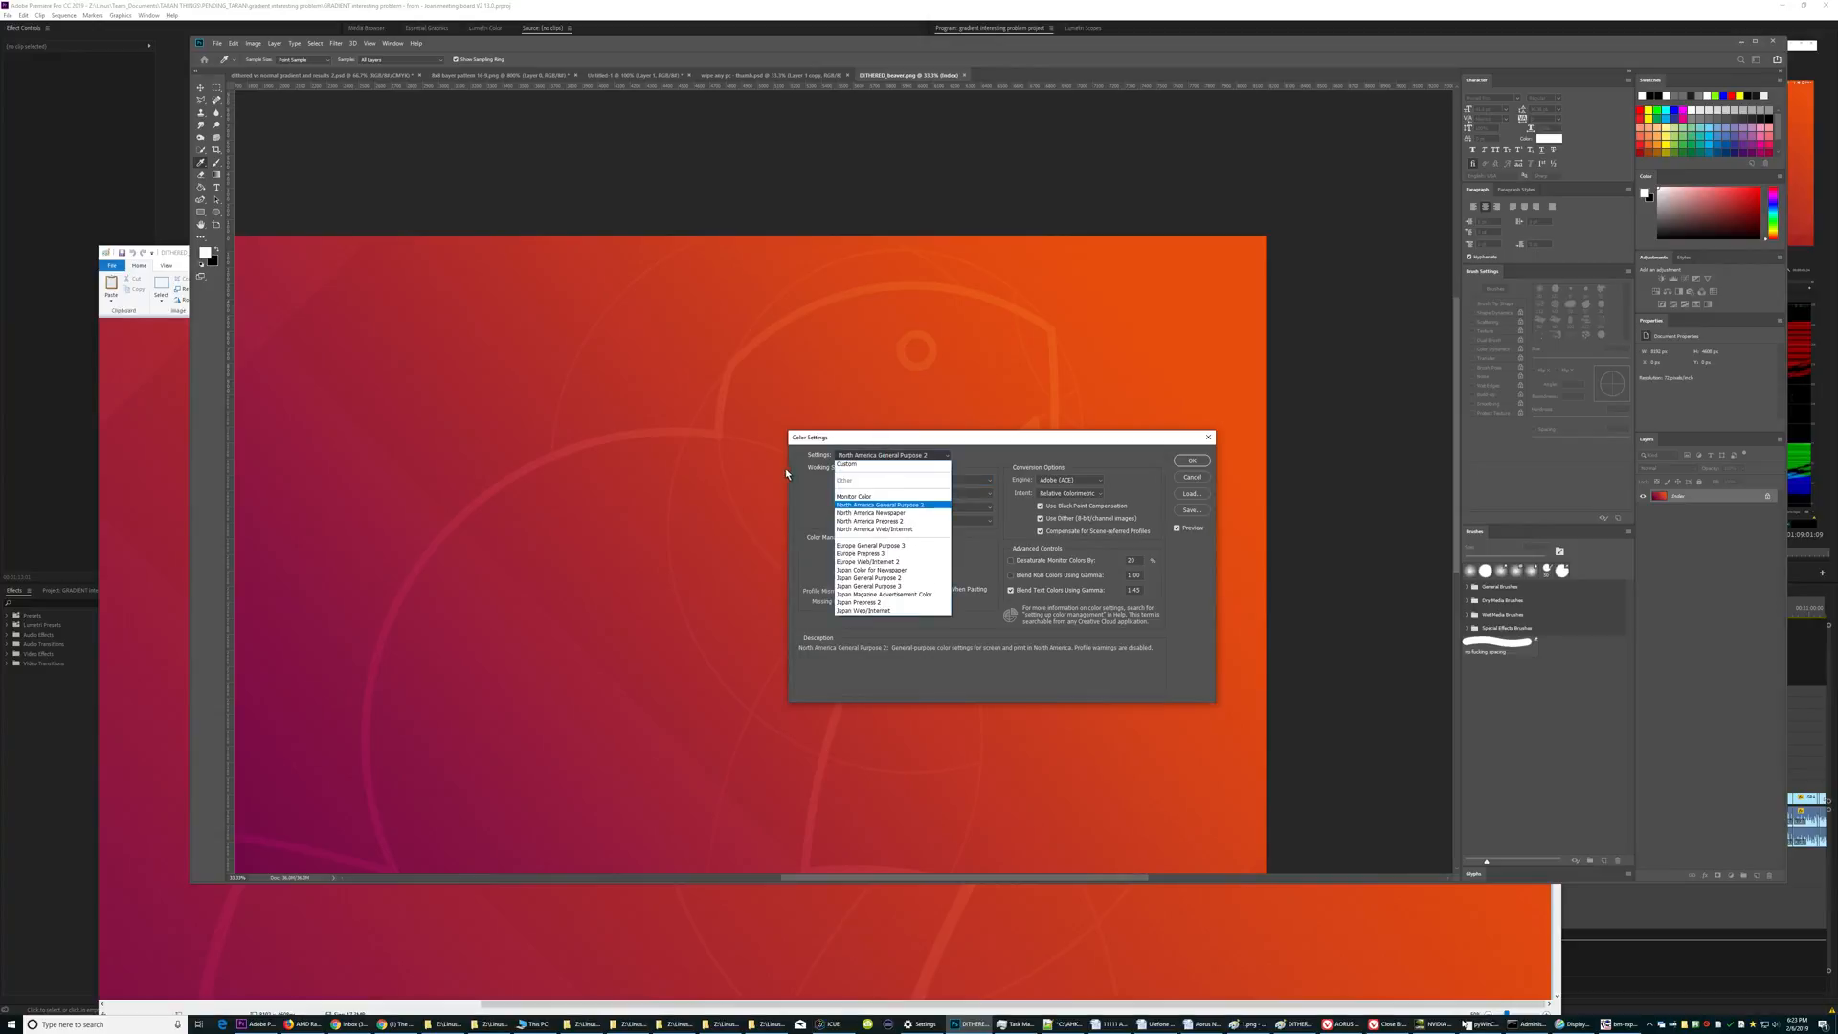
click(885, 504)
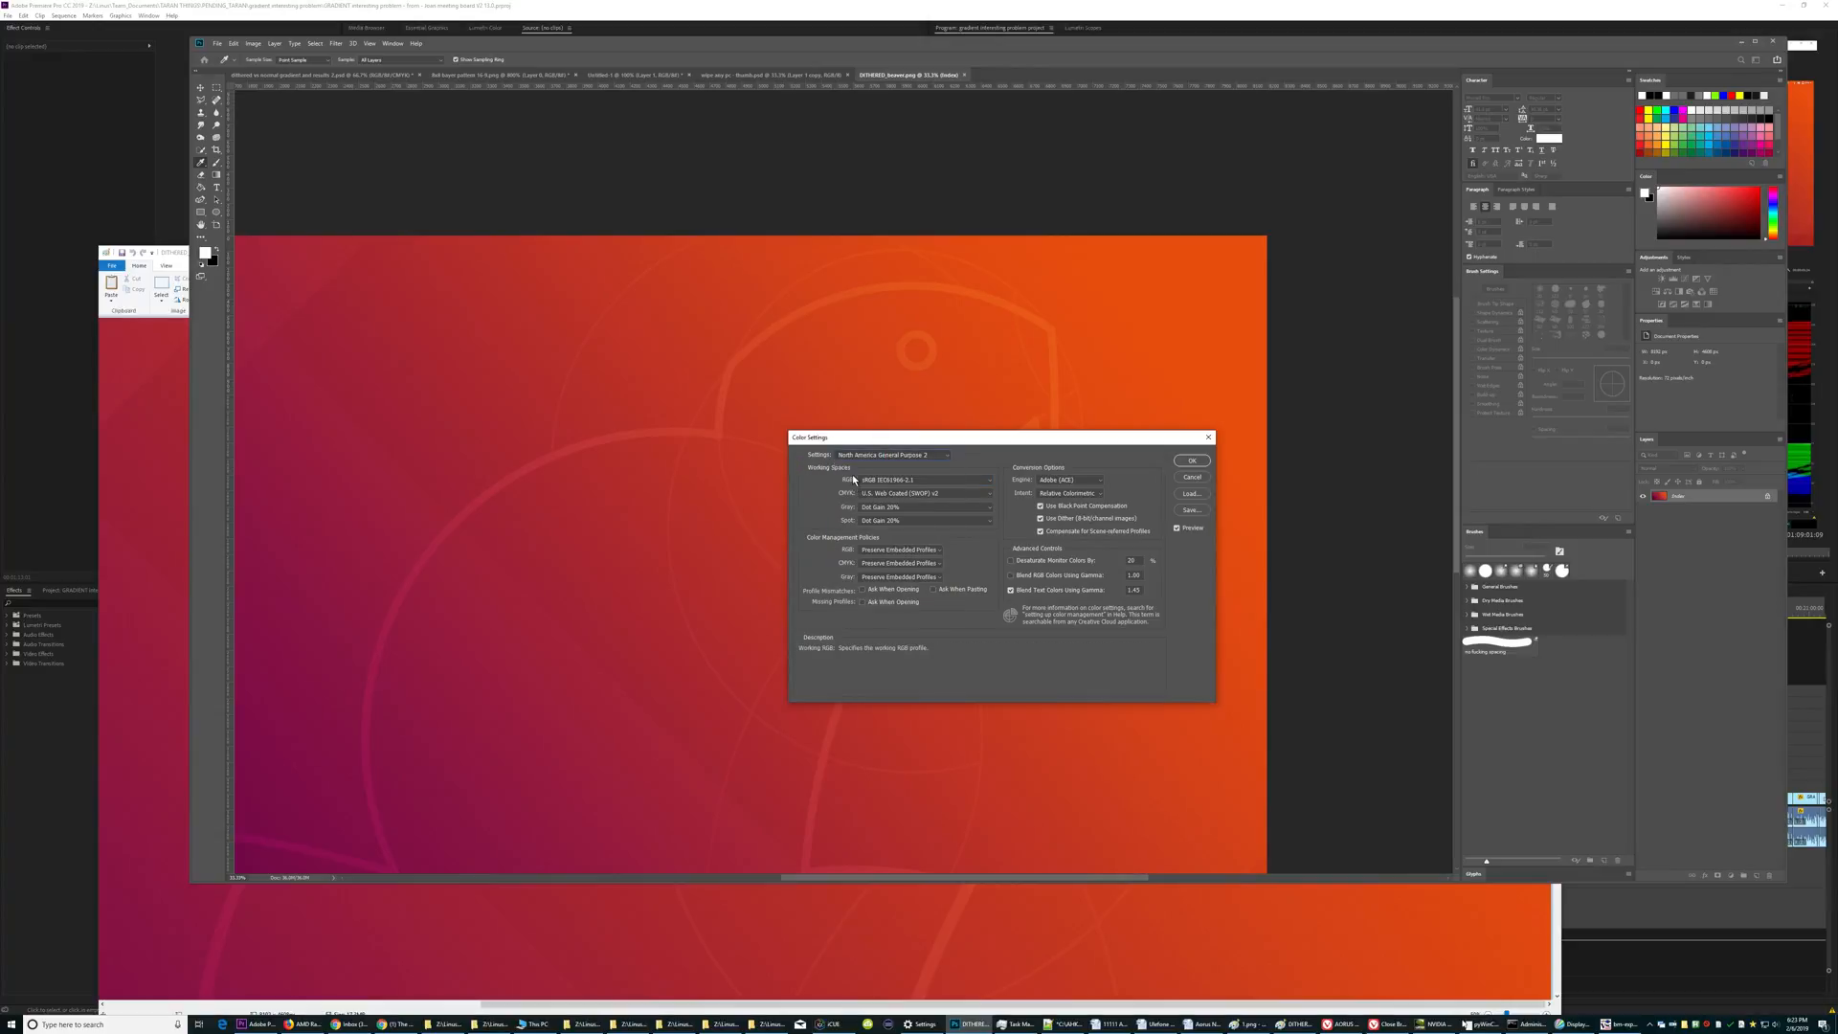